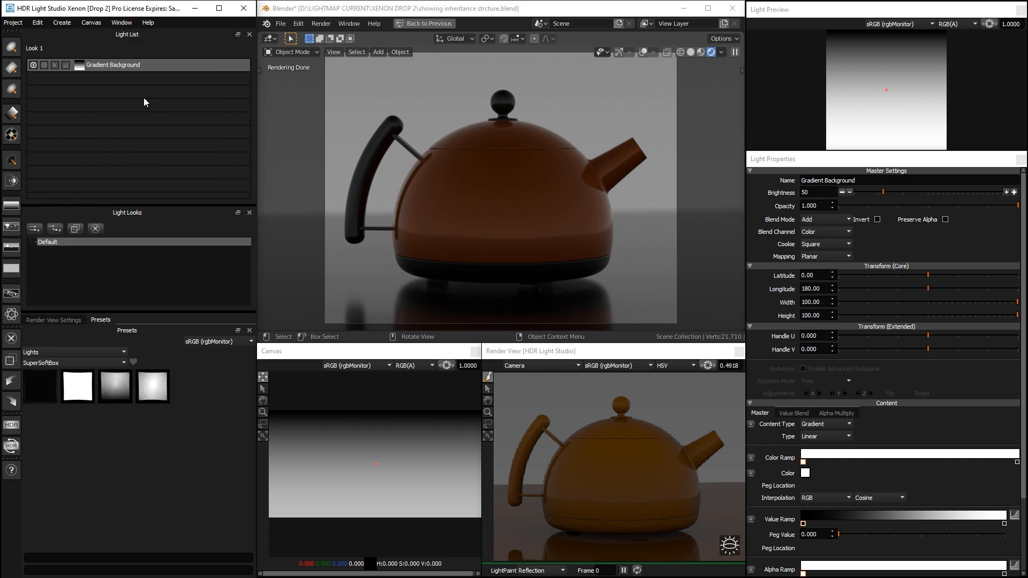
pyautogui.moveTo(130, 272)
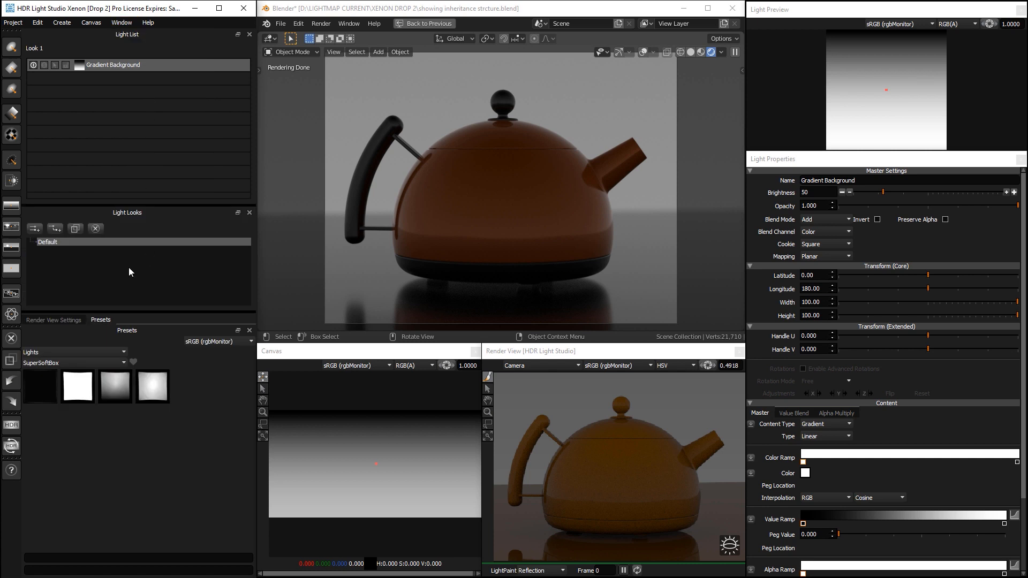
pyautogui.moveTo(104, 82)
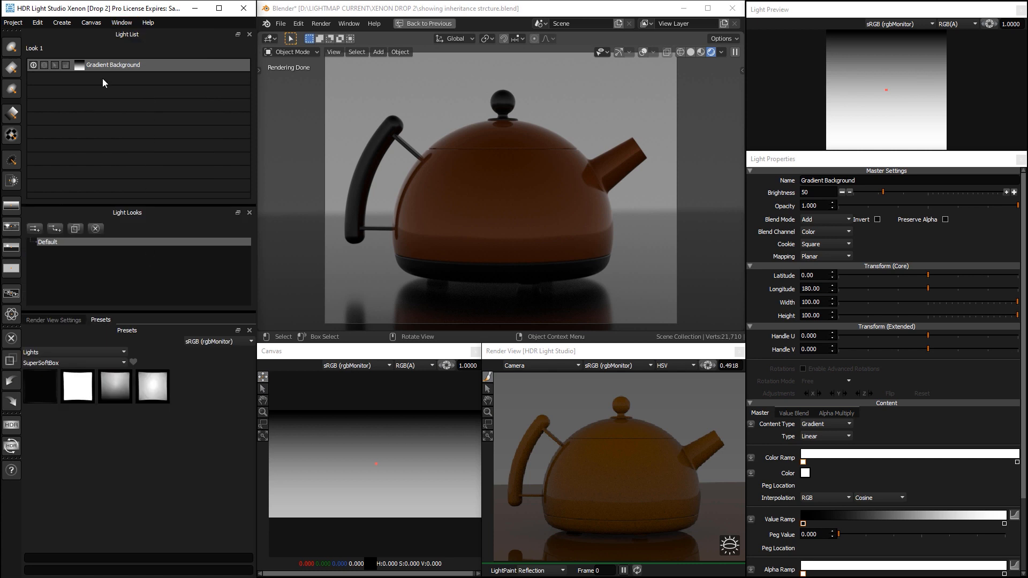
pyautogui.moveTo(90, 279)
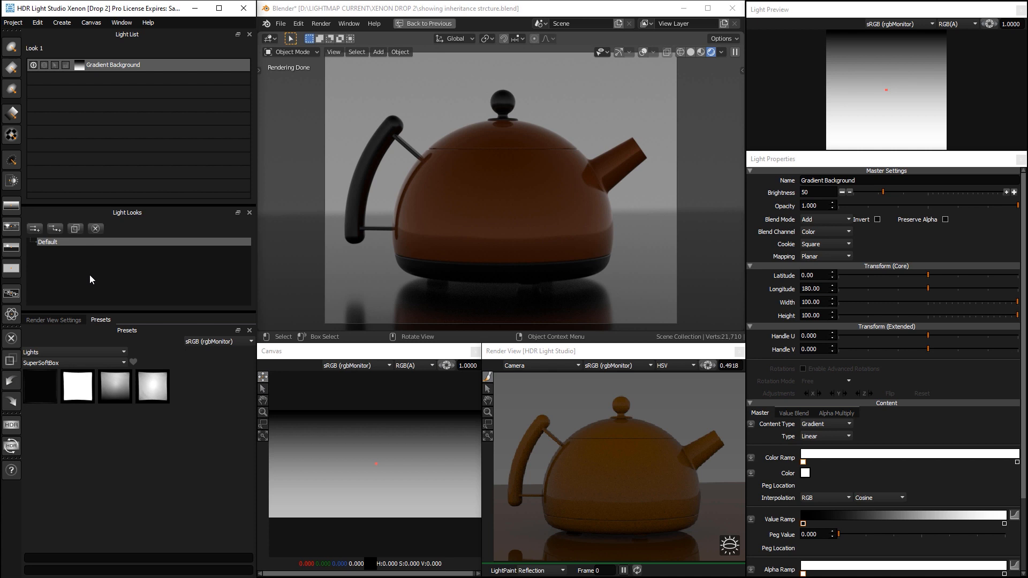
pyautogui.moveTo(128, 234)
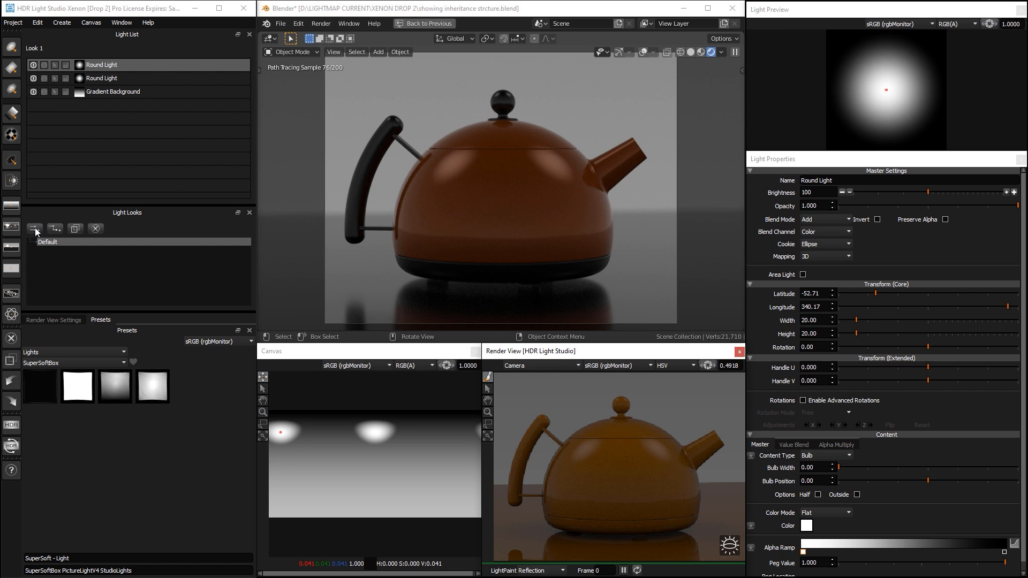
# Create 'New look' under Default with two SuperSoft - Grad Lights, then reselect Default
pyautogui.click(33, 229)
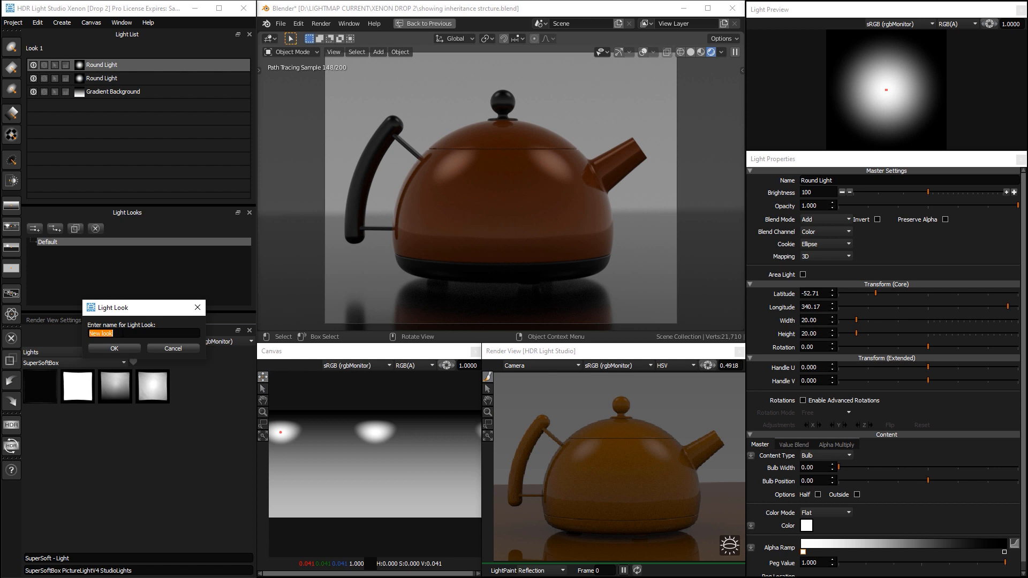
pyautogui.click(113, 348)
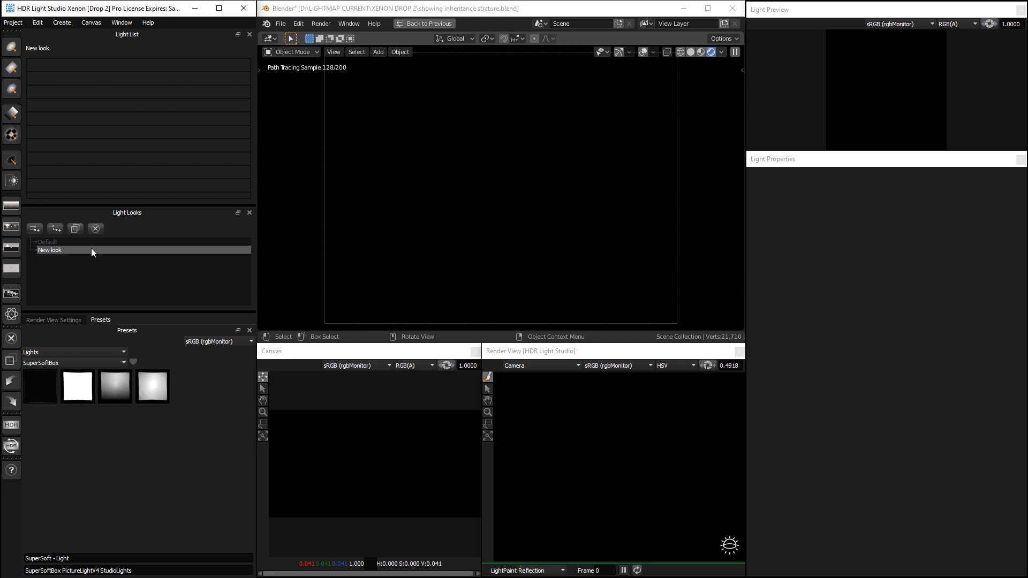
pyautogui.moveTo(123, 126)
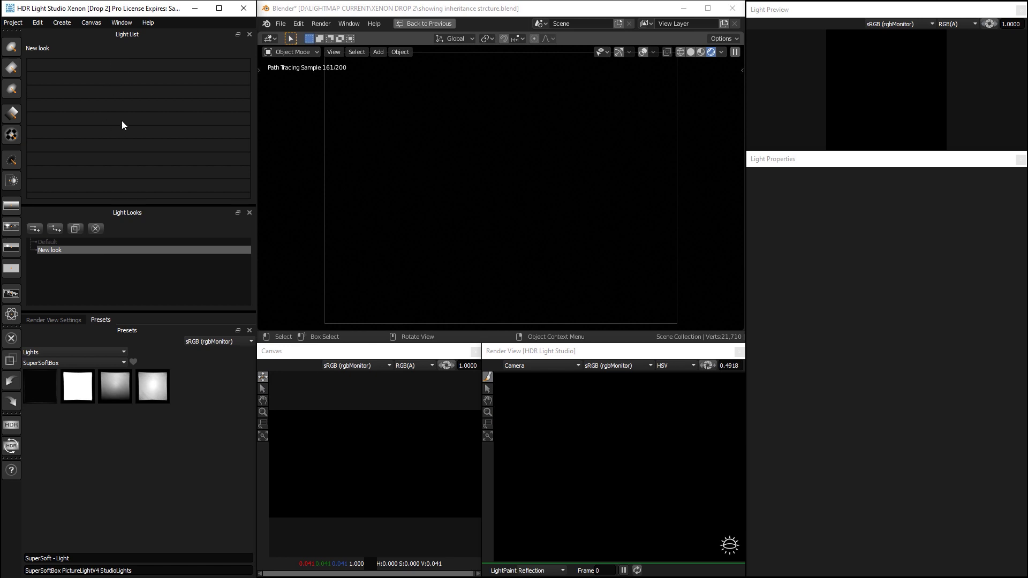
pyautogui.moveTo(125, 163)
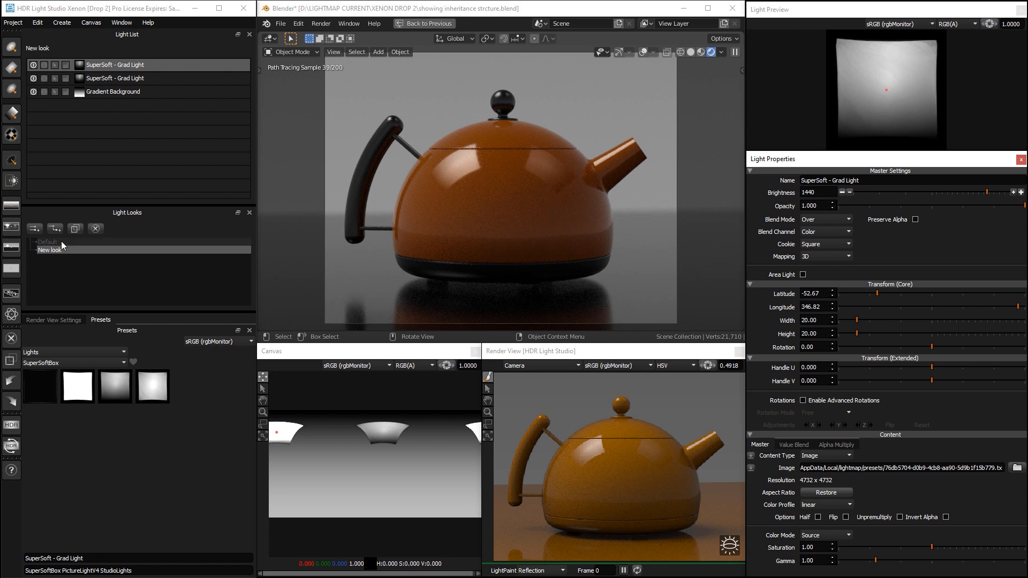
pyautogui.click(47, 242)
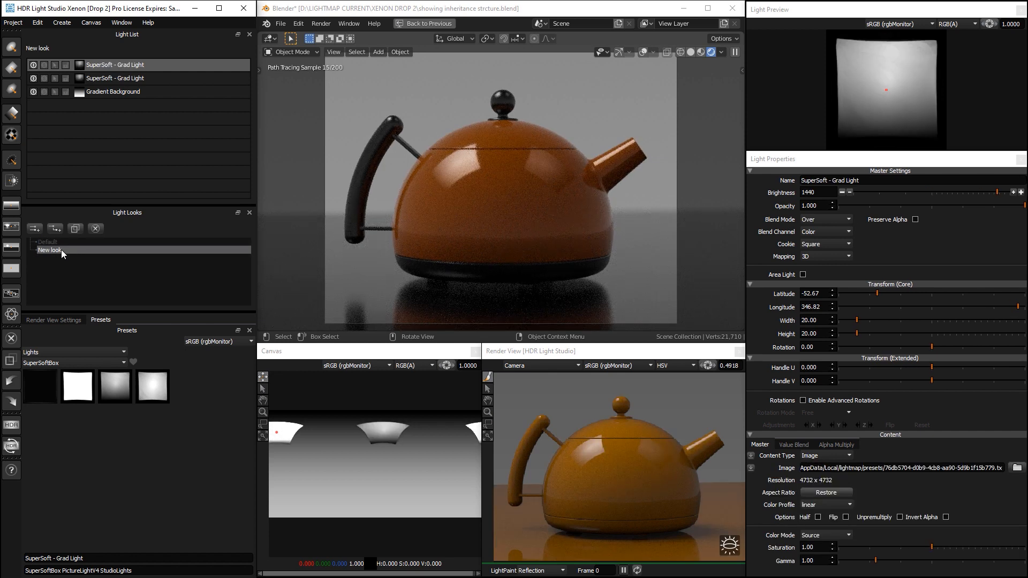
pyautogui.click(47, 241)
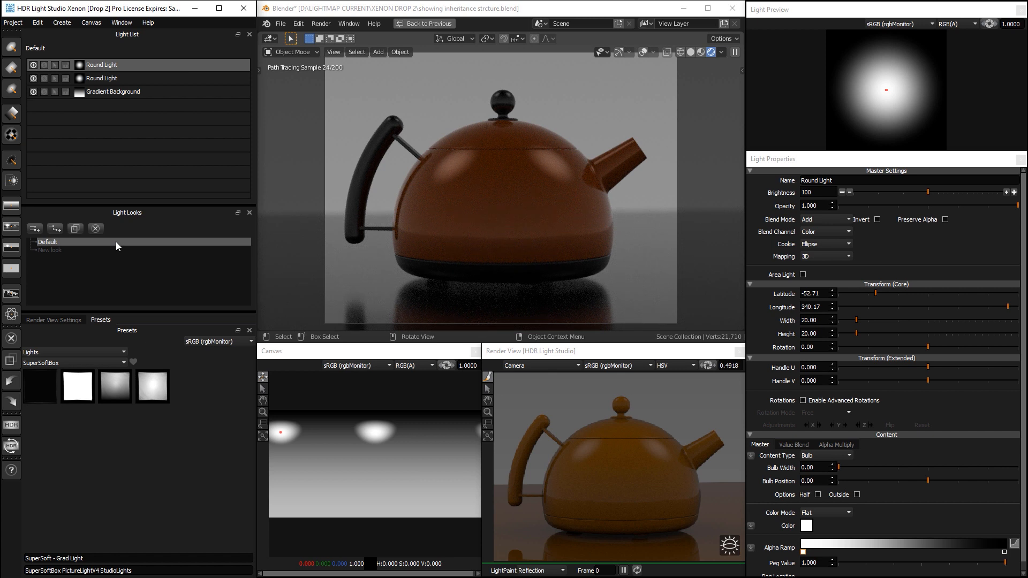
# Enable Area Light on New look's SuperSoft - Grad Light, comparing against Default
pyautogui.click(50, 250)
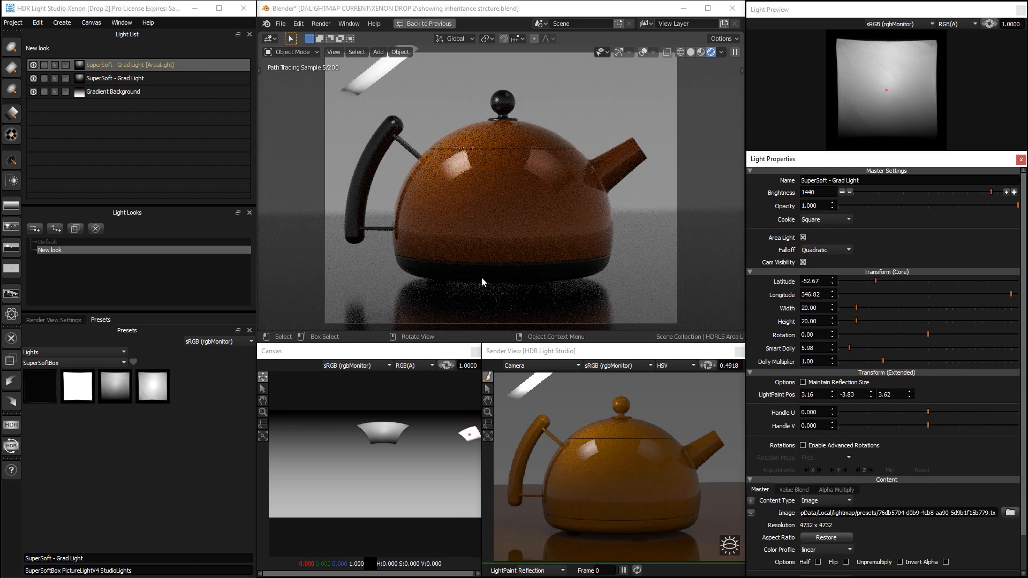
pyautogui.click(130, 78)
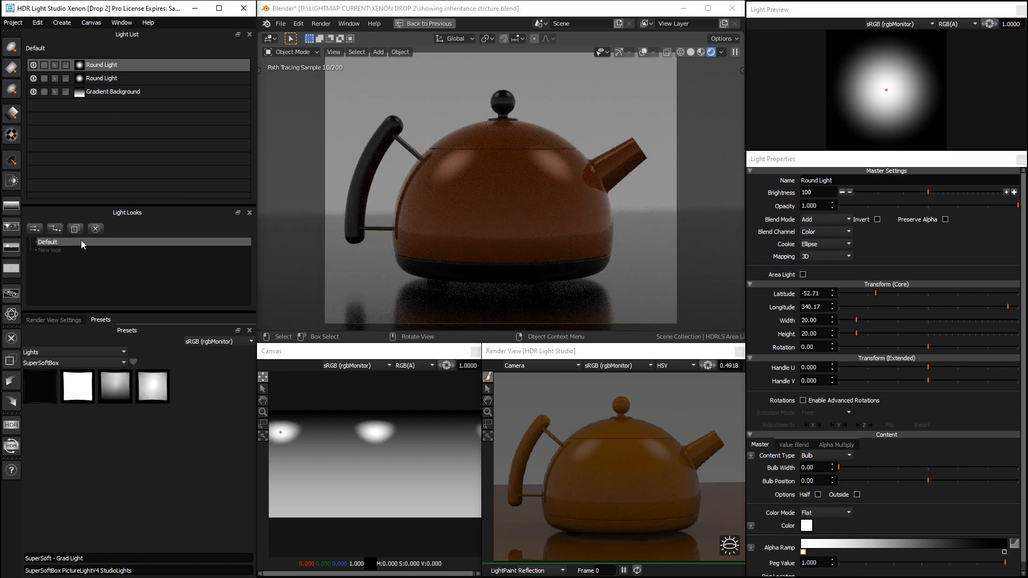
pyautogui.click(50, 250)
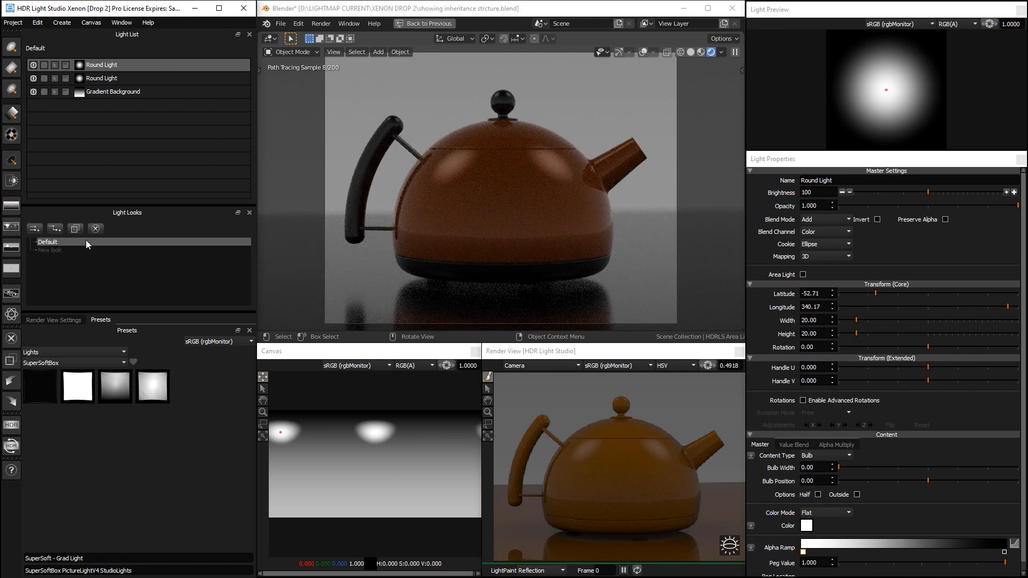
pyautogui.click(50, 250)
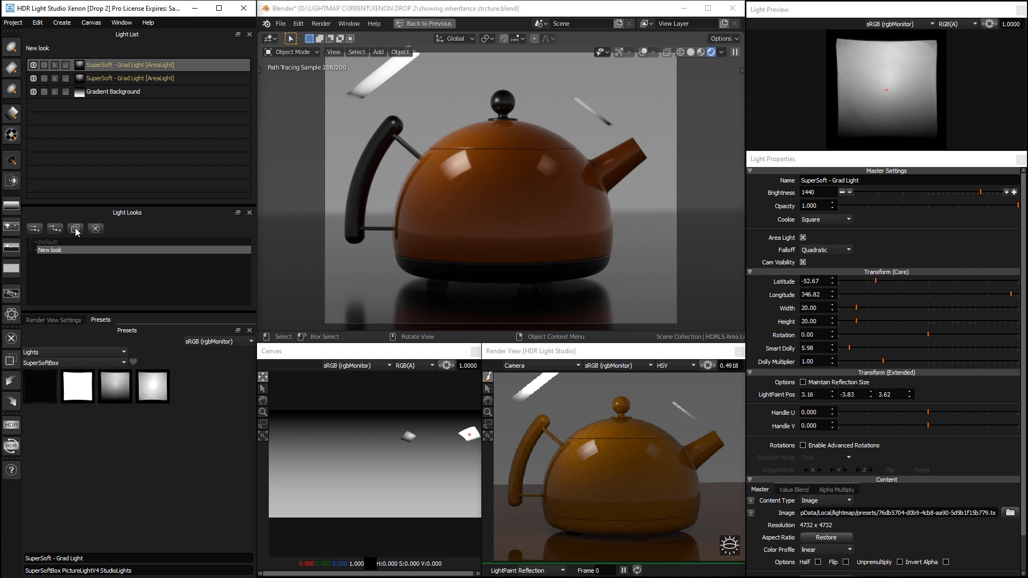
pyautogui.moveTo(75, 228)
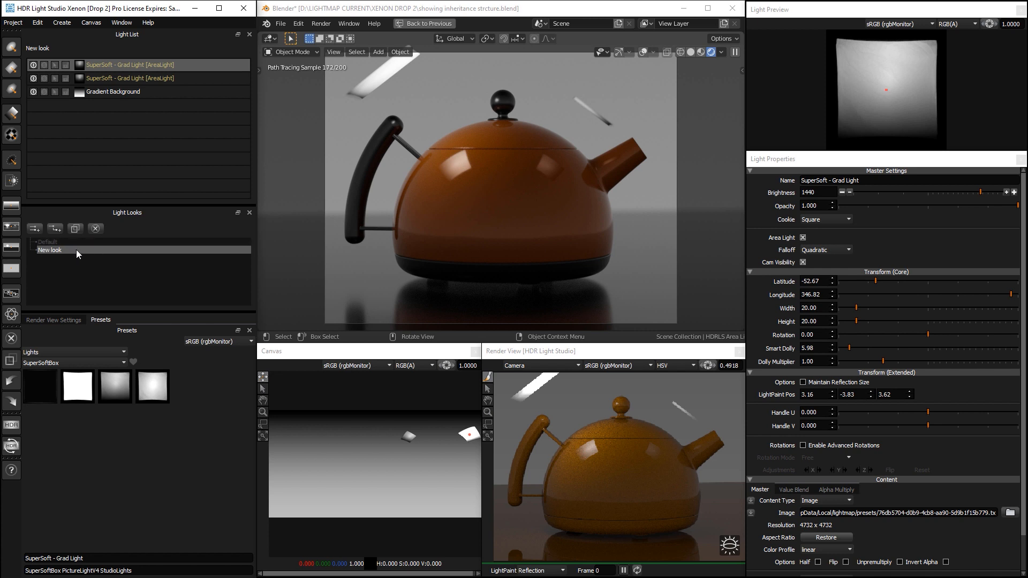
# Duplicate New look into a copy with a round light, then duplicate that copy with another
pyautogui.click(75, 228)
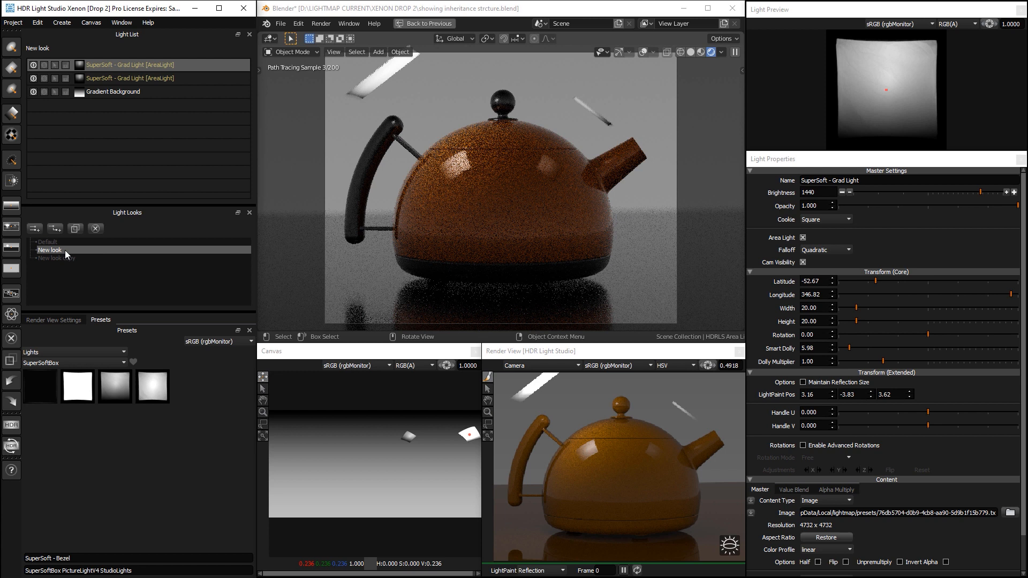
pyautogui.click(54, 258)
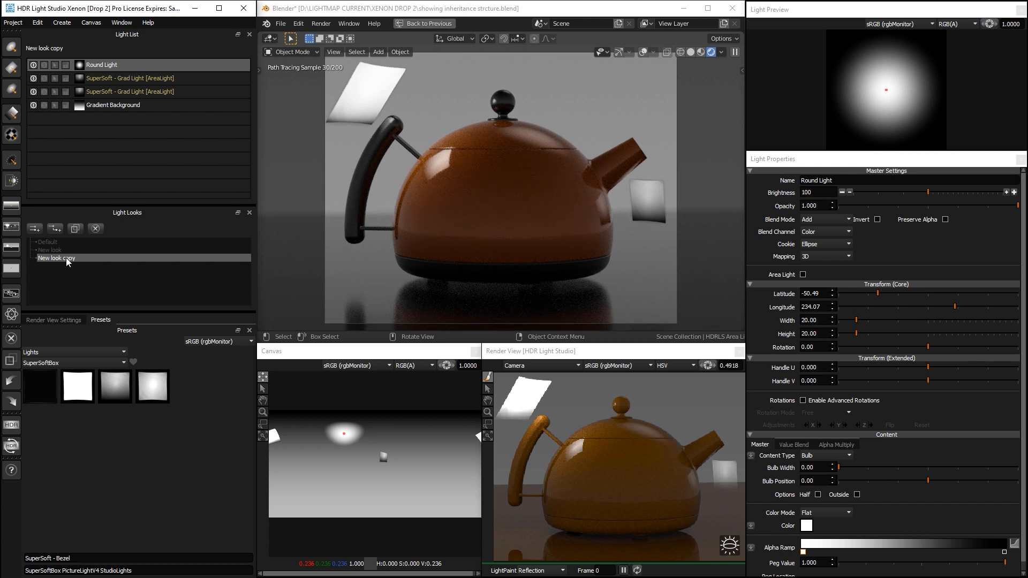
pyautogui.click(49, 250)
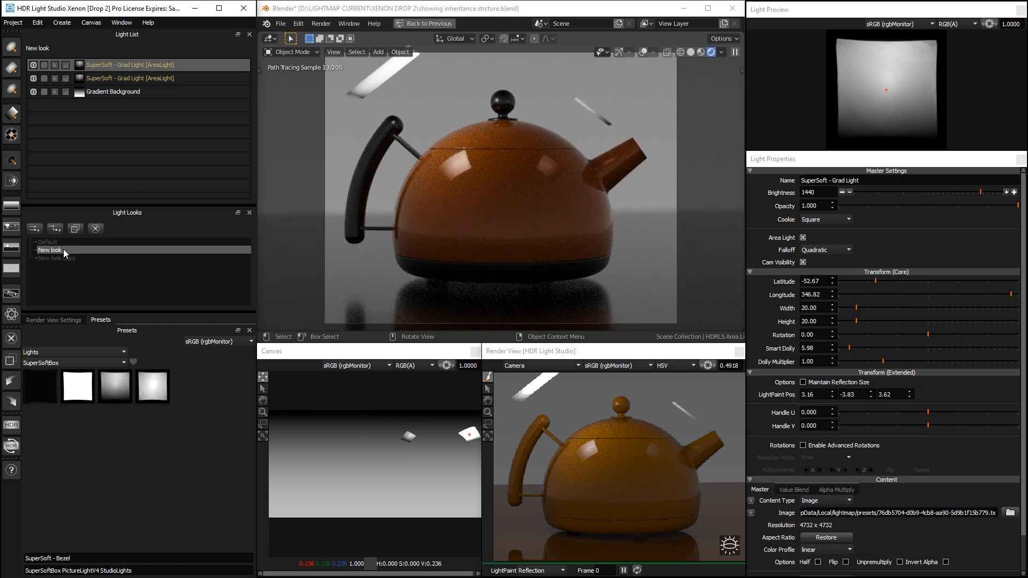
pyautogui.click(56, 258)
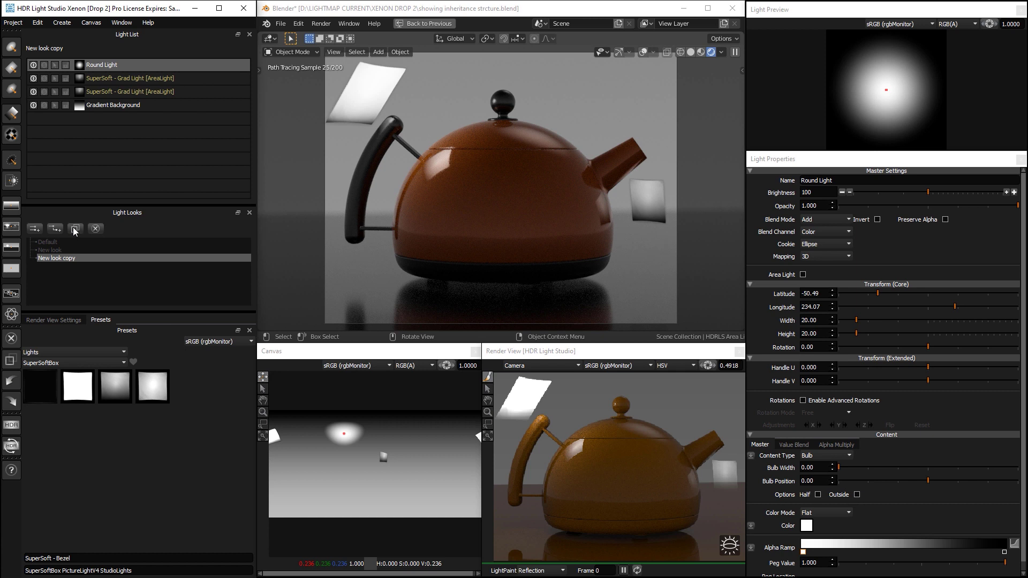
pyautogui.click(76, 229)
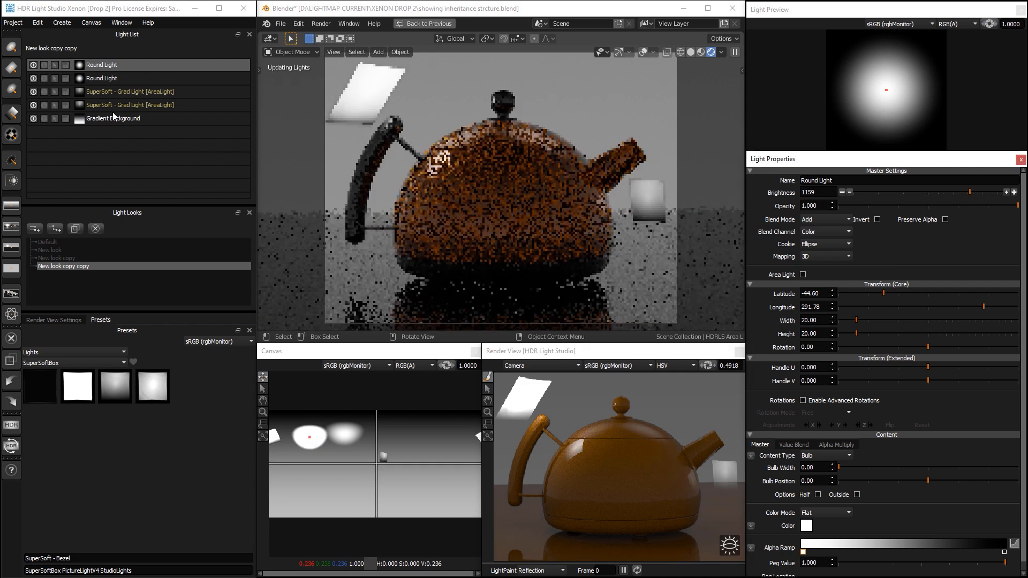
pyautogui.click(130, 92)
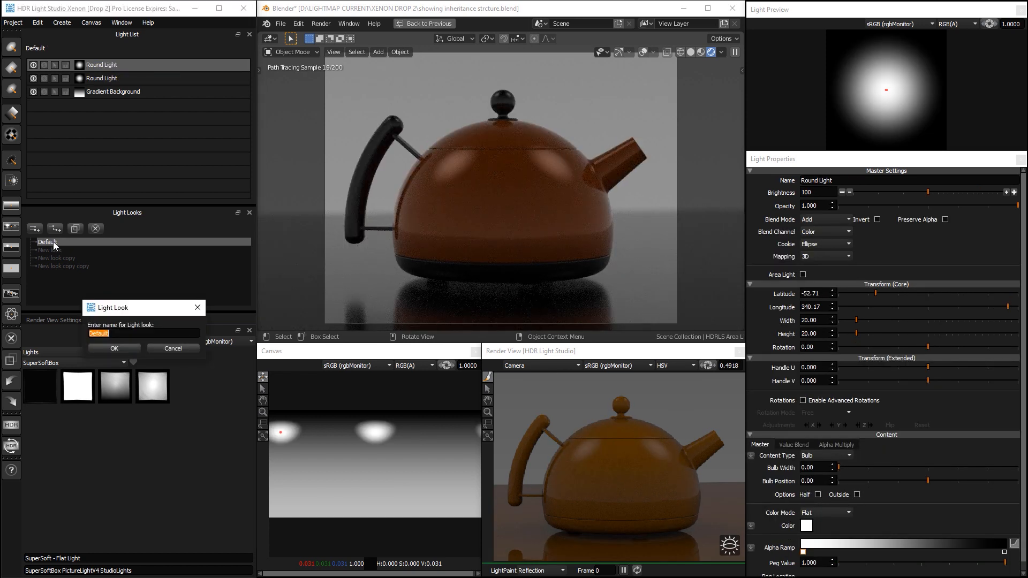
# Rename Default to Look 1 and New look to Look 2
pyautogui.write('Look')
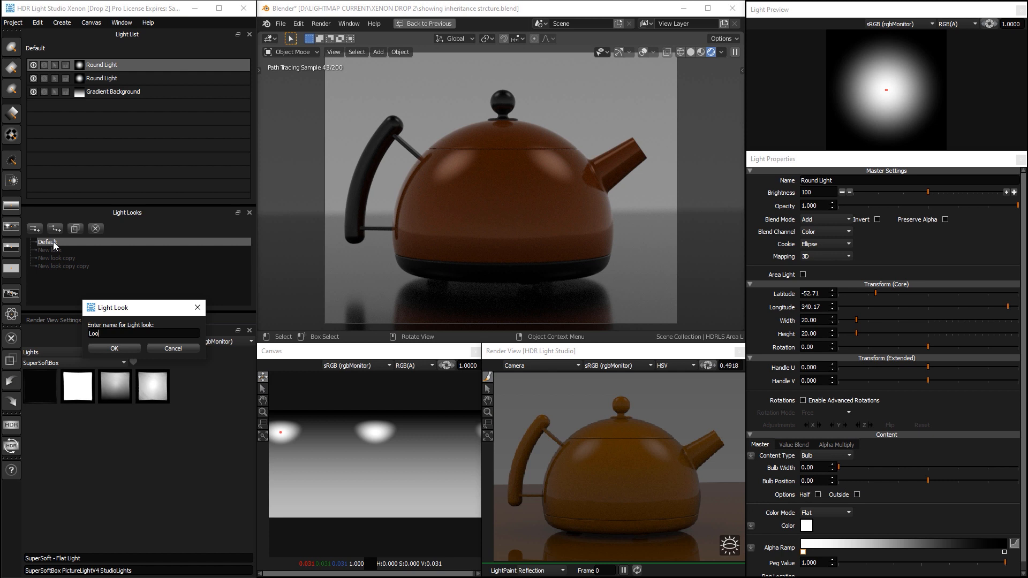
pyautogui.click(114, 348)
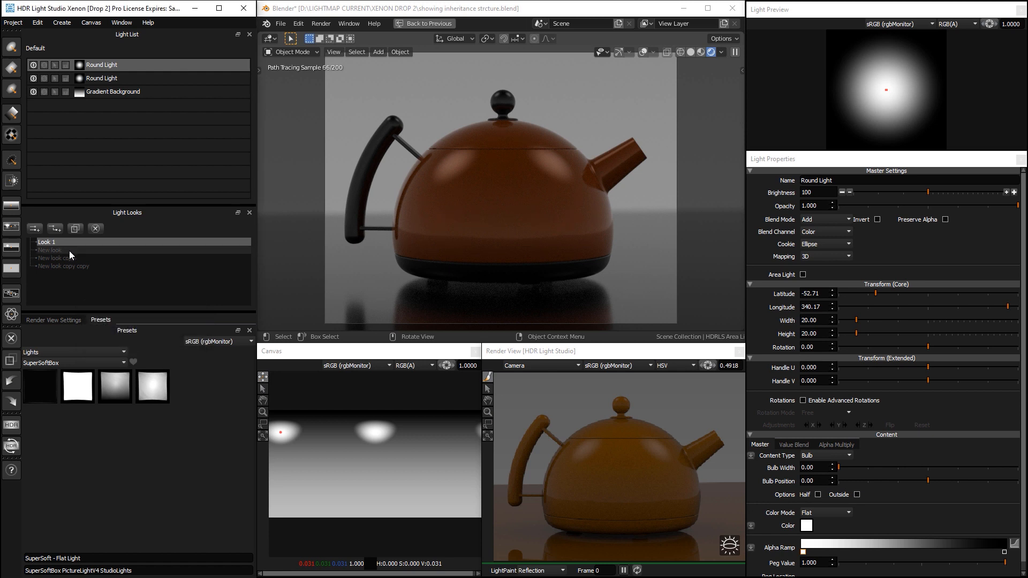
pyautogui.click(50, 250)
pyautogui.write('L')
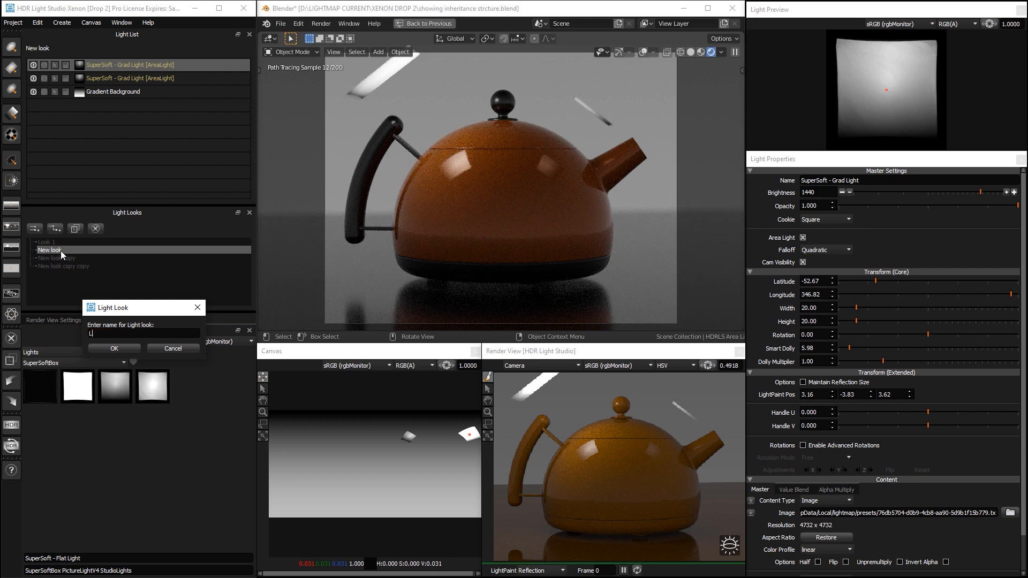
pyautogui.click(114, 348)
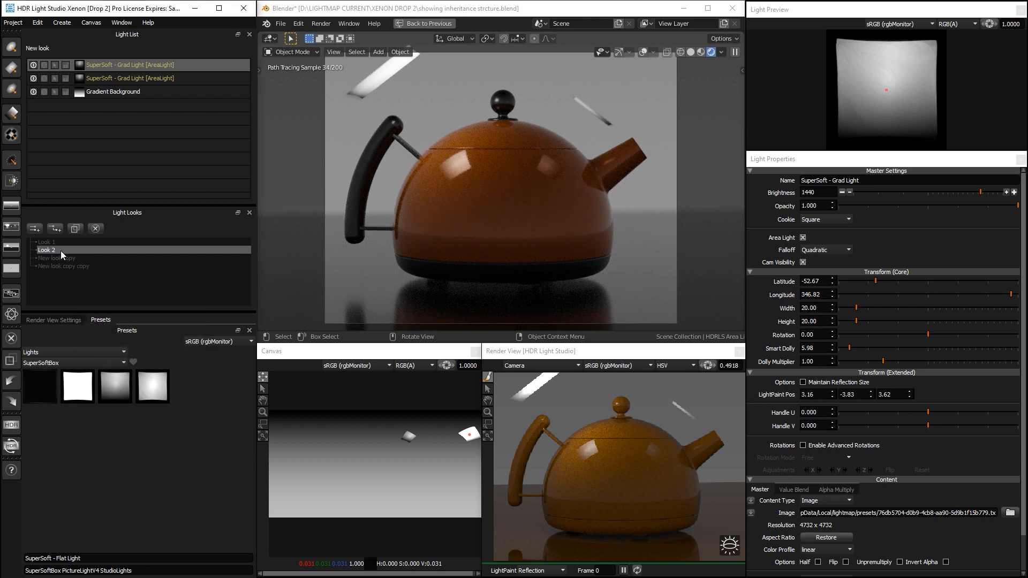
# Rename the two copies to Look 3 and Look 4, then select Look 2
pyautogui.click(56, 258)
pyautogui.write('L')
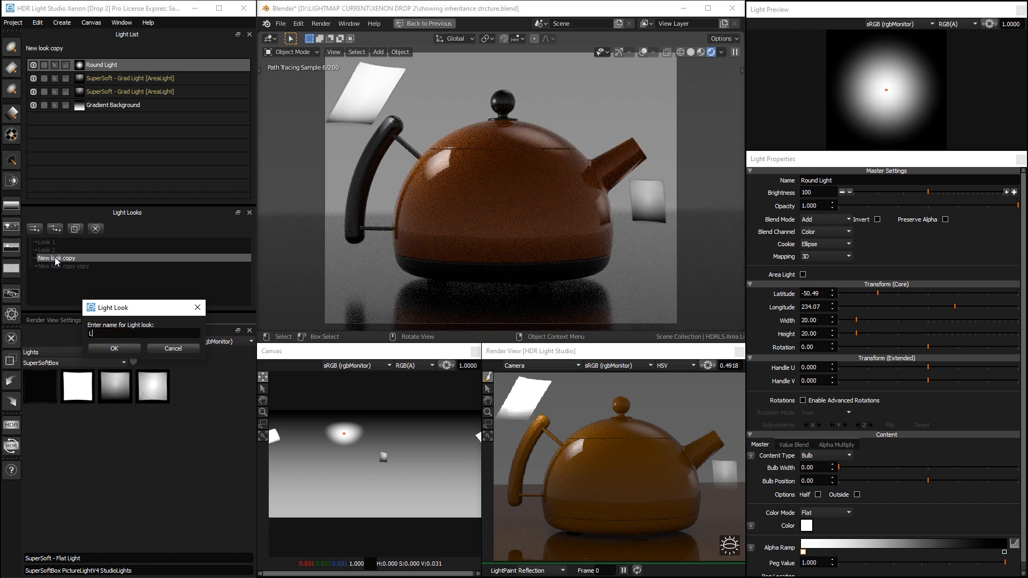
pyautogui.click(114, 348)
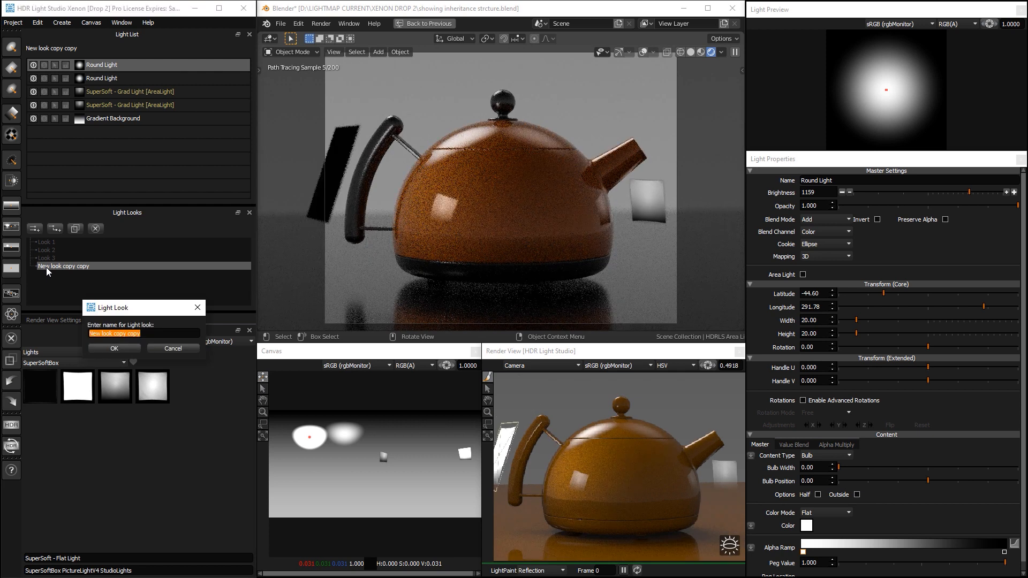
pyautogui.click(114, 349)
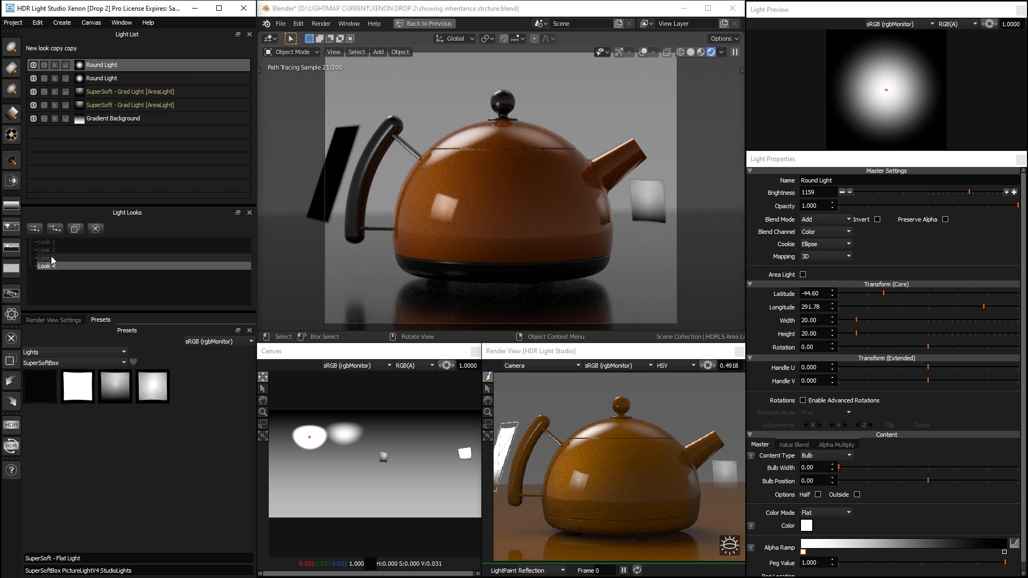
pyautogui.click(45, 258)
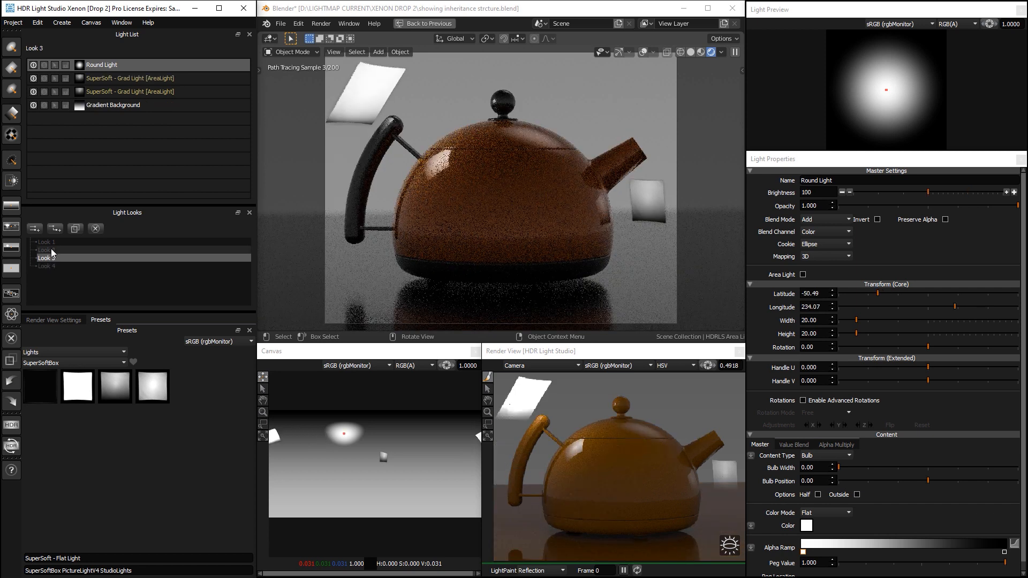
pyautogui.click(45, 250)
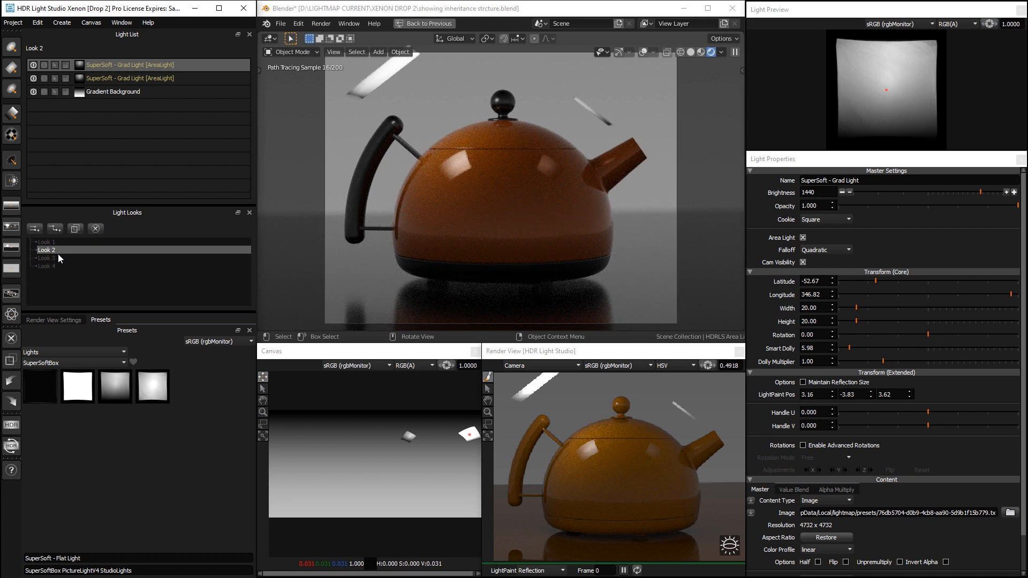
# Select Look 3, then Look 4 with its round and grad area lights
pyautogui.click(46, 257)
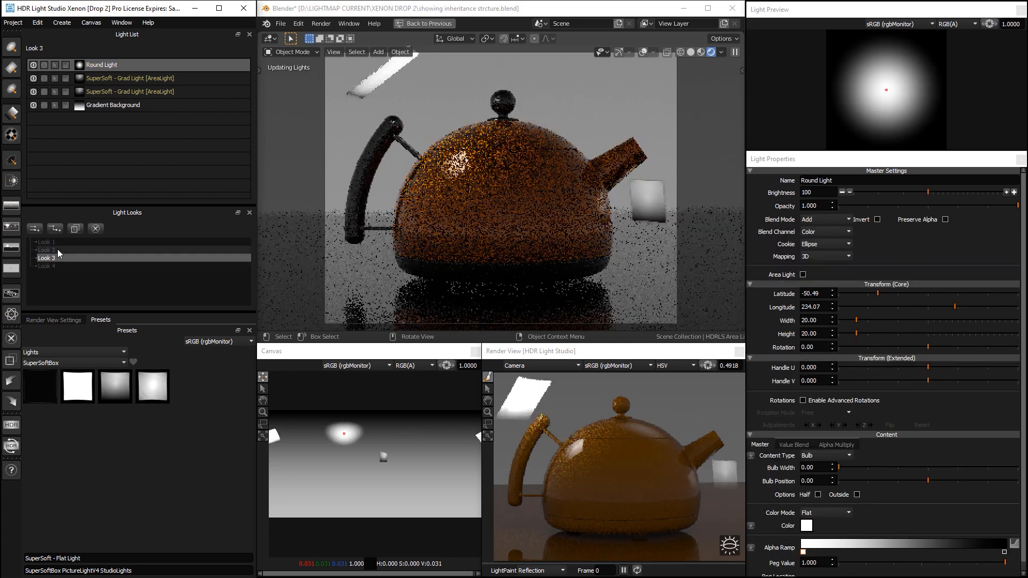
pyautogui.click(45, 249)
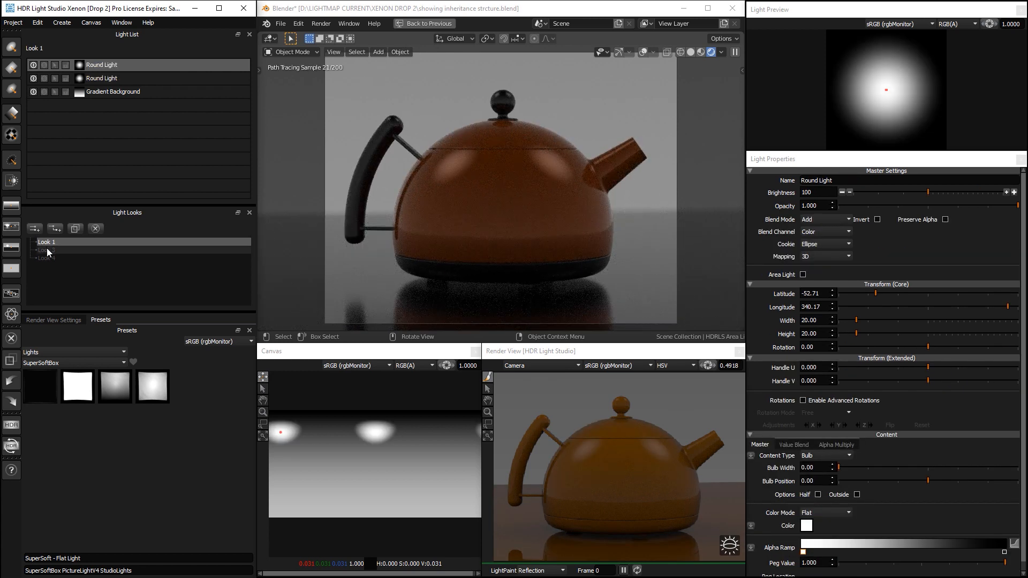
pyautogui.click(45, 250)
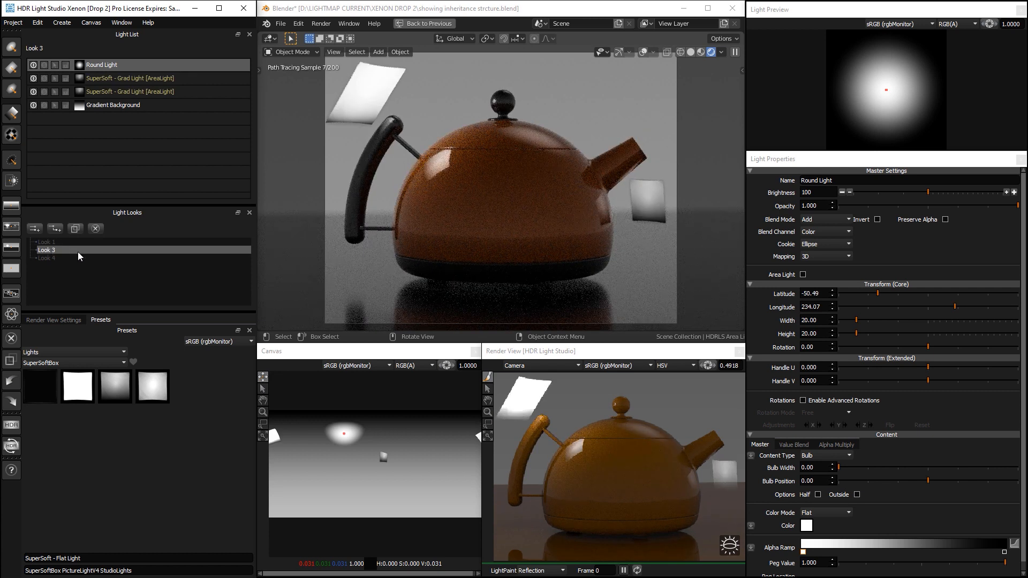
pyautogui.moveTo(452, 197)
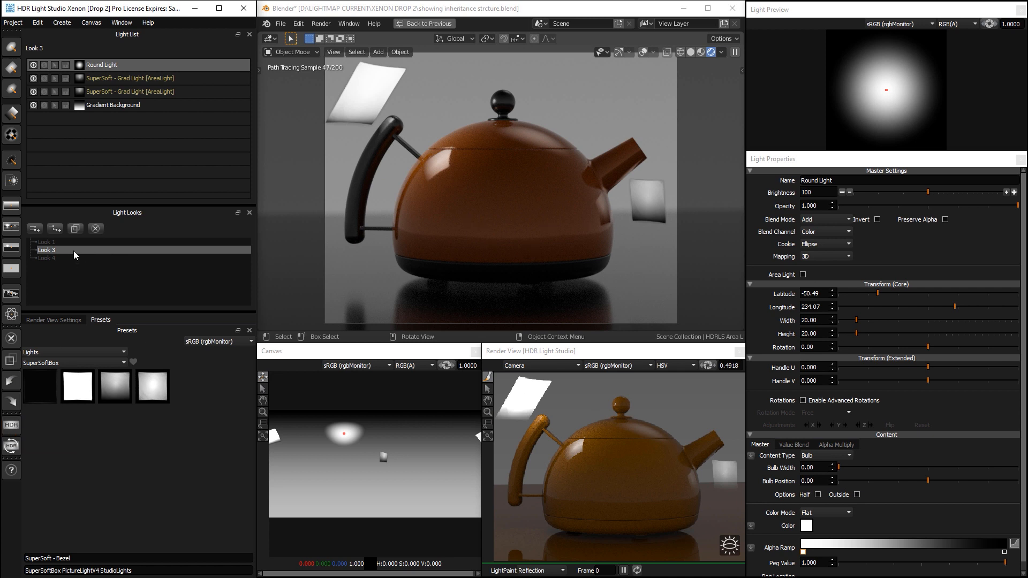
pyautogui.moveTo(87, 257)
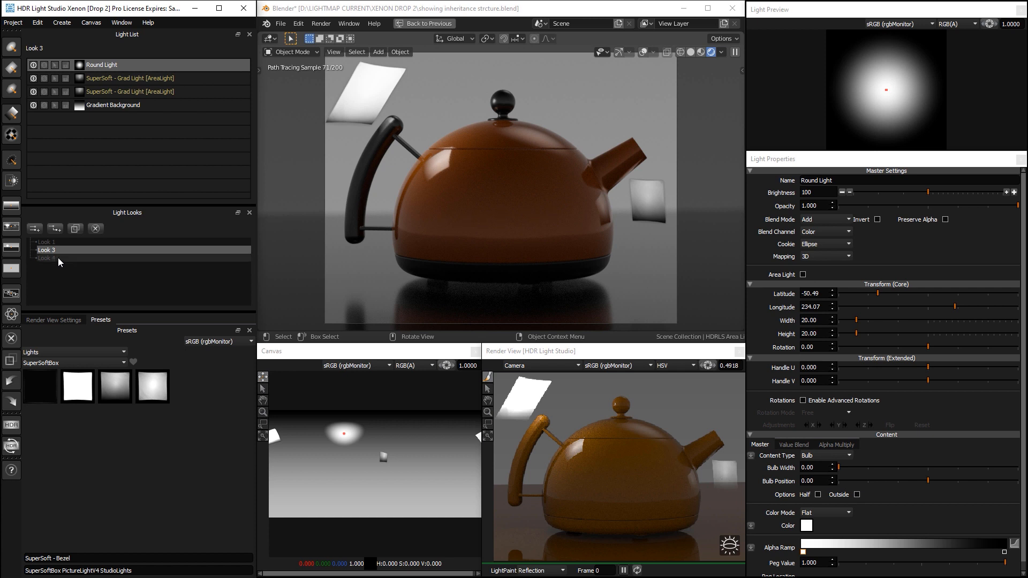
pyautogui.click(33, 229)
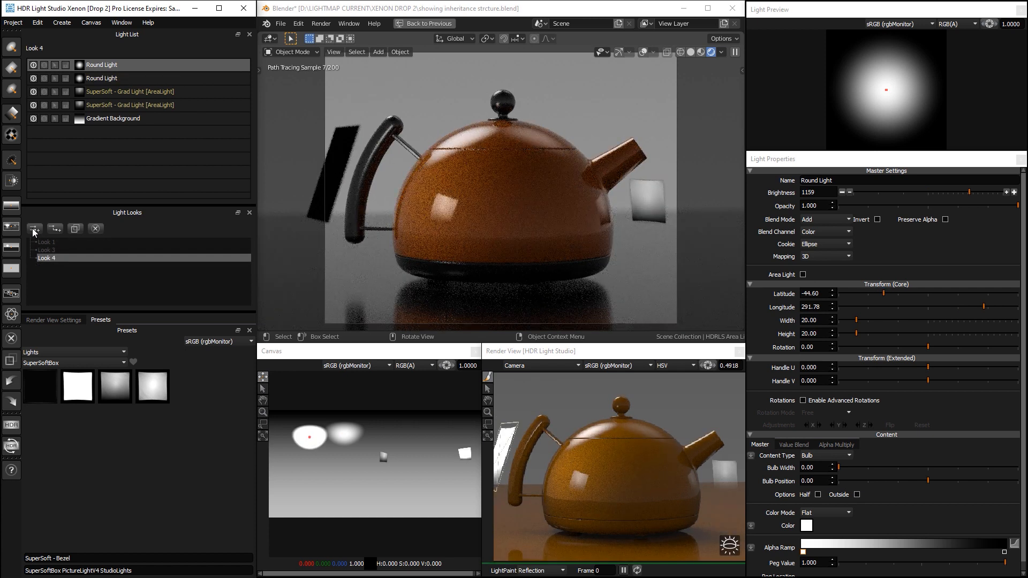
pyautogui.moveTo(78, 233)
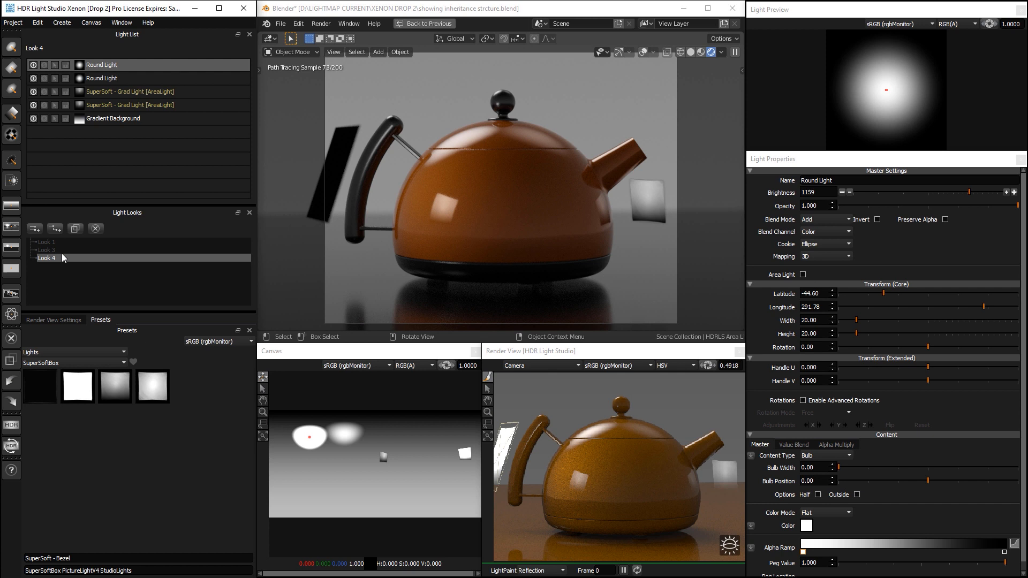
pyautogui.moveTo(55, 229)
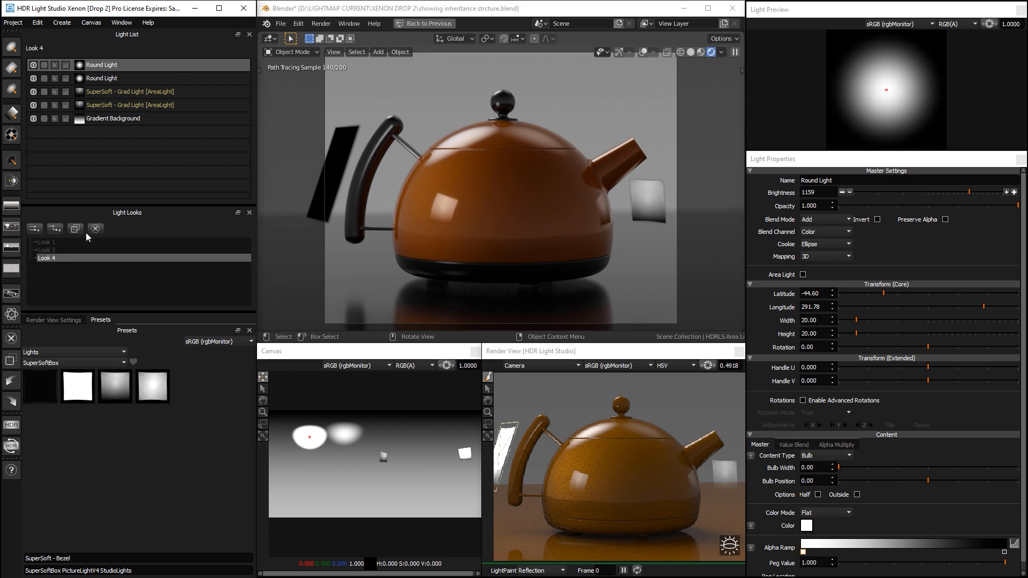
# Reset to a single empty Look 1 and pick an HDRIHAVEN_Ext environment preset
pyautogui.click(46, 242)
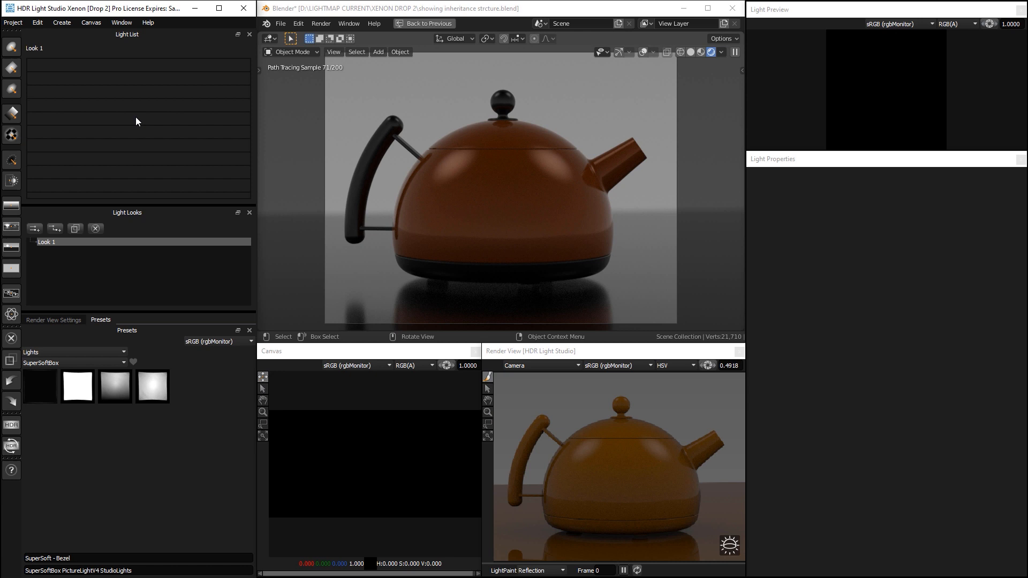
pyautogui.click(72, 363)
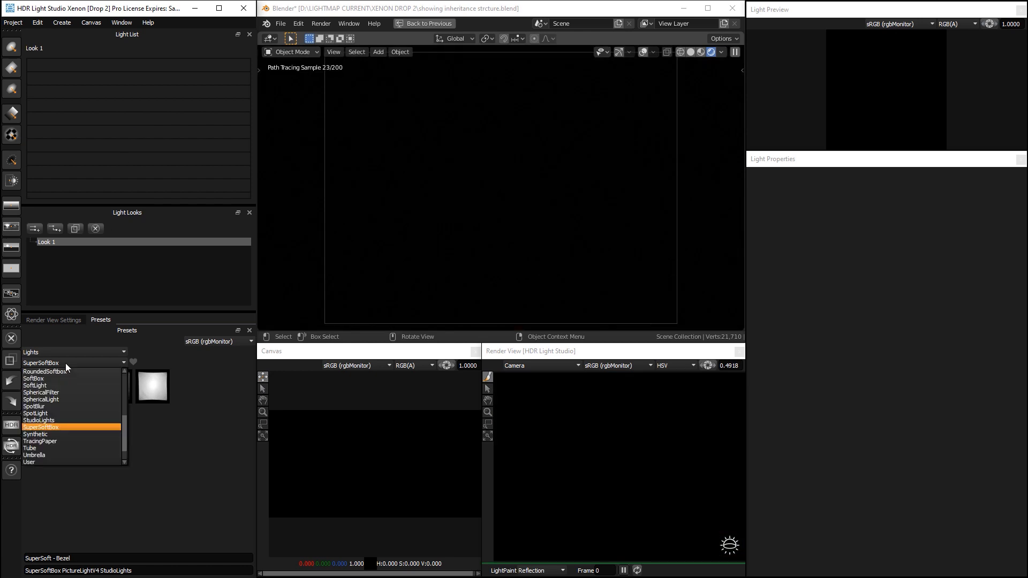
pyautogui.click(72, 362)
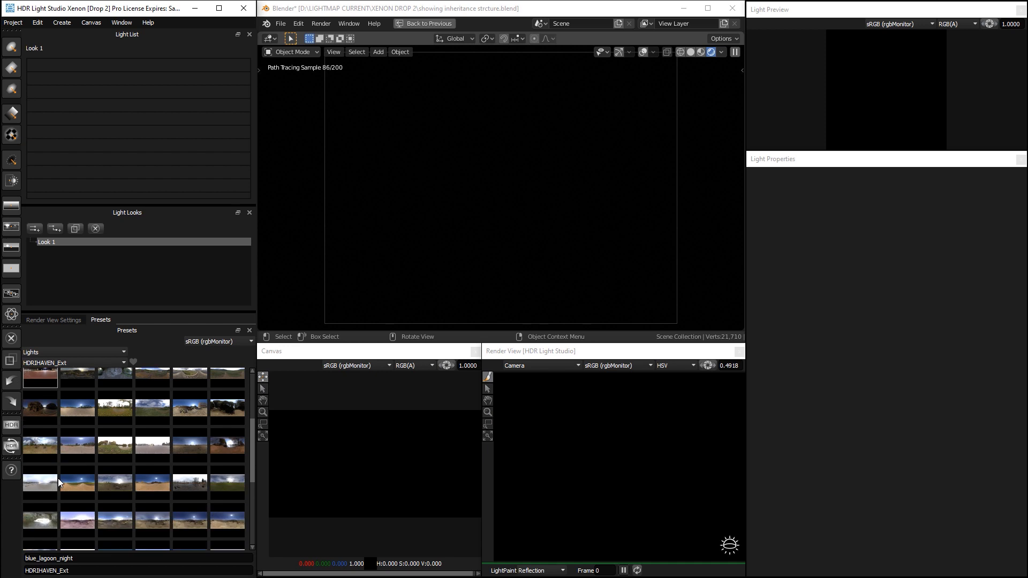
pyautogui.click(190, 446)
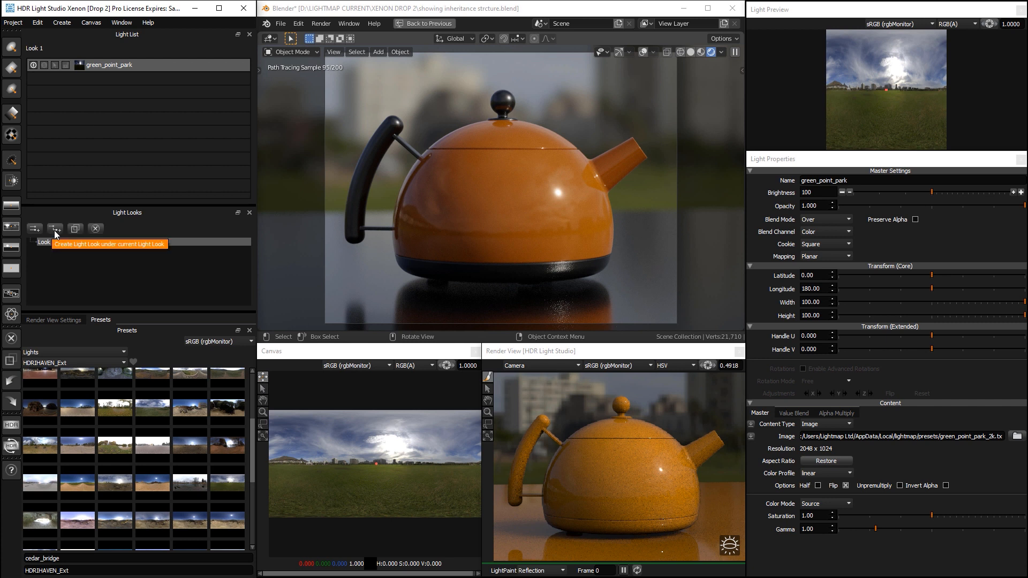
# Create an empty child look named Option 1 under Look 1
pyautogui.click(55, 228)
pyautogui.write('Option')
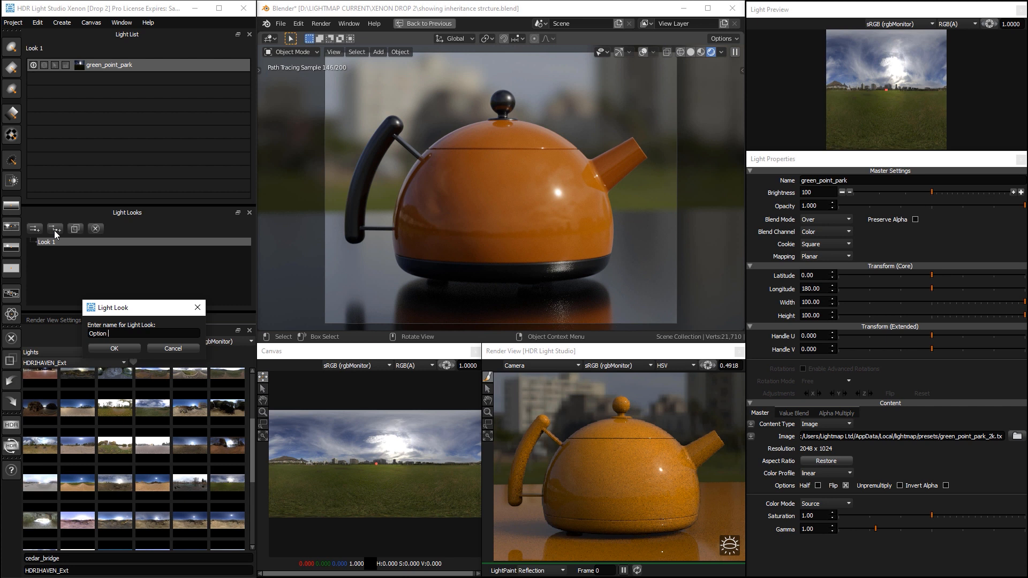
pyautogui.click(114, 347)
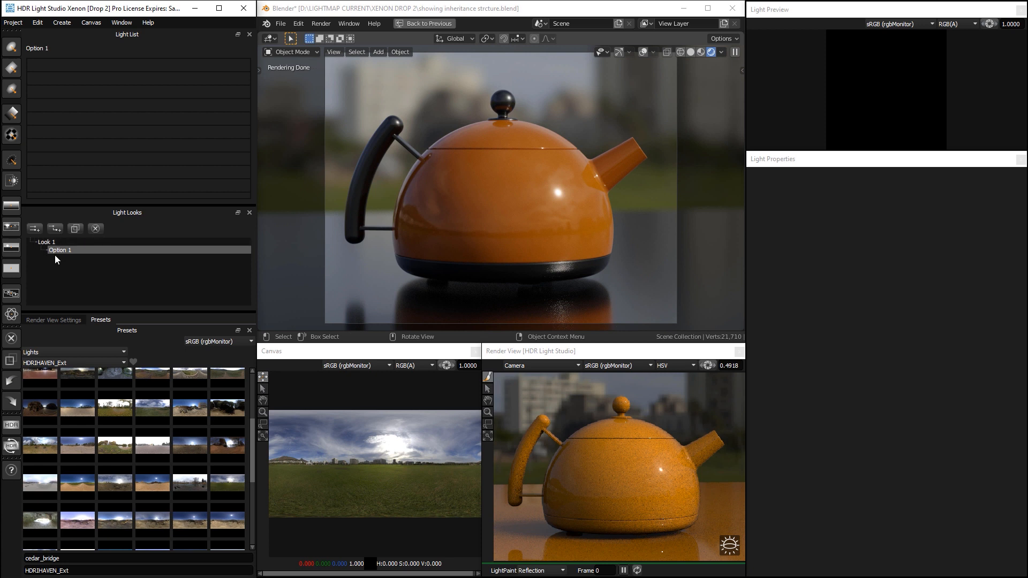
pyautogui.click(46, 242)
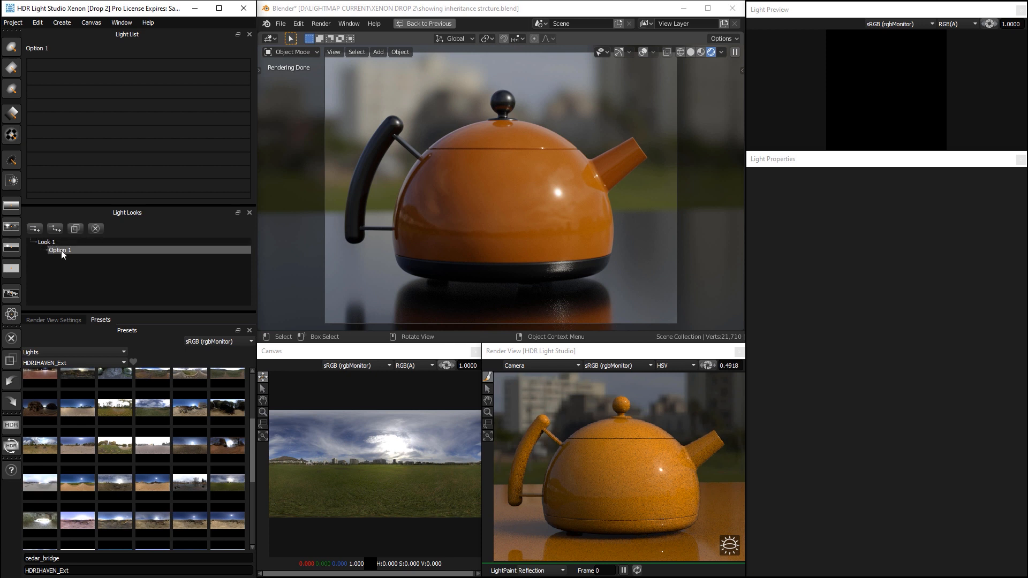
pyautogui.moveTo(89, 255)
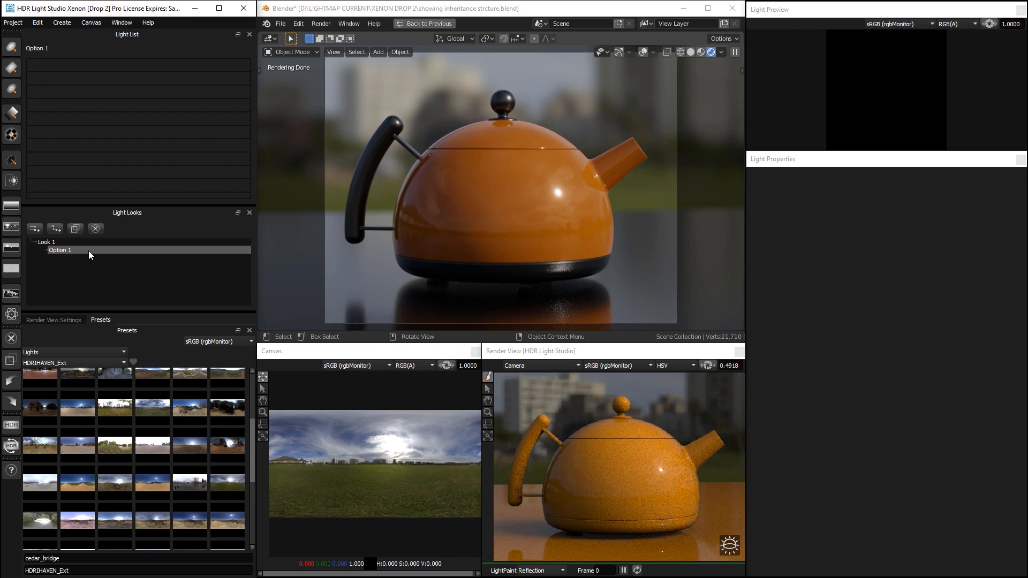
pyautogui.moveTo(87, 254)
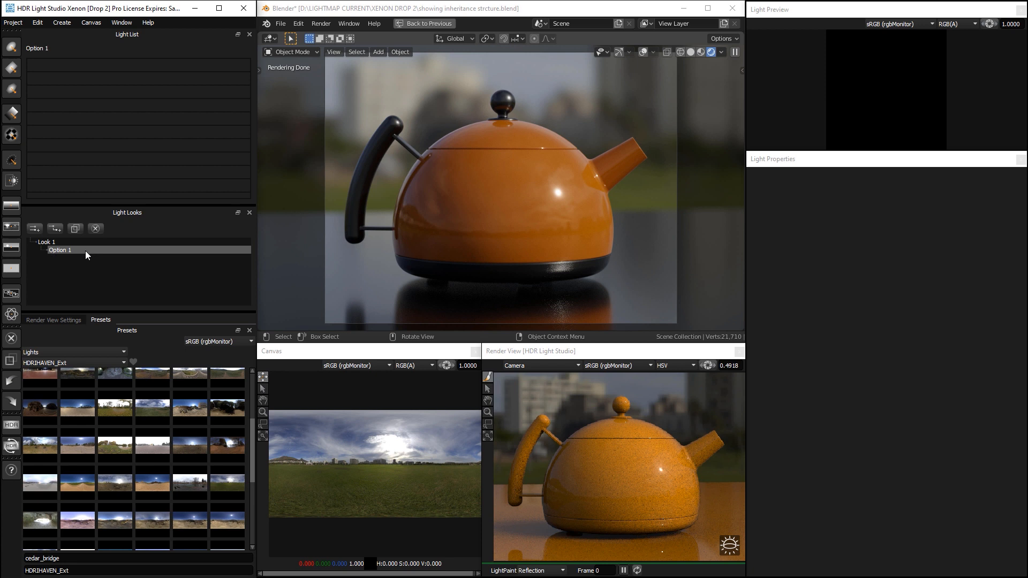
pyautogui.moveTo(68, 254)
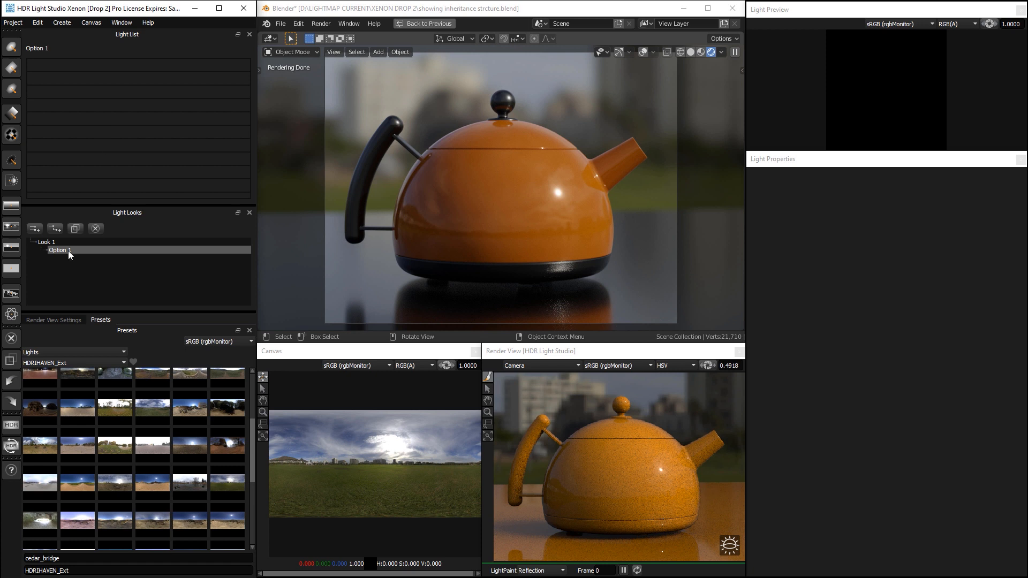
pyautogui.moveTo(134, 63)
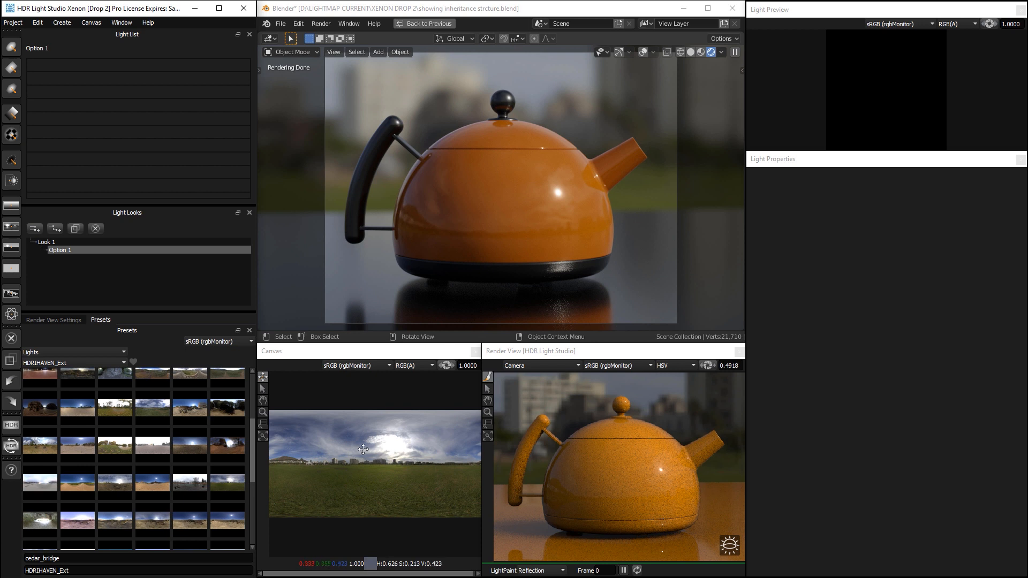
pyautogui.click(46, 242)
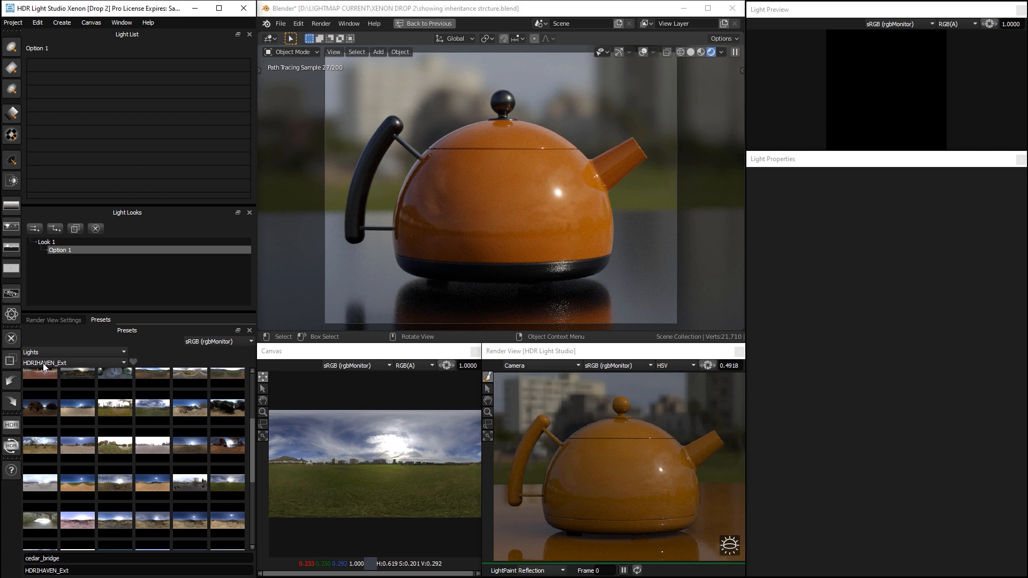
# Add Medium Softbox Diffused and Kino Flo Diva Lite 401 from StudioLights presets to Option 1
pyautogui.click(122, 363)
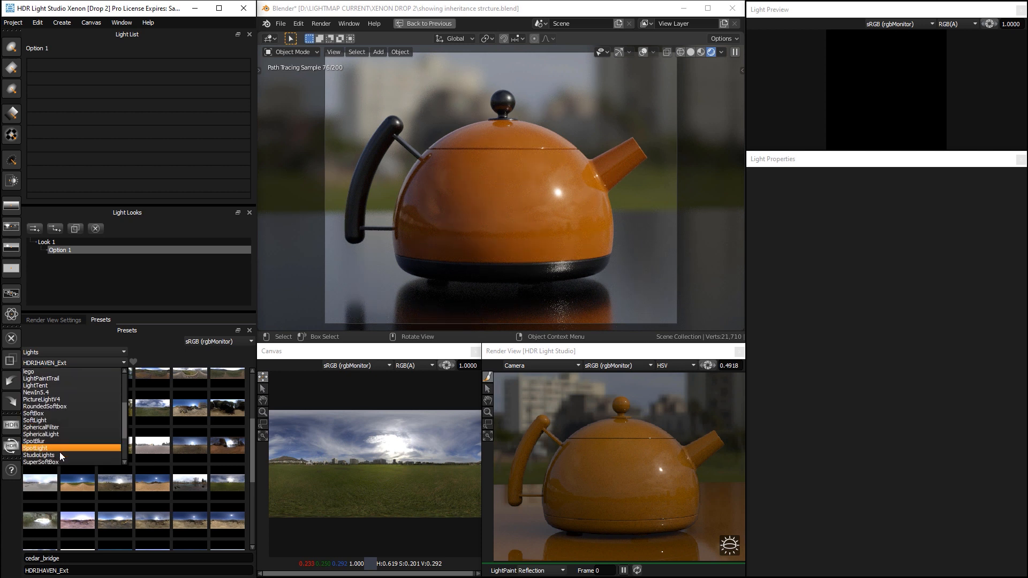
pyautogui.click(40, 455)
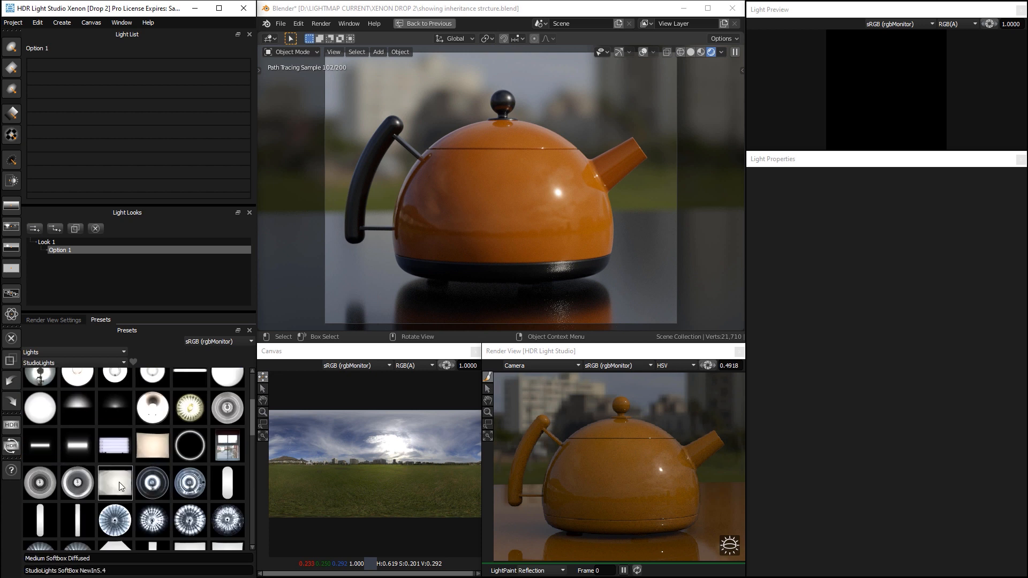
pyautogui.doubleClick(115, 482)
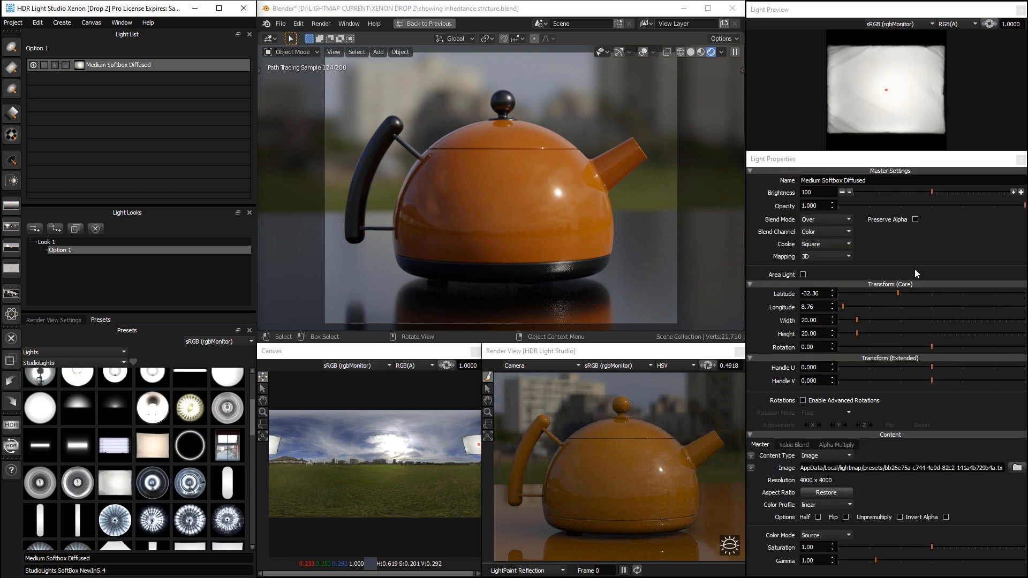
pyautogui.click(115, 445)
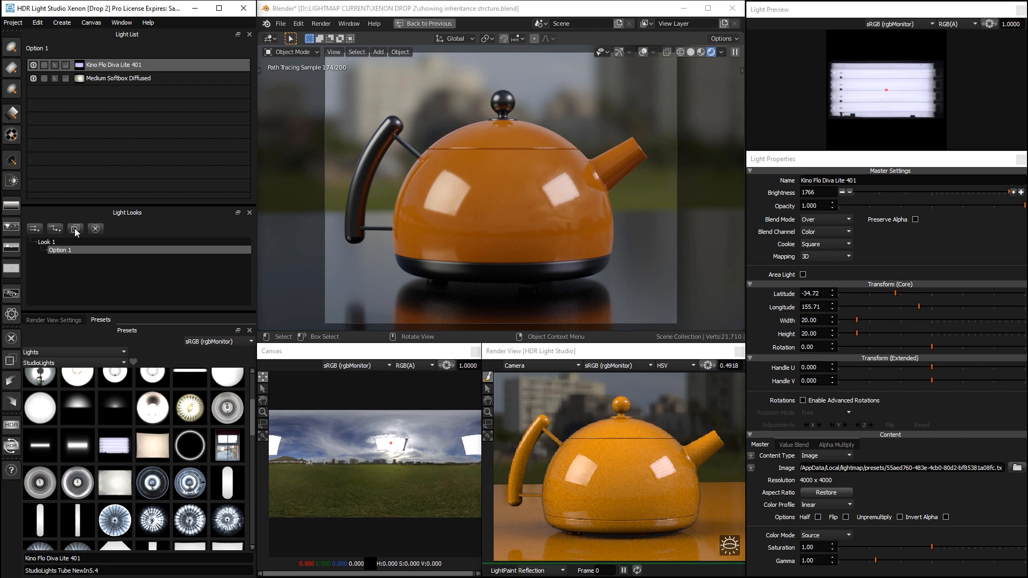
# Duplicate Option 1 and name the copy Option 2
pyautogui.click(75, 229)
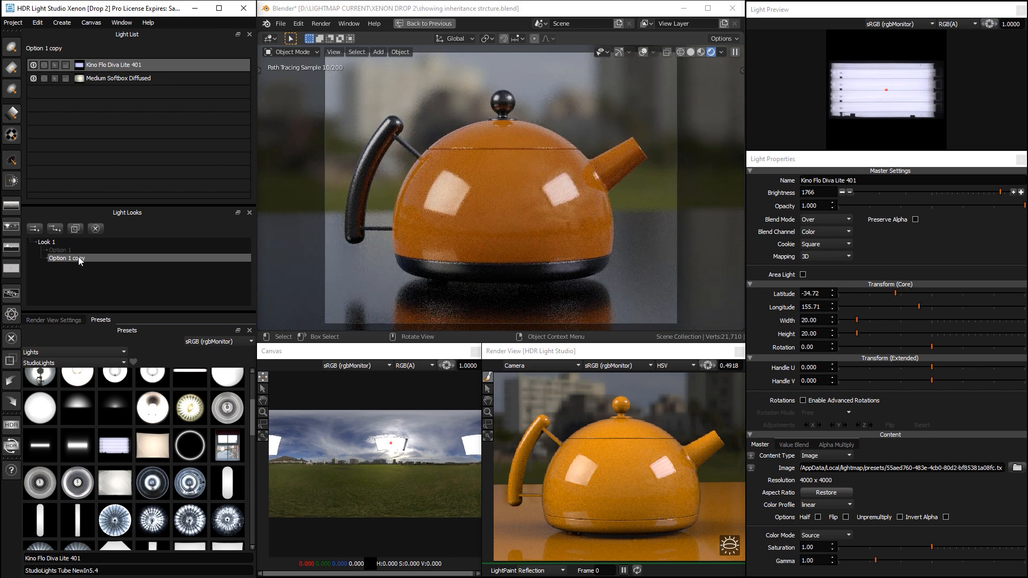
pyautogui.doubleClick(67, 258)
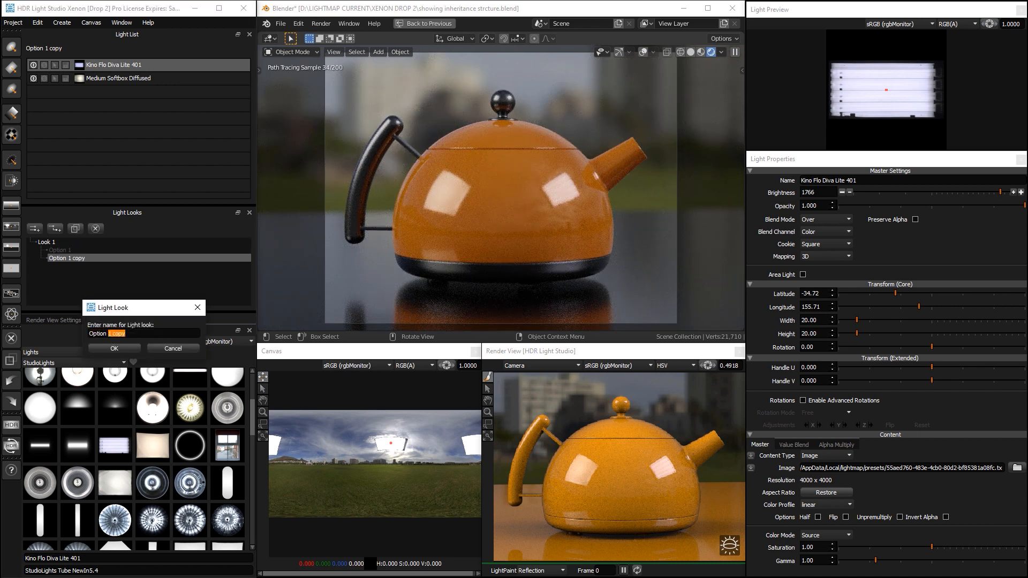
pyautogui.click(114, 348)
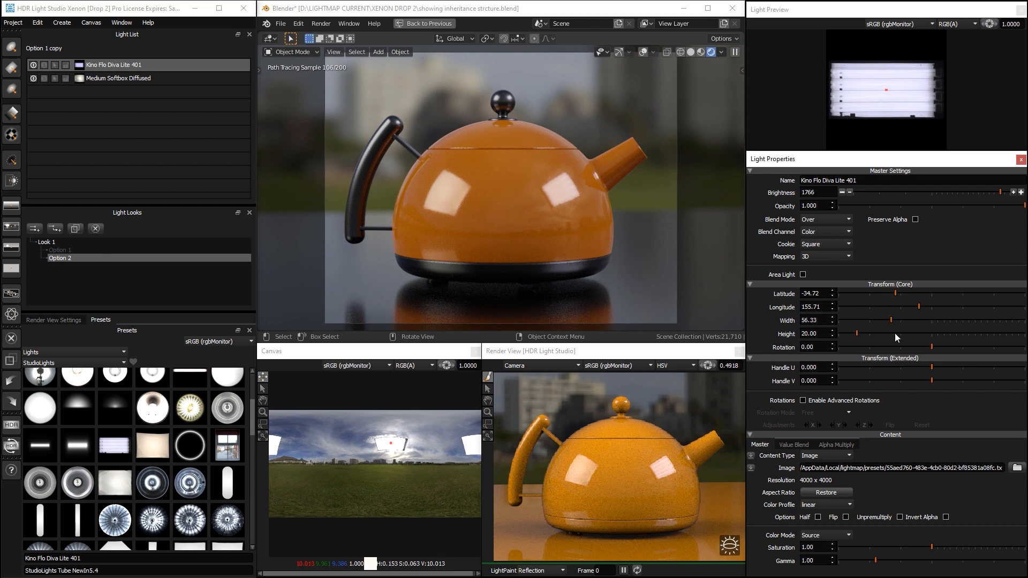
# Give Option 2's Medium Softbox Diffused a flat red colour, then reselect Option 1
pyautogui.click(117, 78)
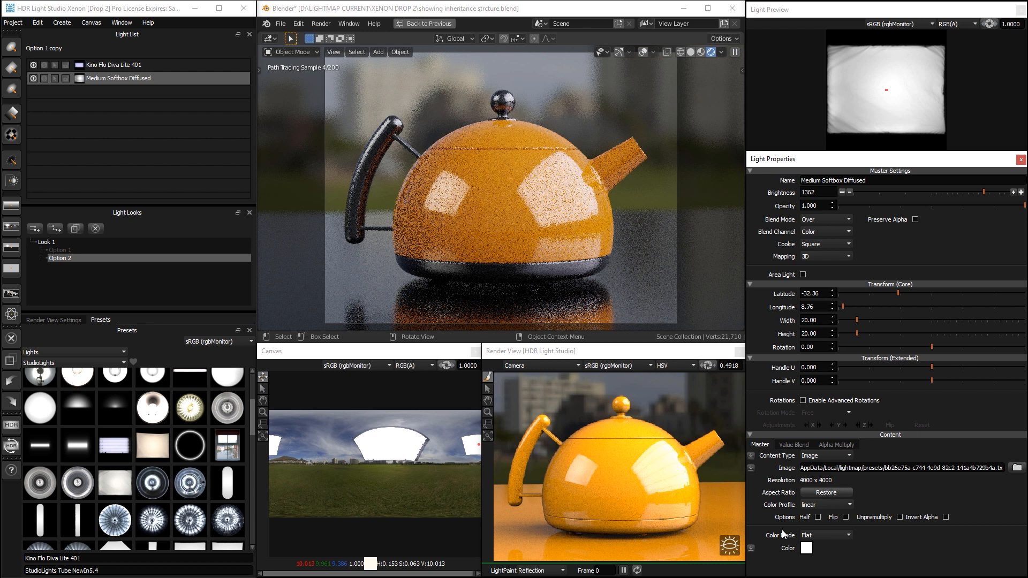
pyautogui.click(806, 548)
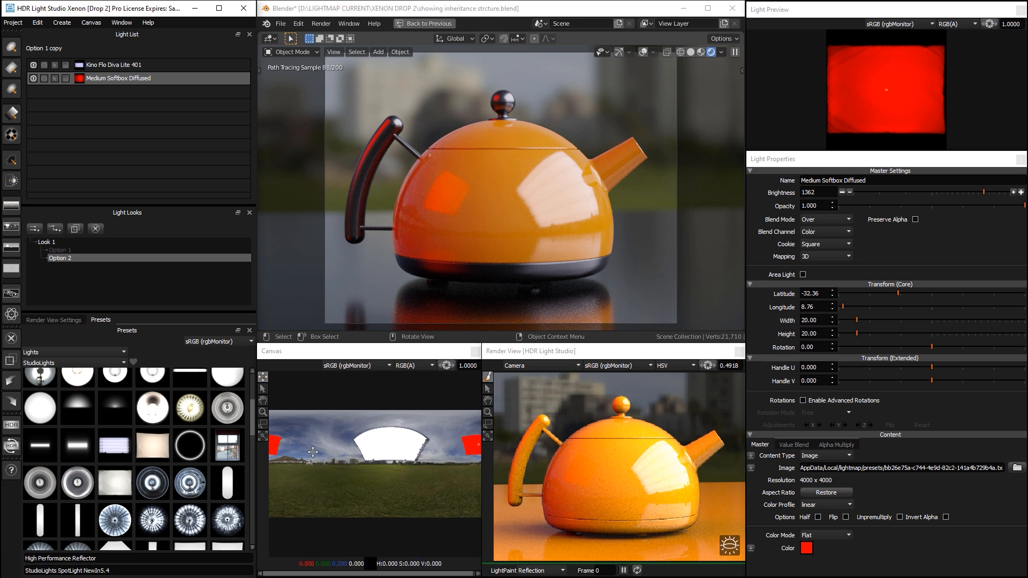
pyautogui.click(59, 250)
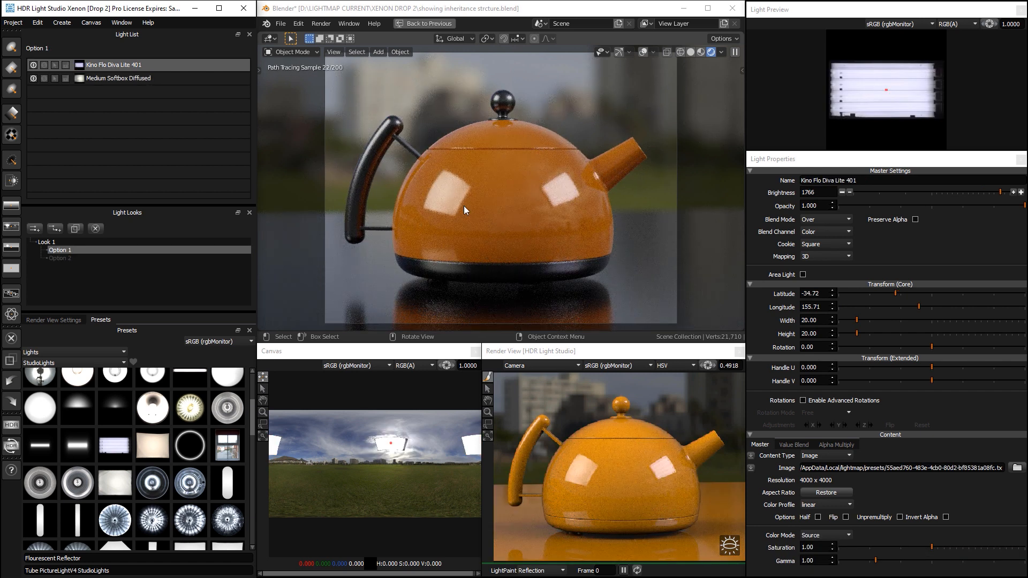
# Switch between Option 2 and Option 1, ending on the parent Look 1
pyautogui.click(60, 258)
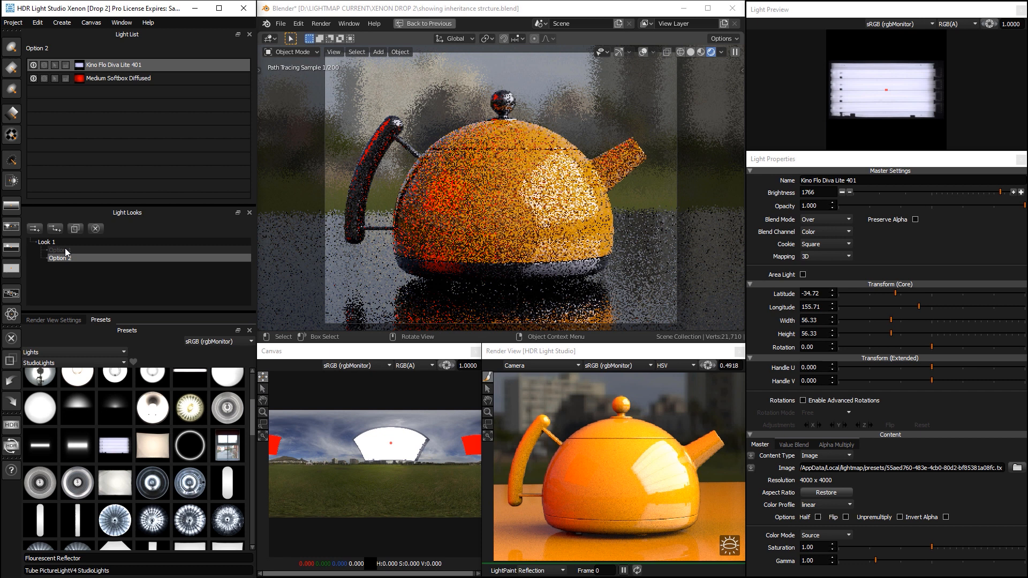
pyautogui.click(57, 250)
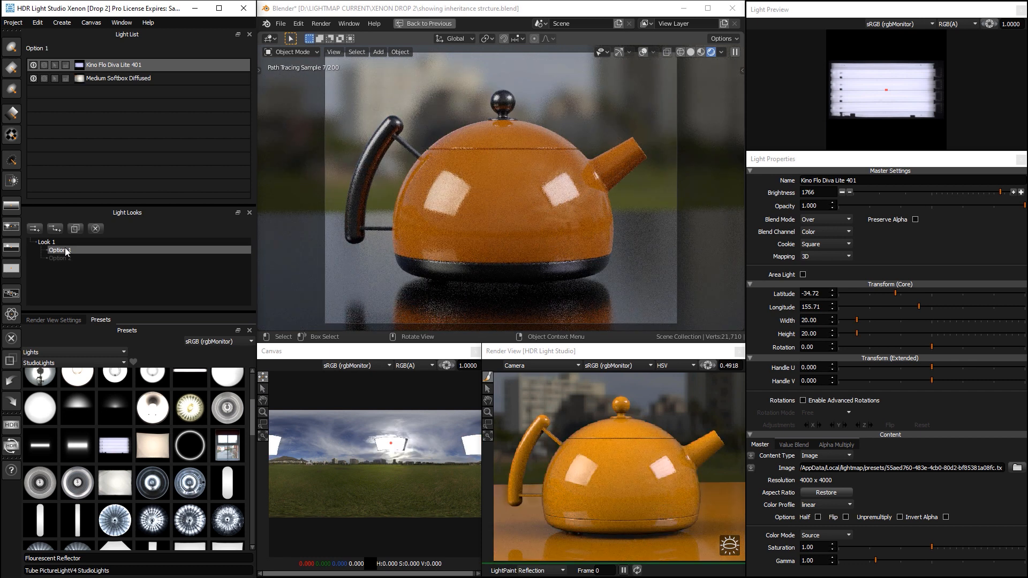
pyautogui.click(46, 242)
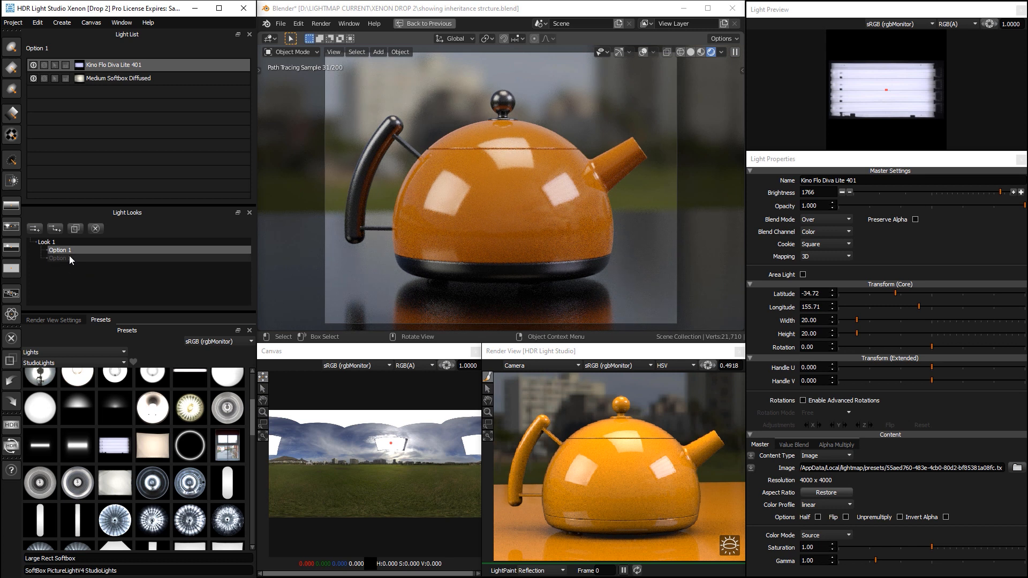
pyautogui.click(60, 259)
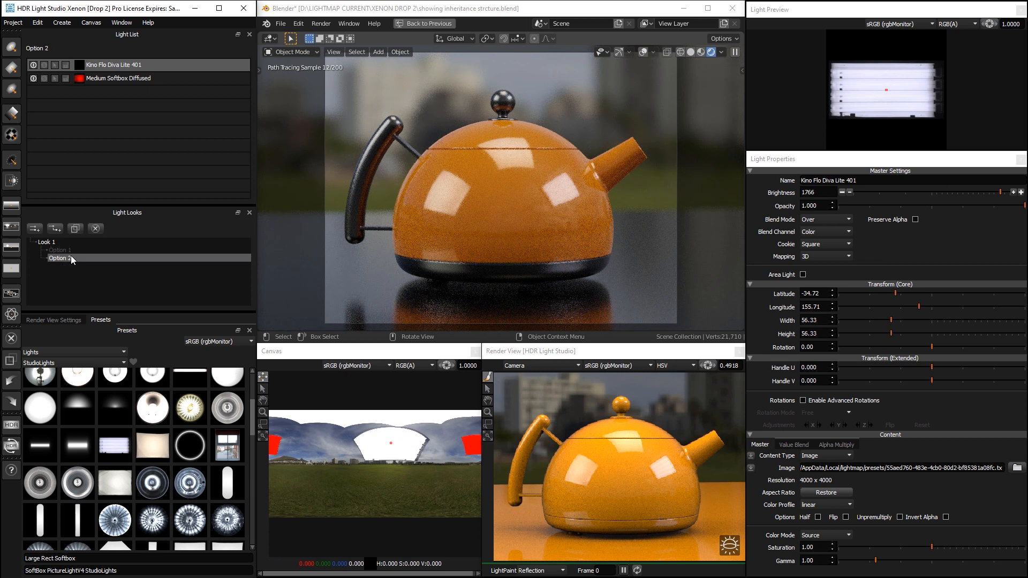
pyautogui.click(60, 250)
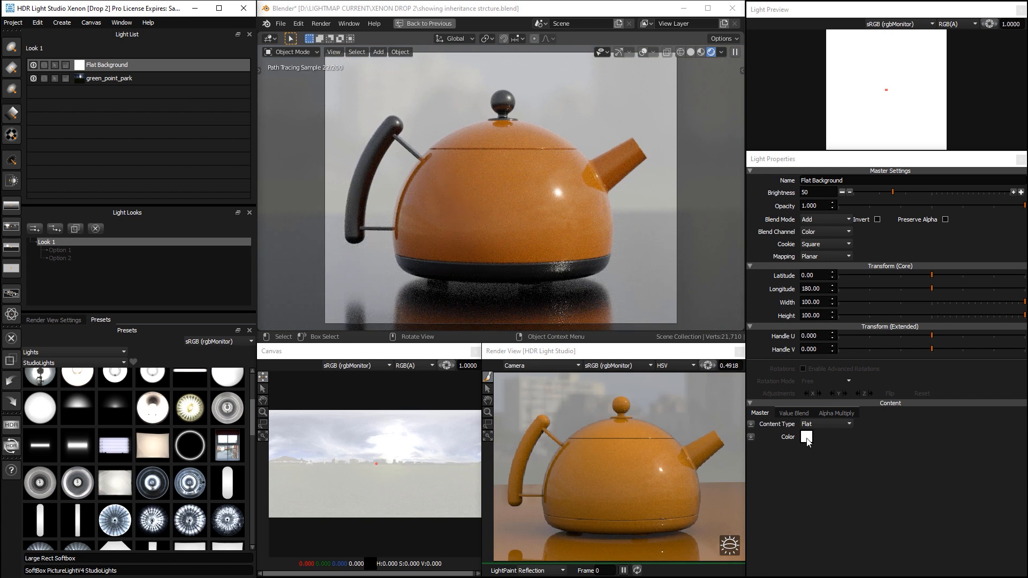
# Make Look 1's flat background blue, blending as Color, with brightness 412
pyautogui.click(806, 437)
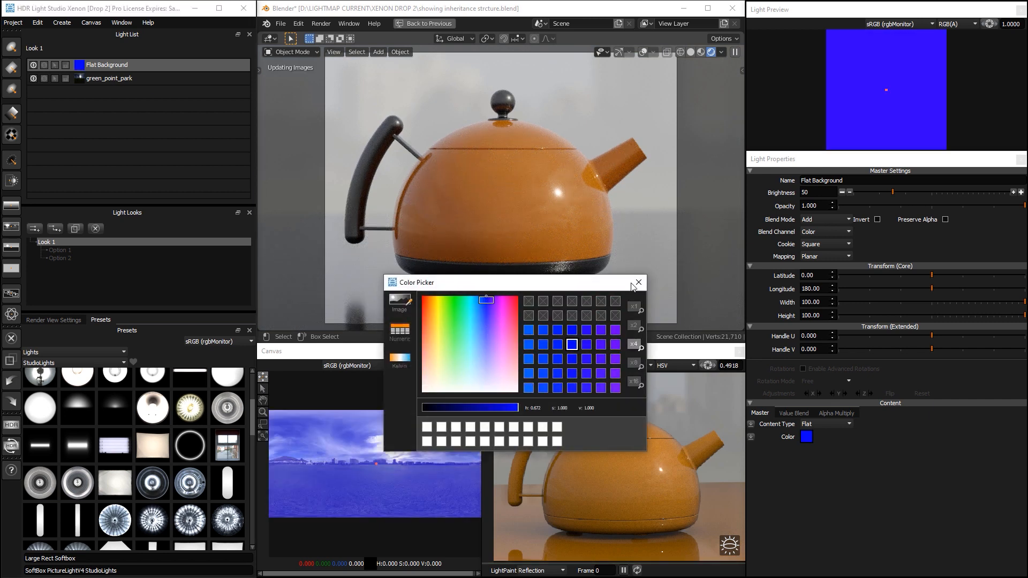
pyautogui.click(824, 219)
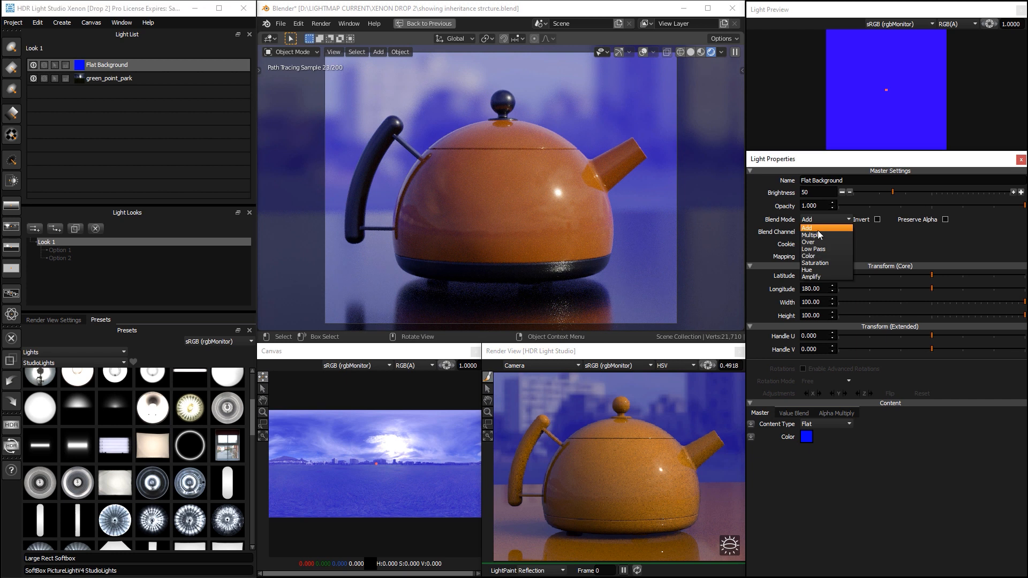
pyautogui.click(808, 256)
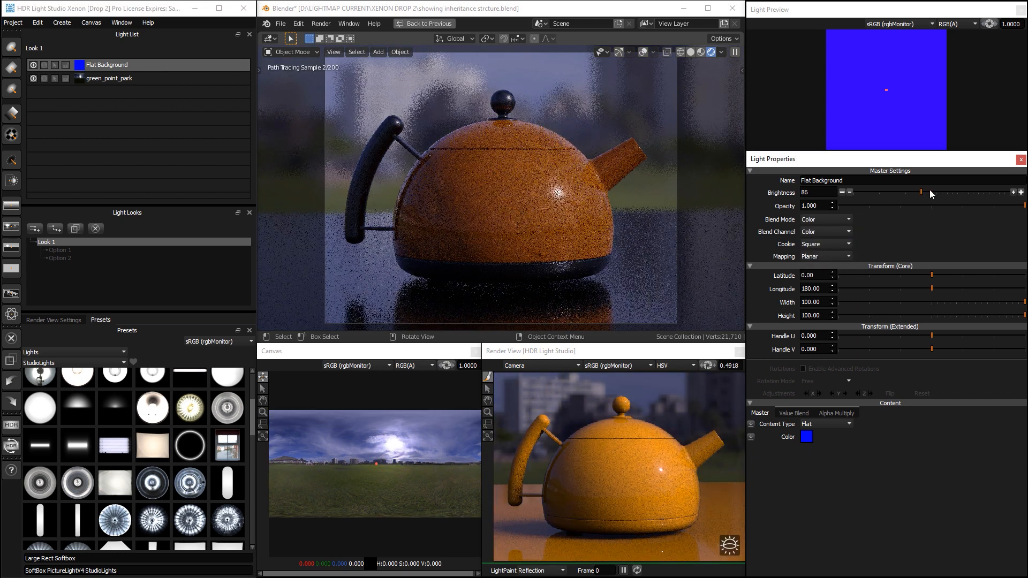
pyautogui.moveTo(905, 192); pyautogui.dragTo(946, 196)
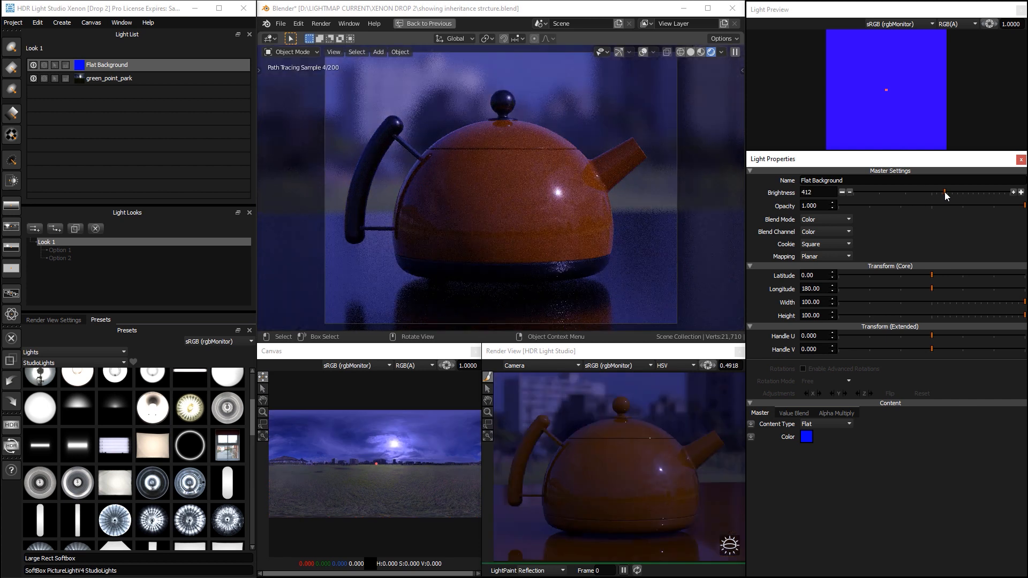
pyautogui.moveTo(976, 193); pyautogui.dragTo(931, 192)
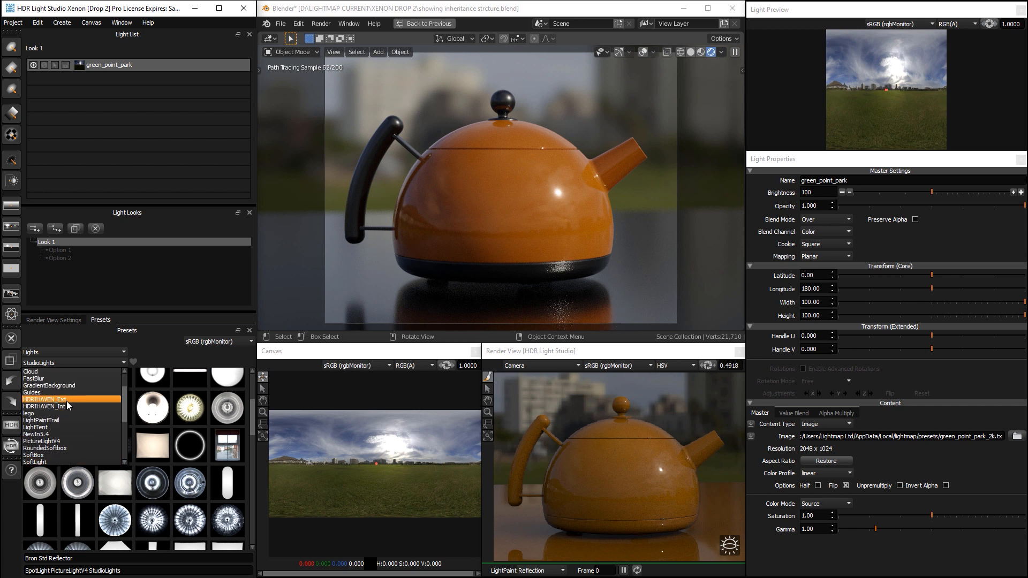
# Add the hotel_room HDRI from HDRIHAVEN_Int and rotate its Longitude to about 71
pyautogui.click(50, 406)
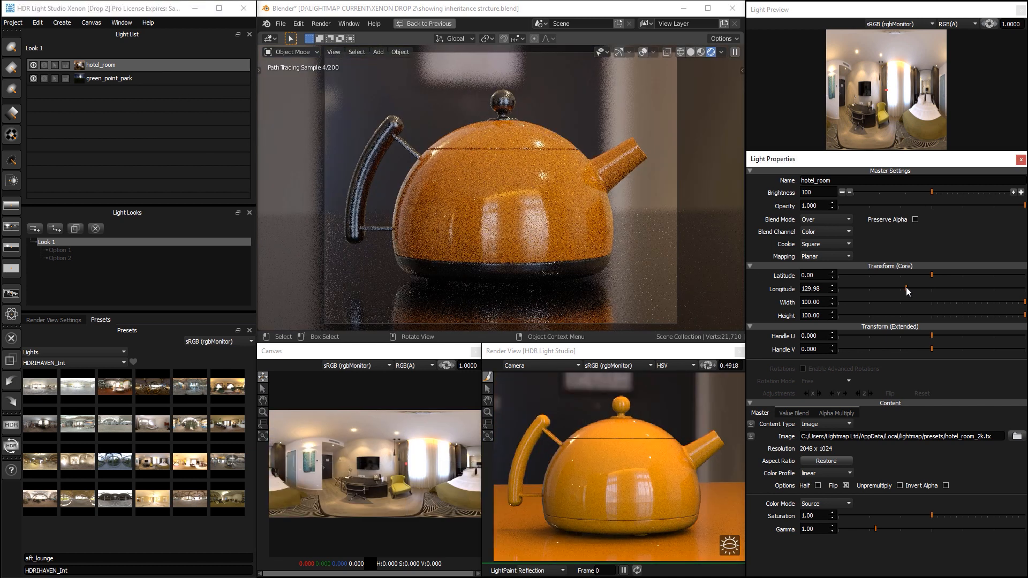
pyautogui.moveTo(925, 289); pyautogui.dragTo(882, 289)
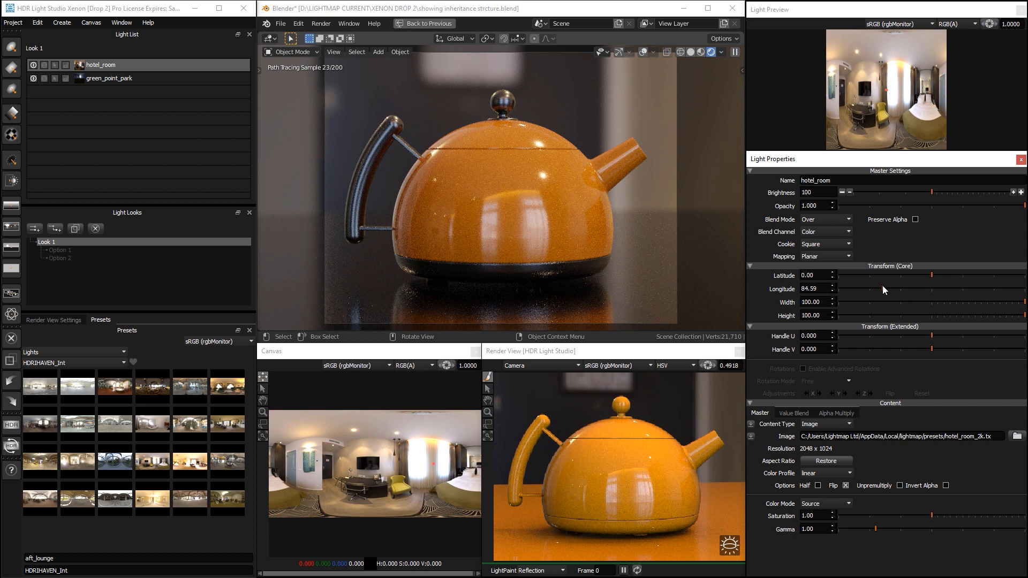
pyautogui.moveTo(892, 290); pyautogui.dragTo(875, 290)
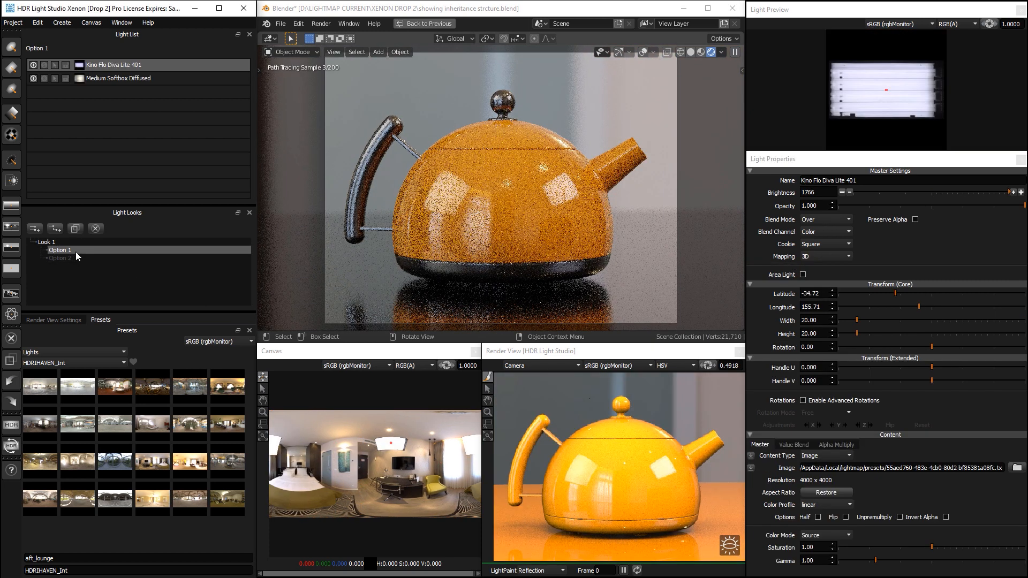
# Compare the Option 2, Option 1 and Look 1 looks, ending on Option 1
pyautogui.click(60, 258)
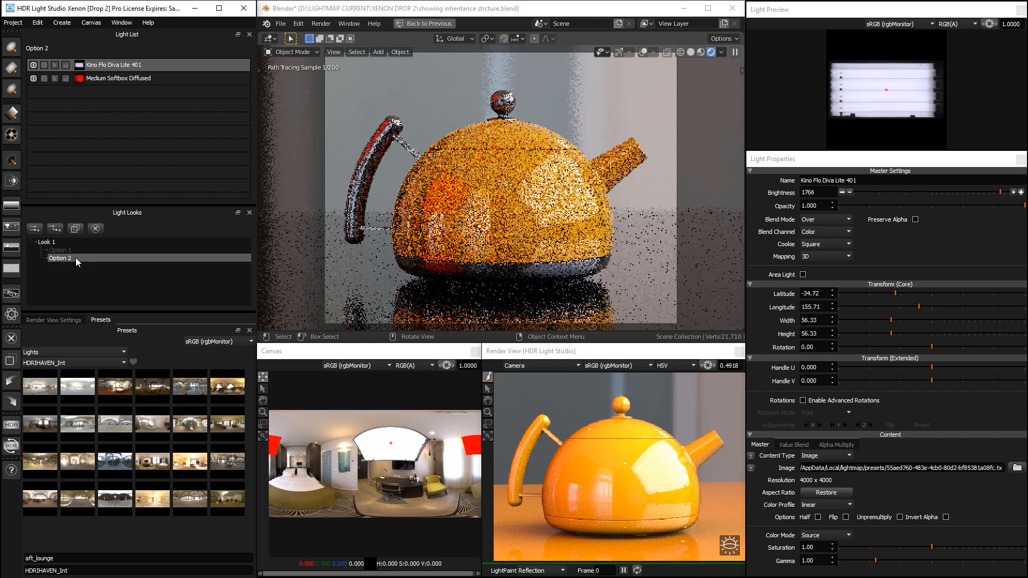
pyautogui.click(60, 250)
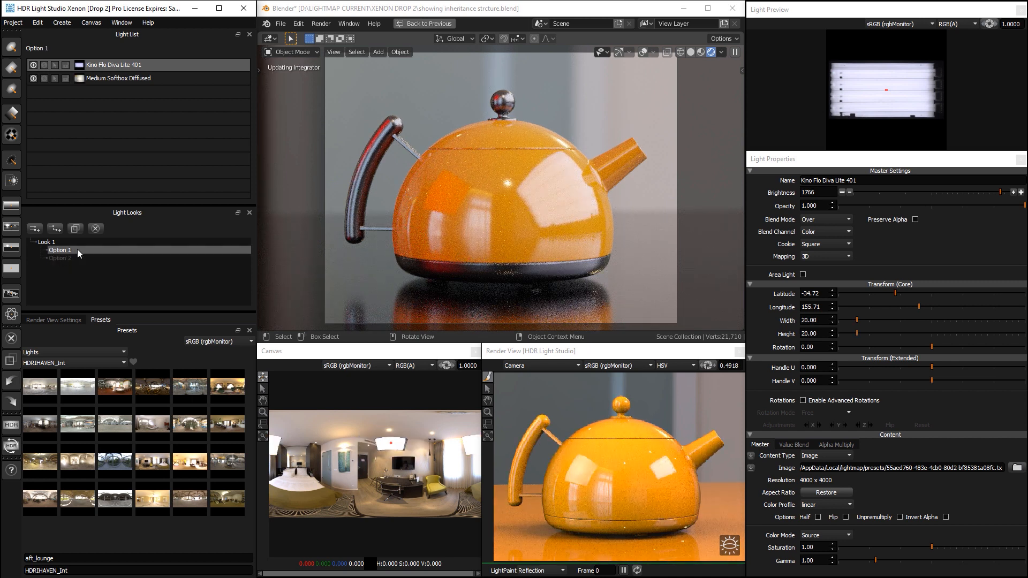
pyautogui.click(60, 258)
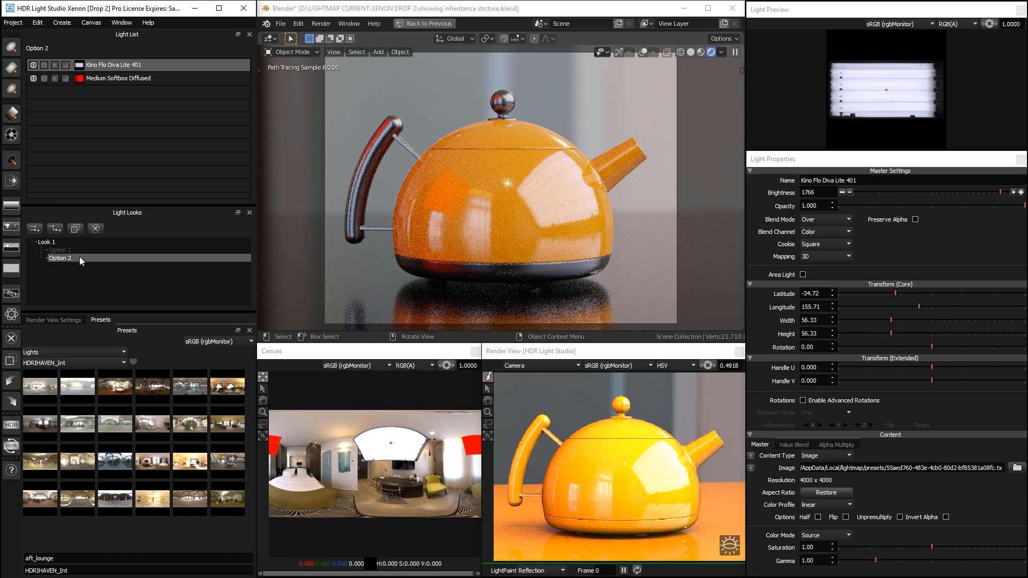
pyautogui.click(46, 241)
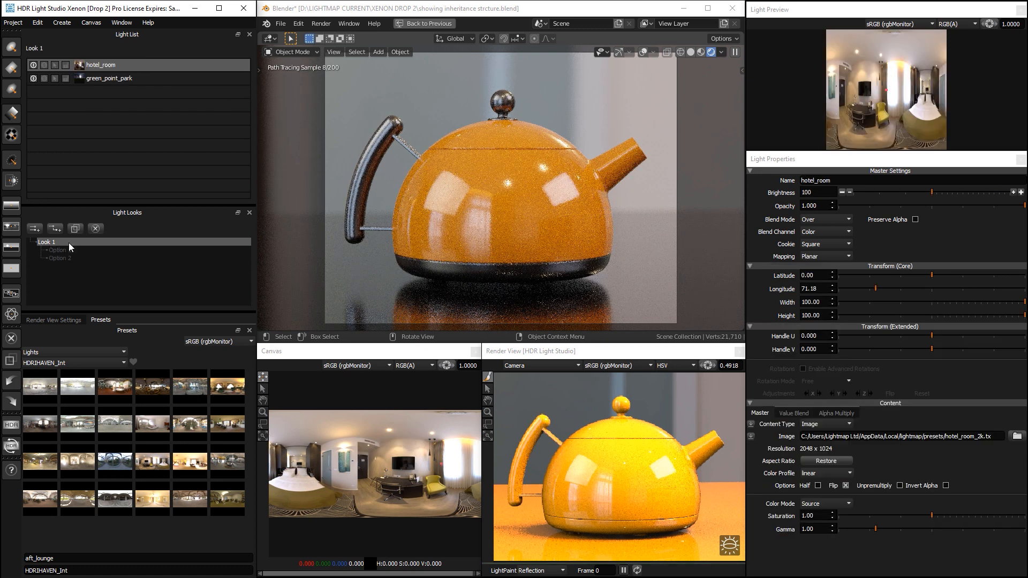
pyautogui.click(56, 250)
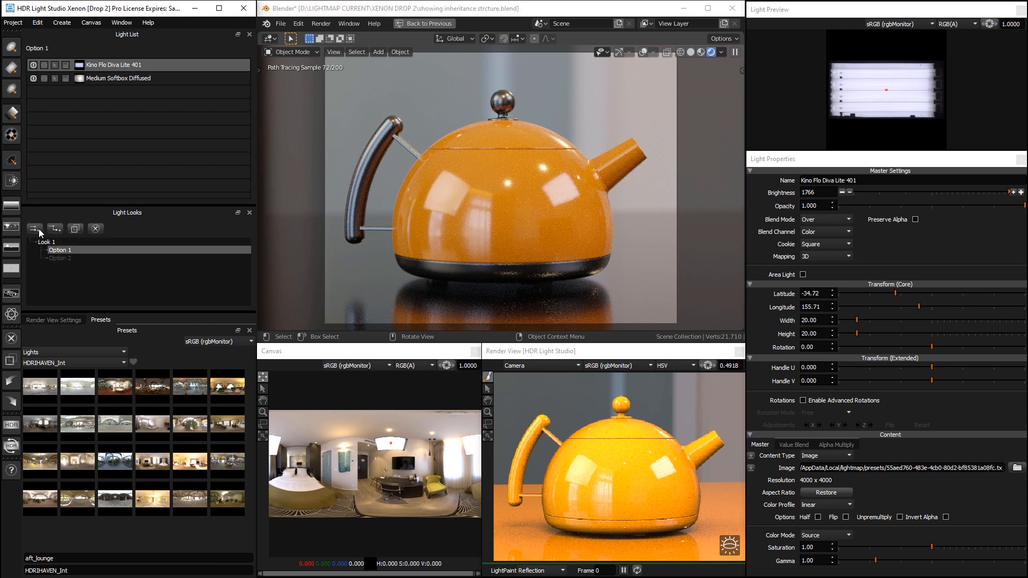
# Create a new child look named 'Option 3'
pyautogui.click(34, 229)
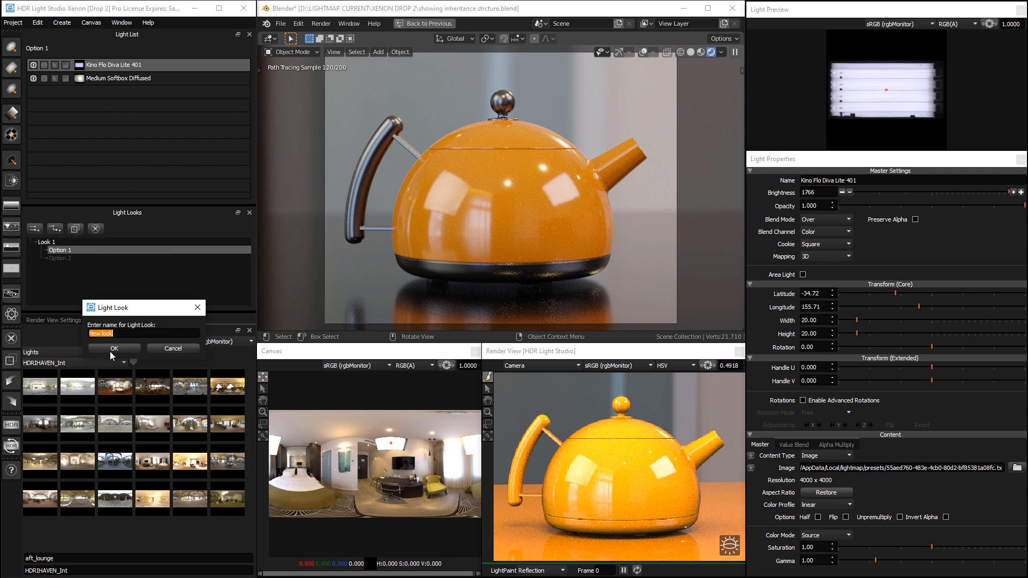
pyautogui.write('Option 3')
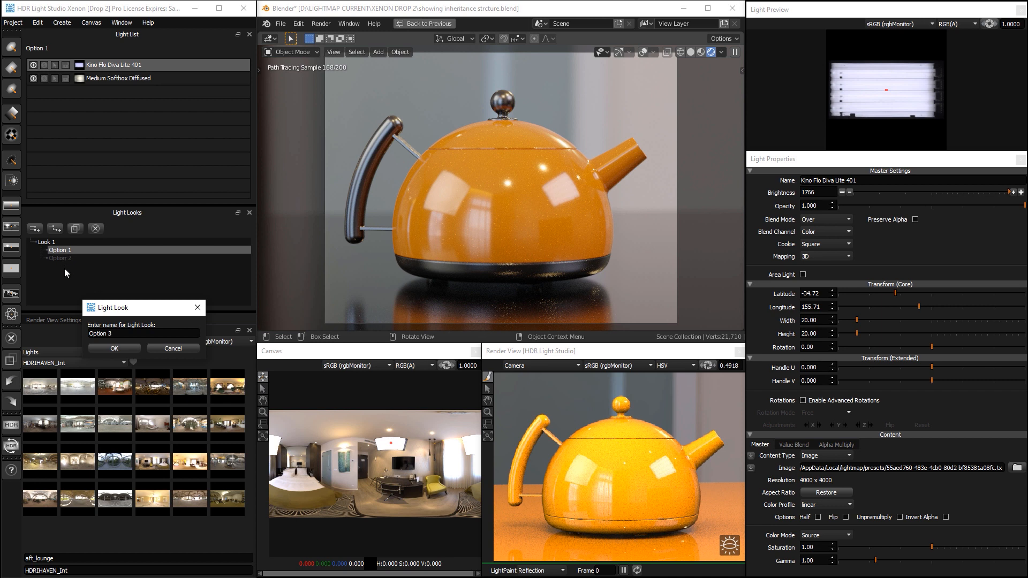
pyautogui.click(114, 349)
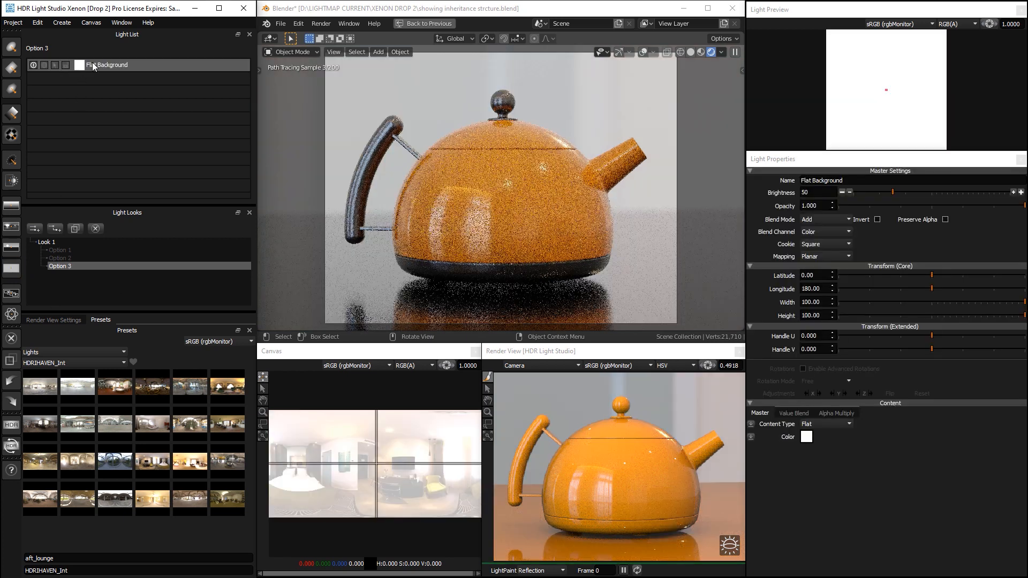
# Give Option 3 a red flat background blending as Color at brightness 100
pyautogui.click(806, 437)
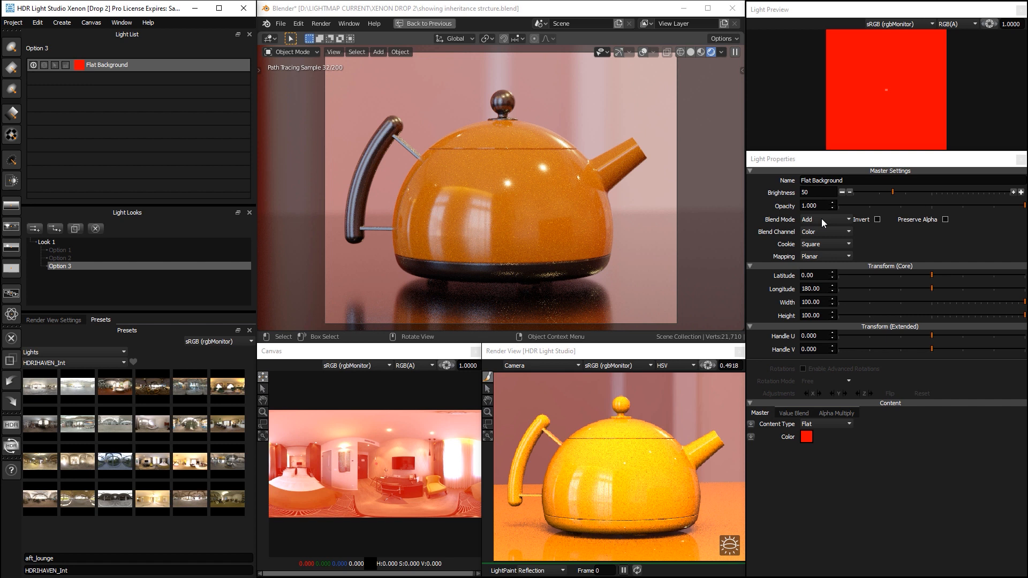
pyautogui.click(825, 219)
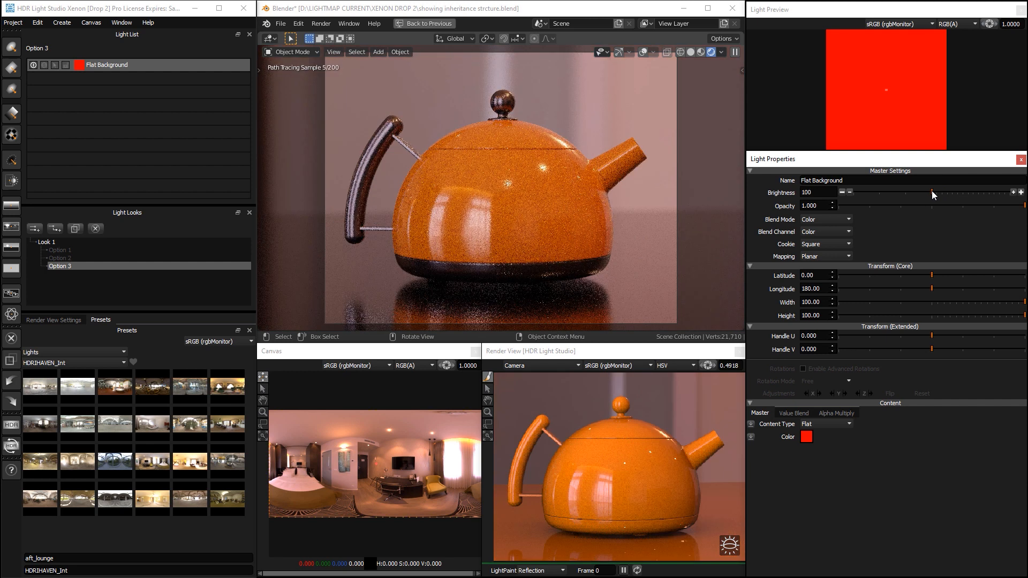
pyautogui.moveTo(864, 193); pyautogui.dragTo(946, 192)
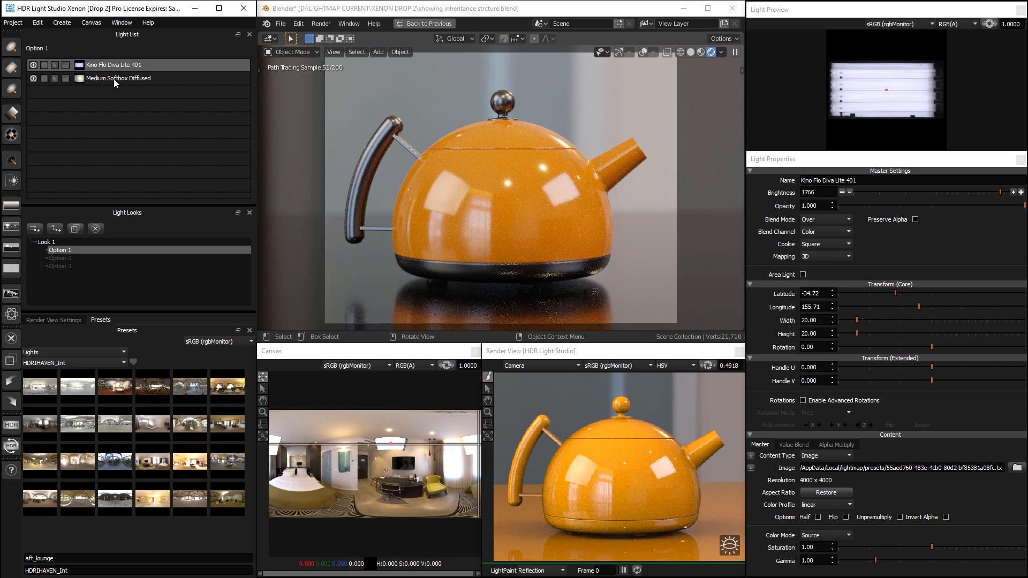
# Enlarge Option 1's softbox to about 87 and make Option 2's softbox blue
pyautogui.click(118, 78)
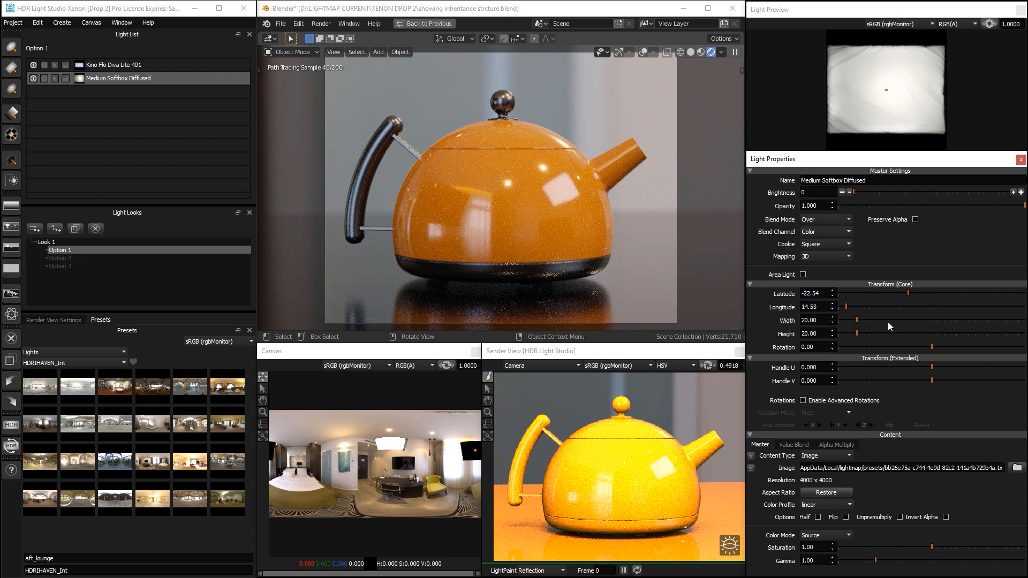
pyautogui.moveTo(884, 327); pyautogui.dragTo(922, 336)
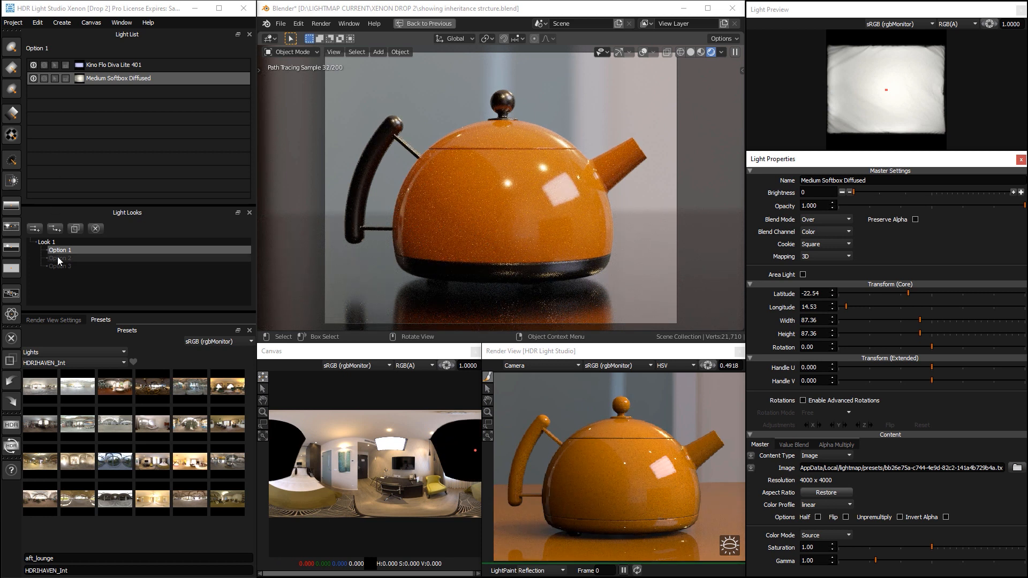
pyautogui.click(59, 258)
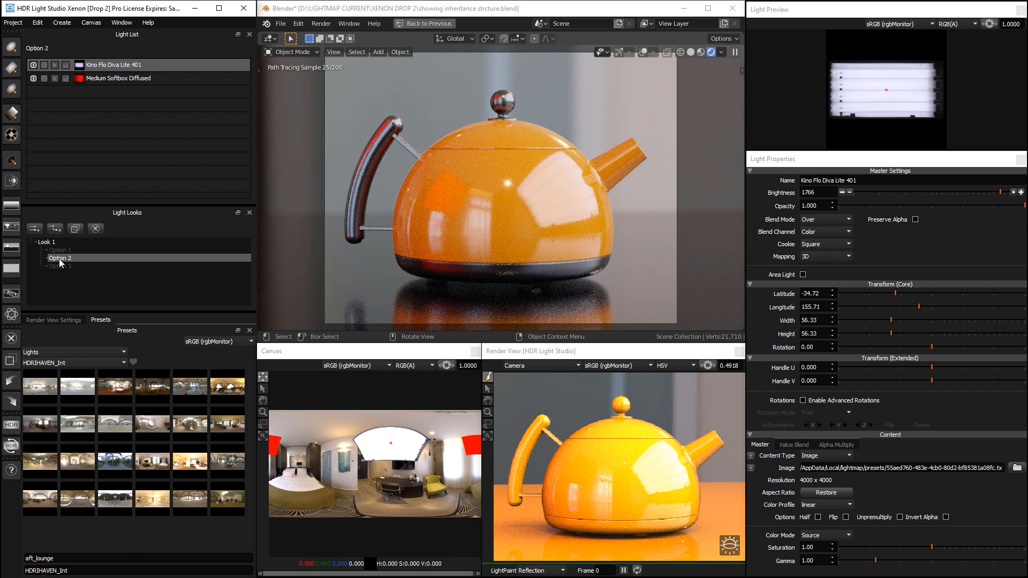
pyautogui.click(119, 78)
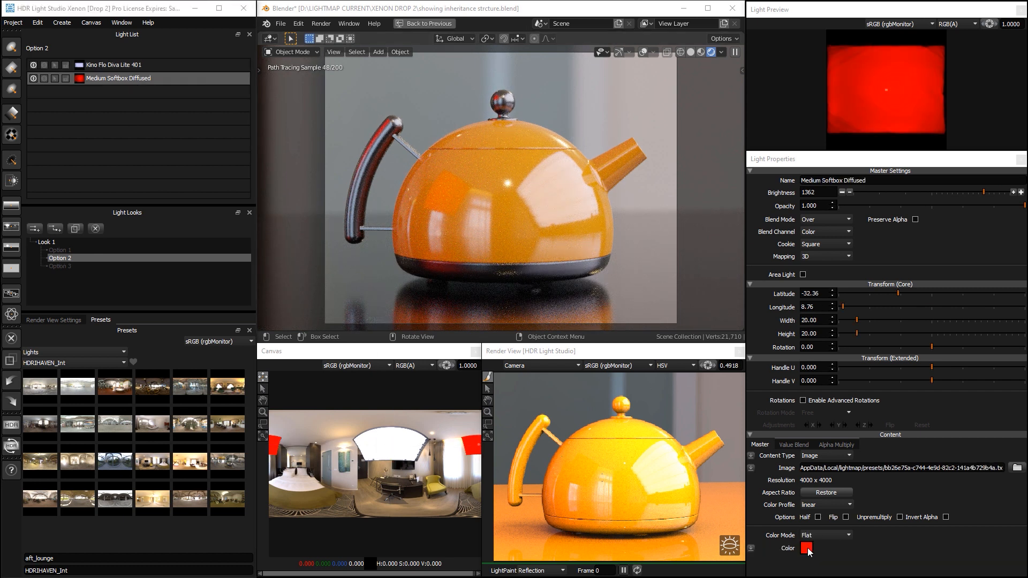
pyautogui.click(806, 548)
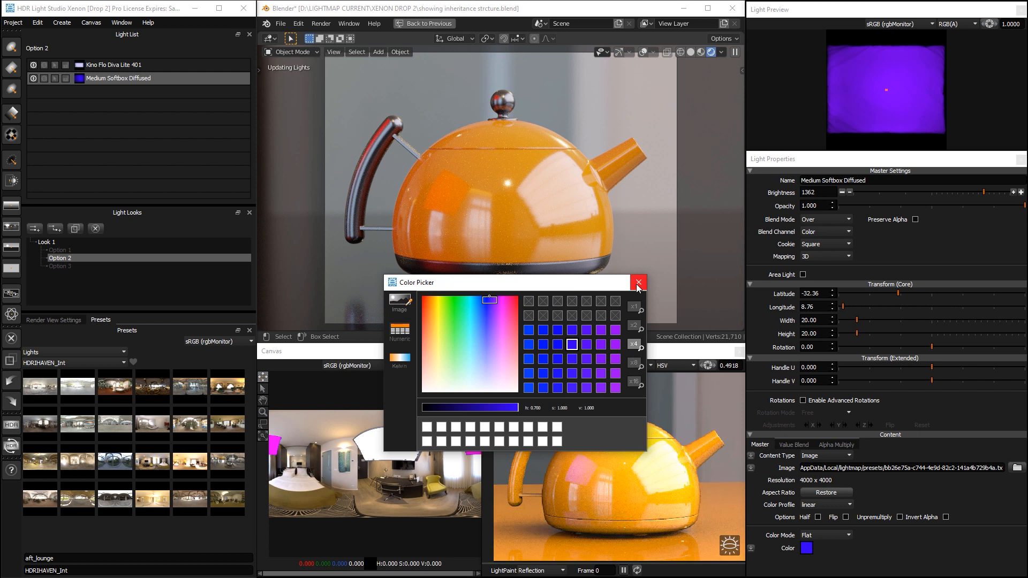
pyautogui.click(638, 282)
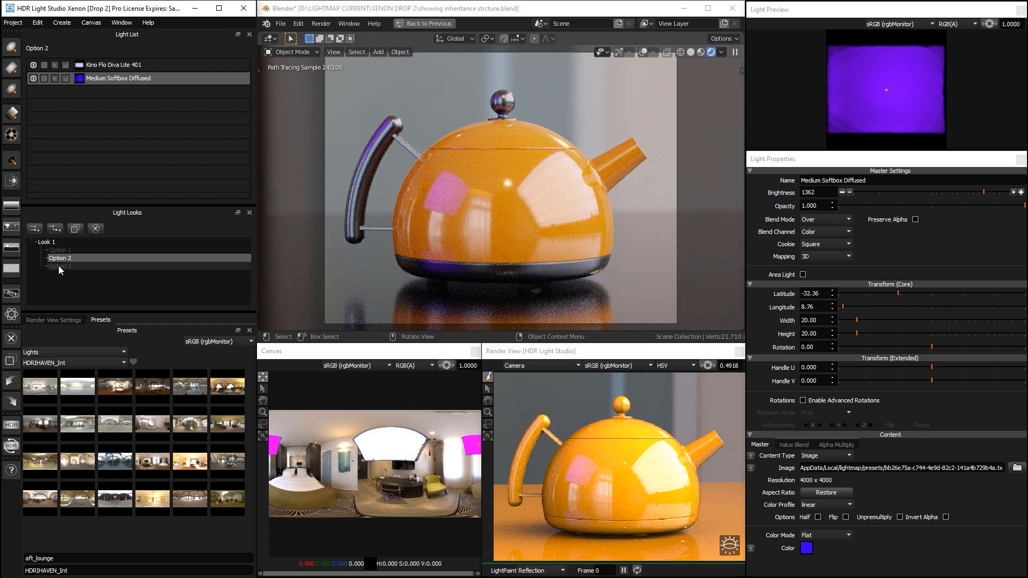
# Change Option 3's flat background colour from red to blue
pyautogui.click(59, 265)
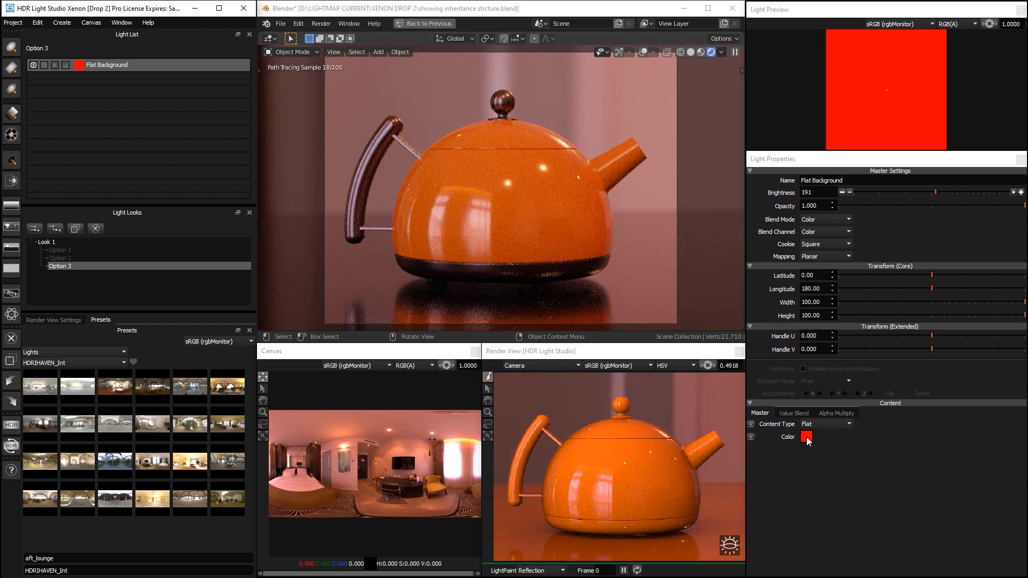
pyautogui.click(806, 438)
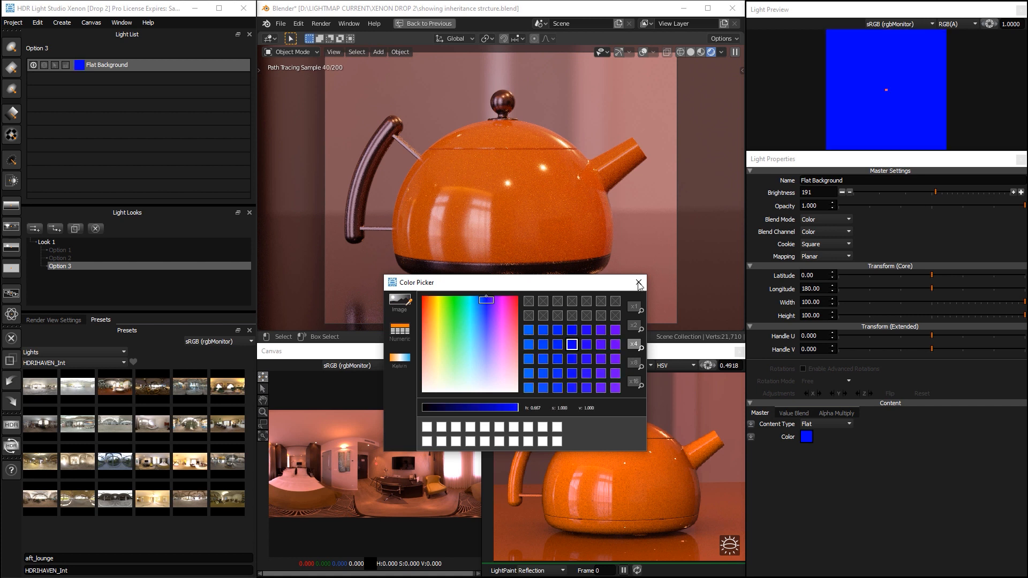
pyautogui.click(638, 283)
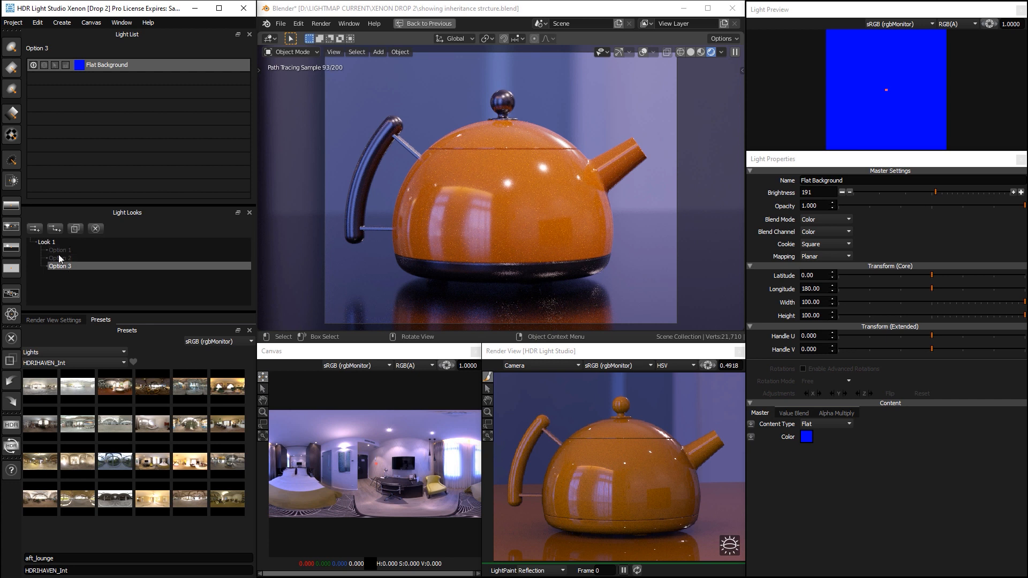
# Create child look 'Lights' with a Flash Head Blurred light and a 'New look' child
pyautogui.click(55, 228)
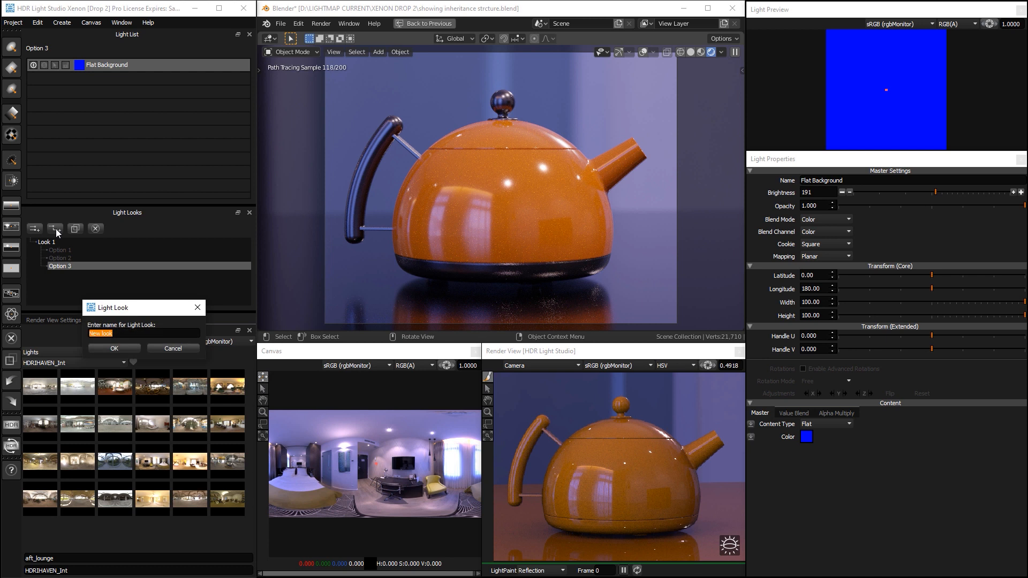
pyautogui.write('Light')
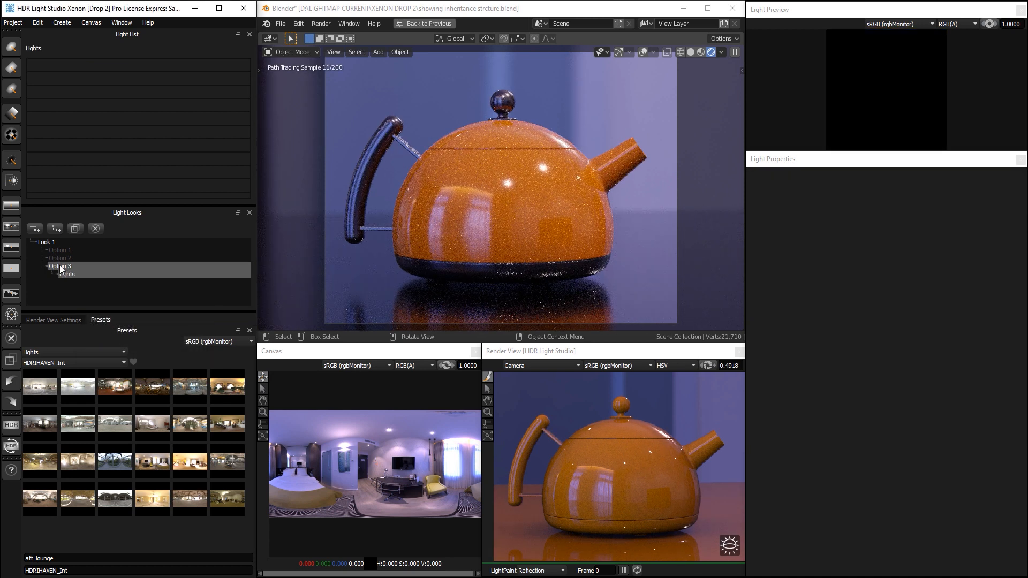
pyautogui.click(60, 266)
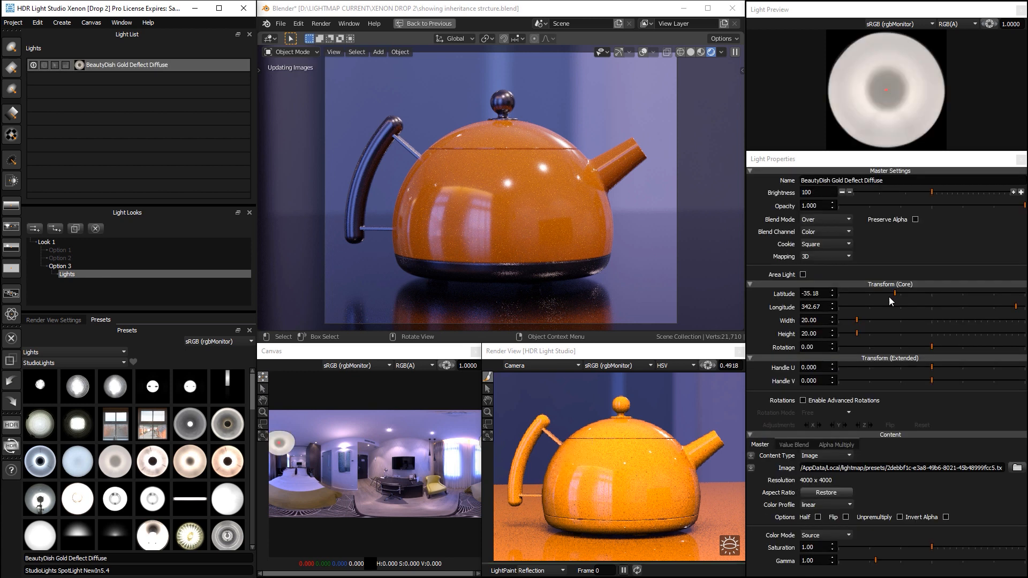
pyautogui.click(152, 498)
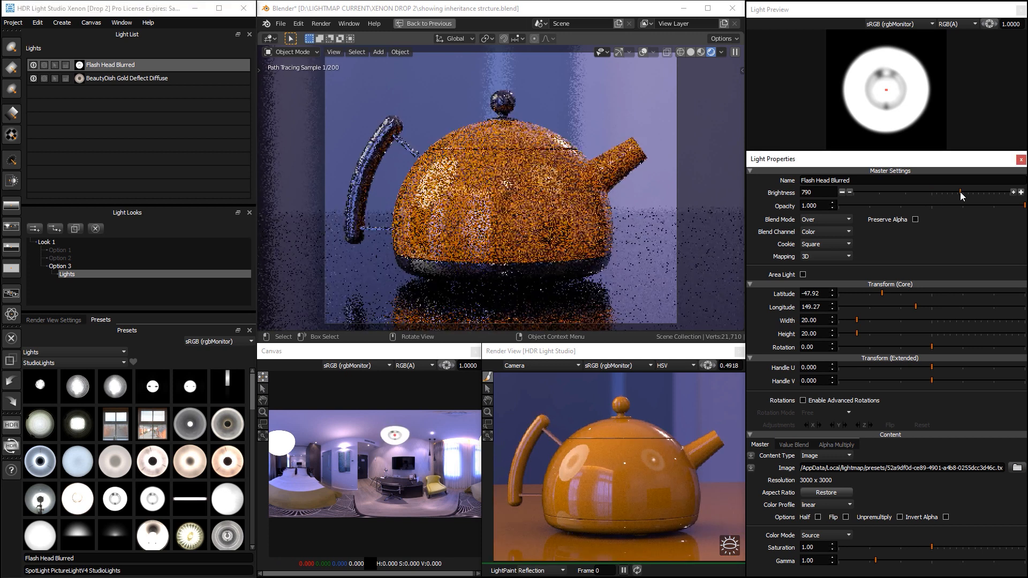
pyautogui.click(54, 228)
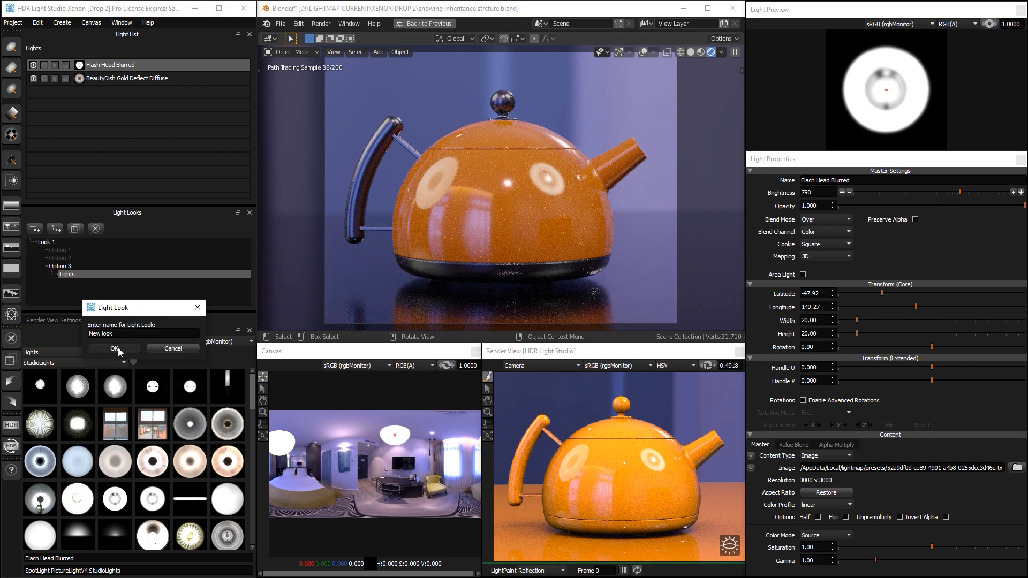
pyautogui.click(113, 348)
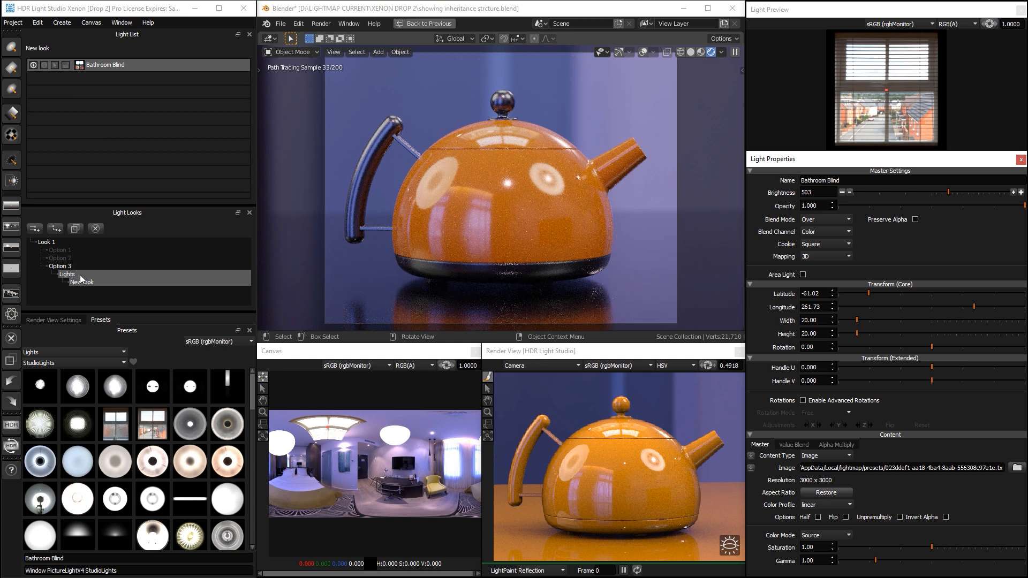
# Step through Lights, Option 3, Option 1 and Option 2, then return to Look 1
pyautogui.click(60, 266)
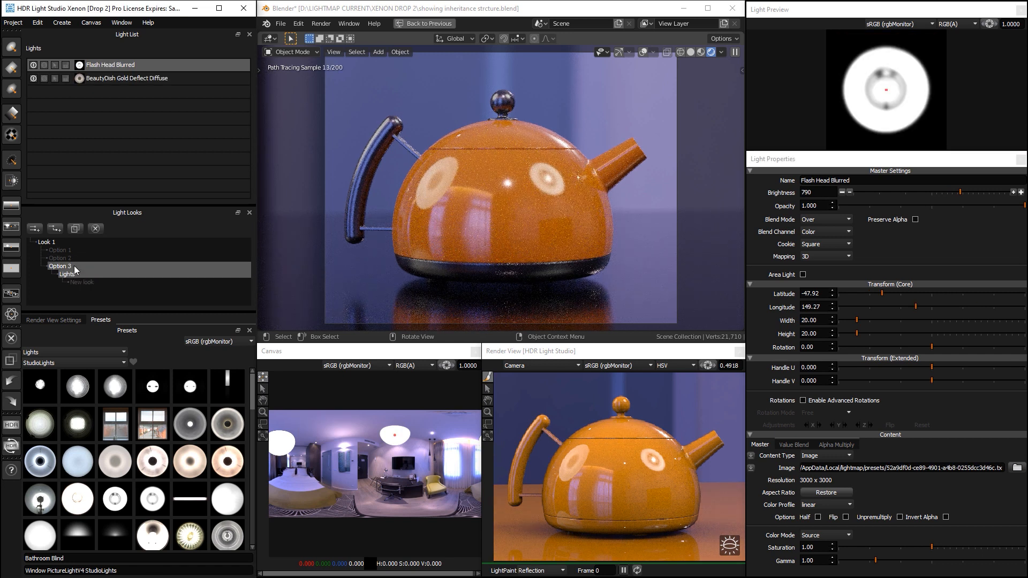
pyautogui.click(60, 266)
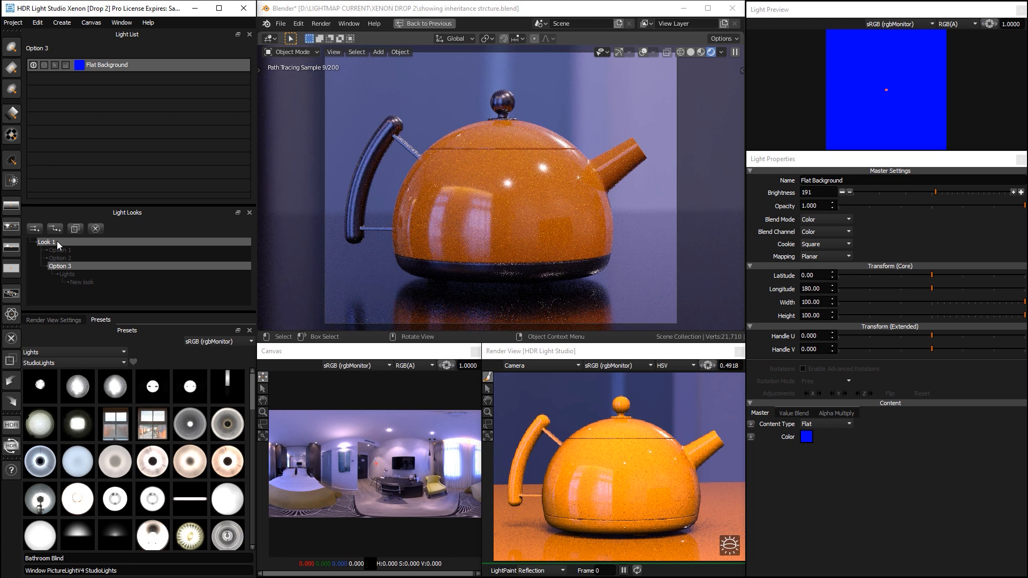
pyautogui.click(59, 250)
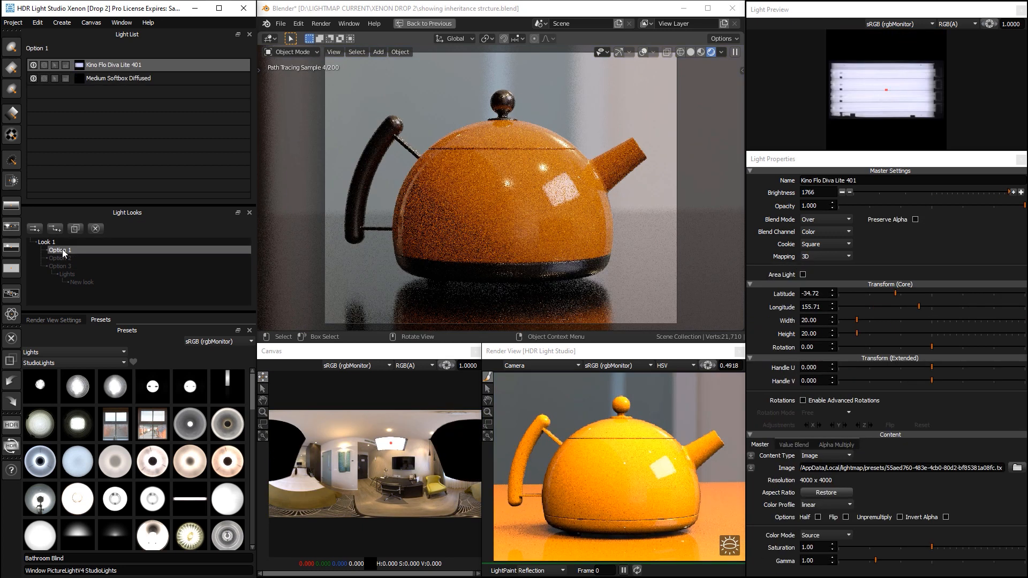
pyautogui.click(60, 258)
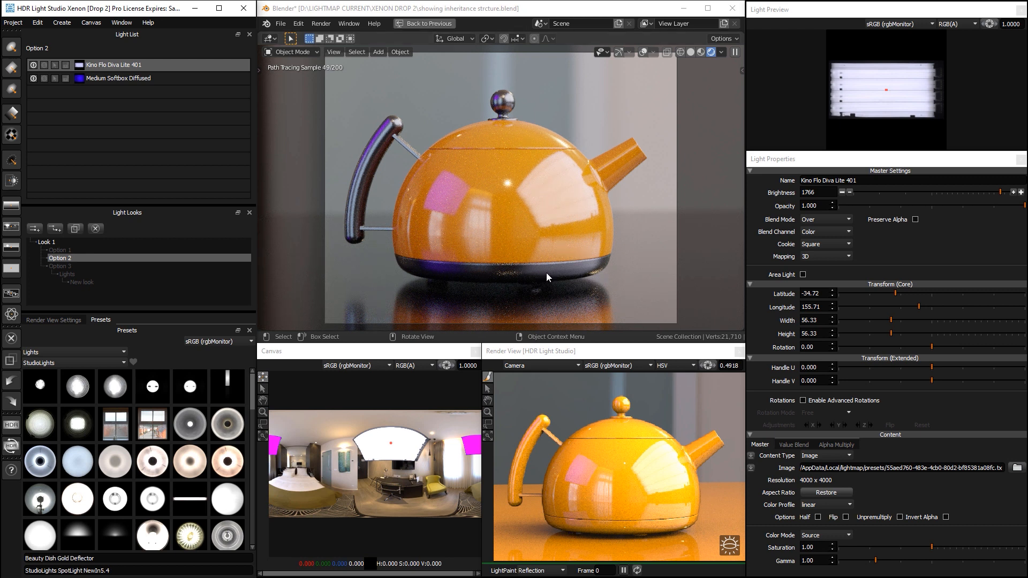
pyautogui.click(60, 266)
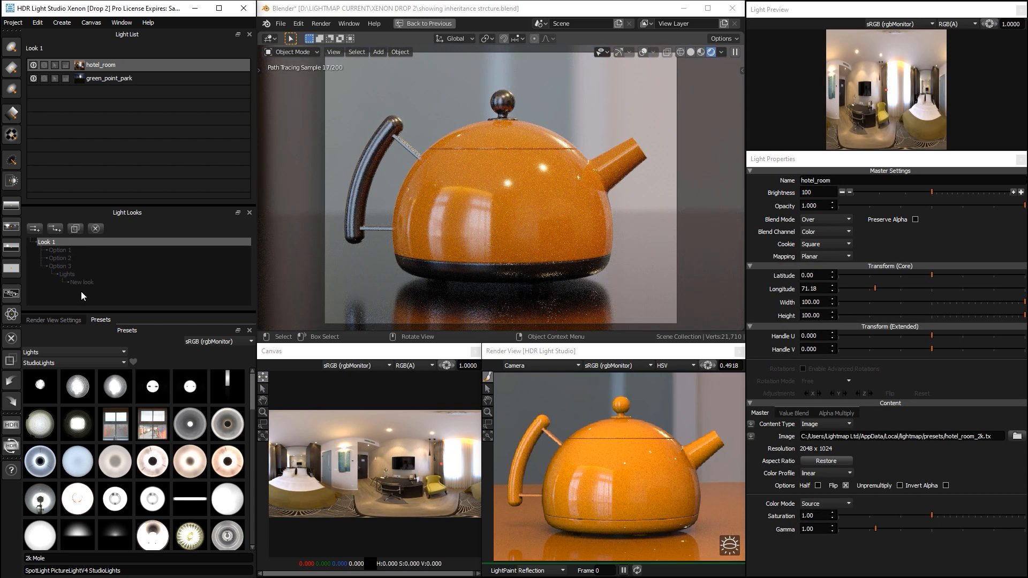
# Duplicate Look 1, then delete the Lights copy and Option 3 copy looks
pyautogui.click(76, 229)
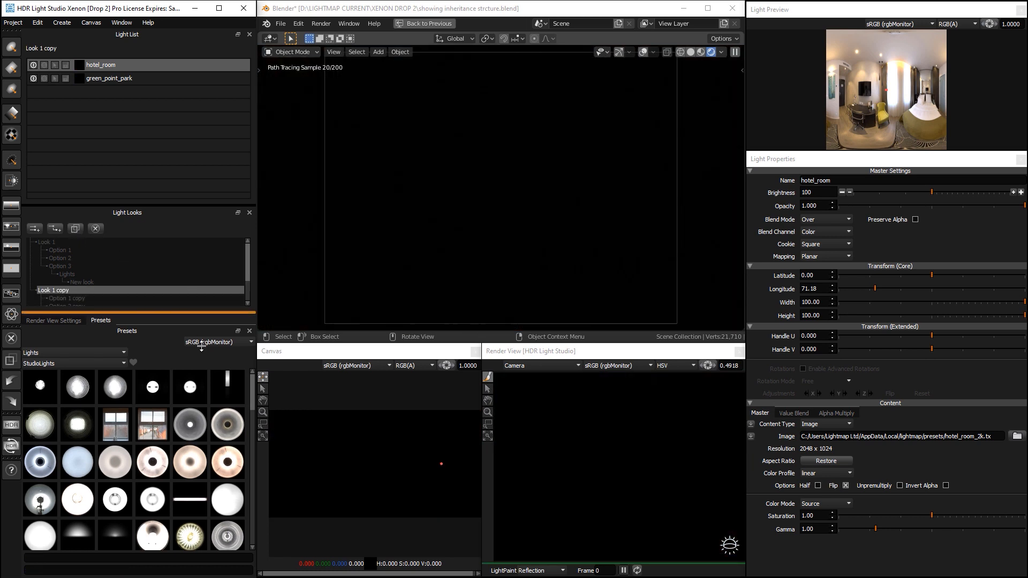
pyautogui.click(66, 298)
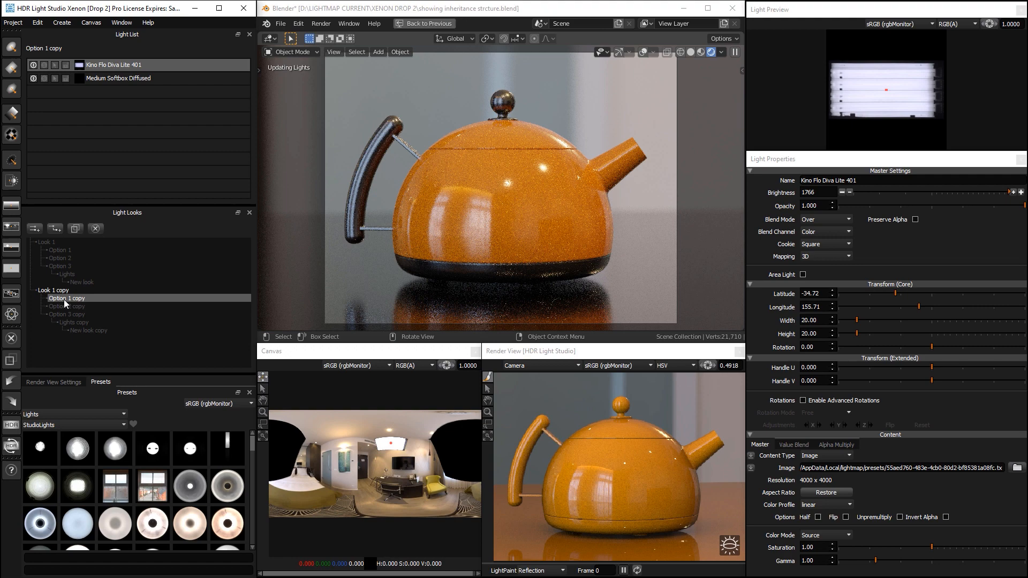
pyautogui.click(67, 306)
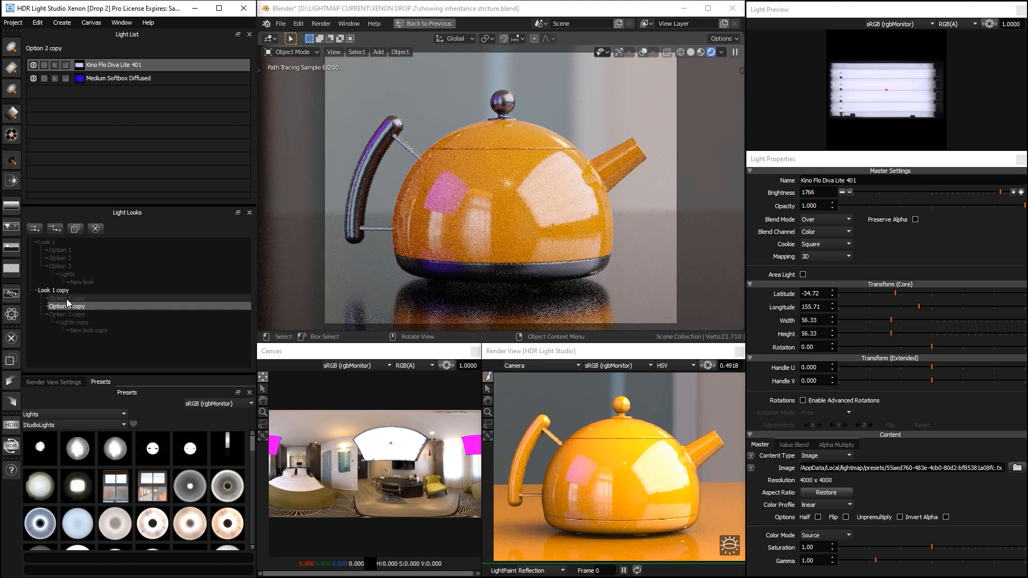
pyautogui.click(74, 322)
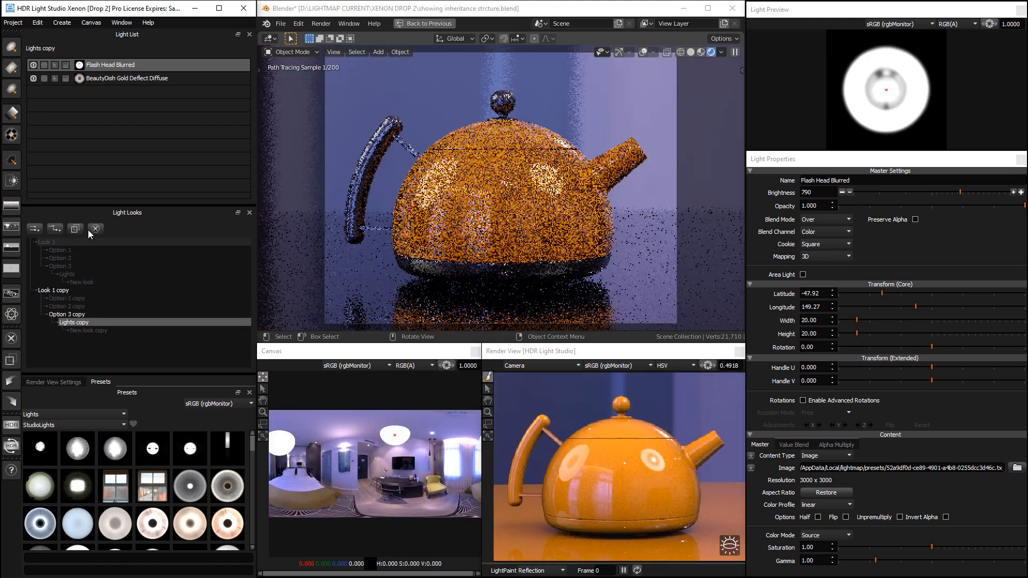
pyautogui.click(66, 314)
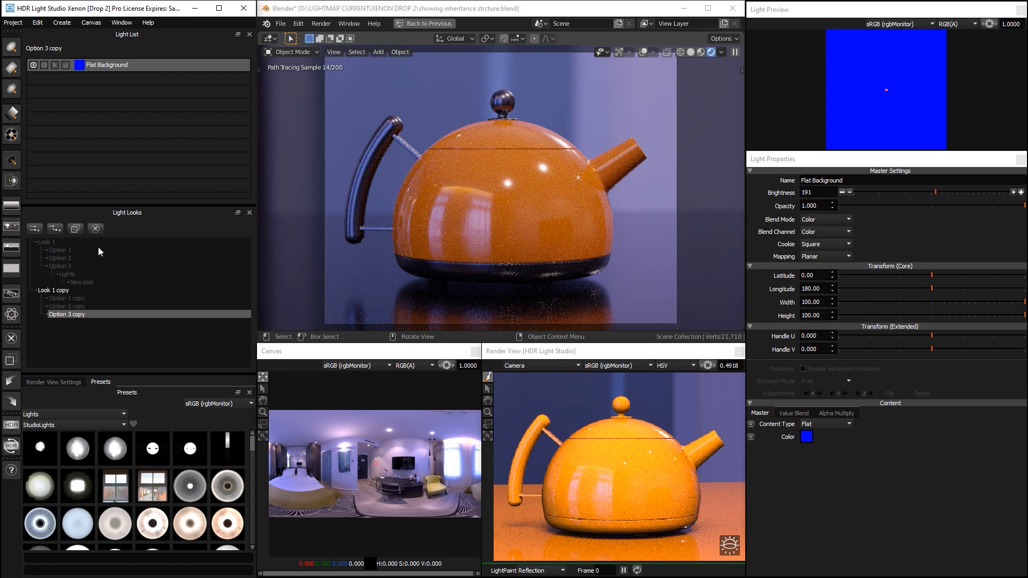
pyautogui.click(66, 298)
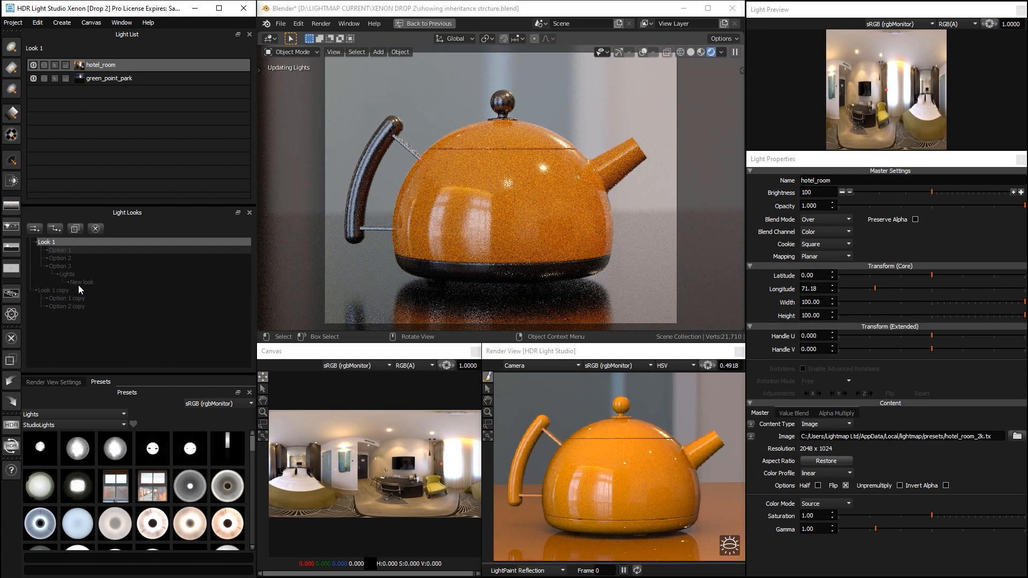
# Duplicate Option 1 copy and view the empty New look copy
pyautogui.click(53, 290)
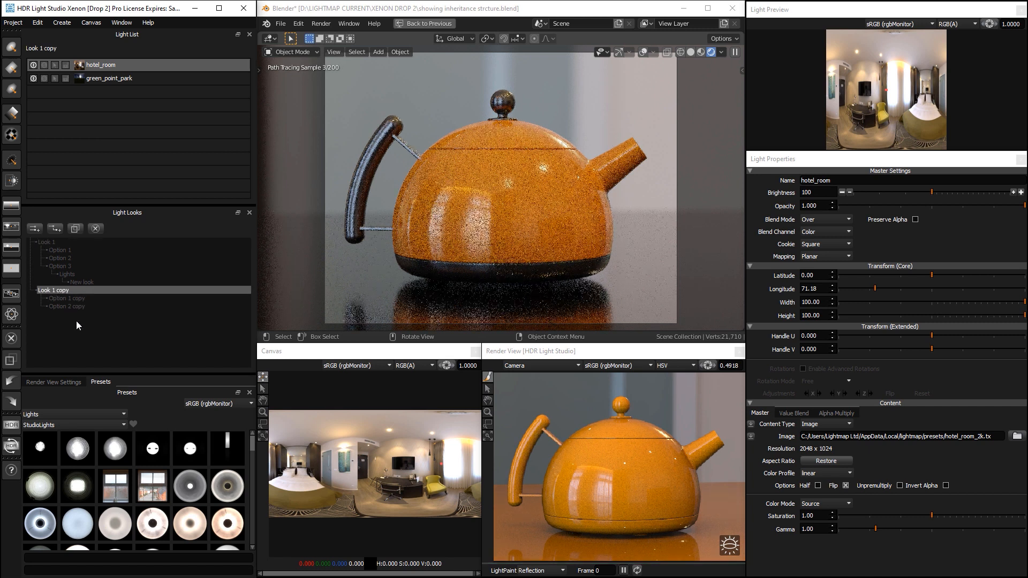
pyautogui.click(66, 298)
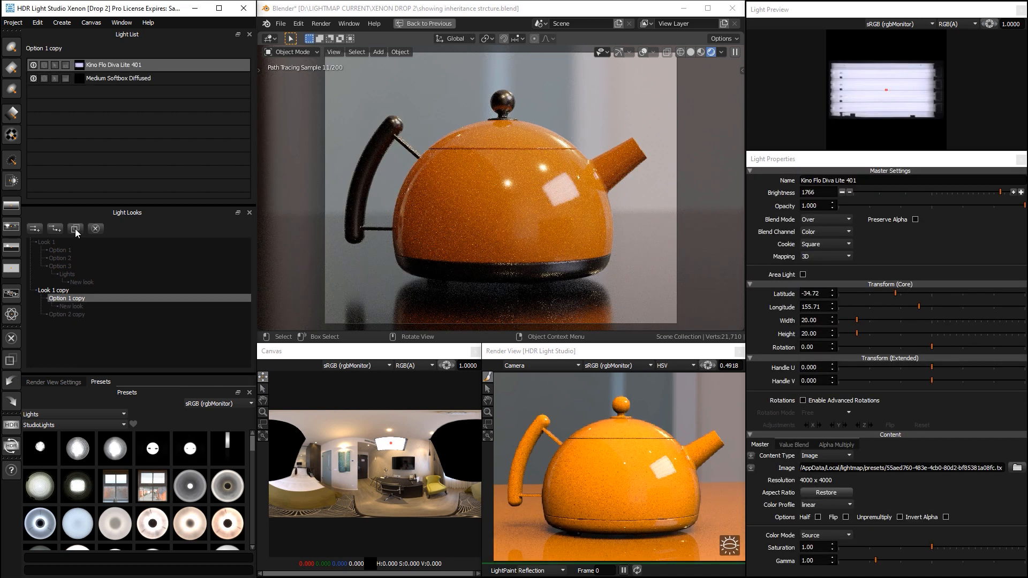
pyautogui.click(76, 229)
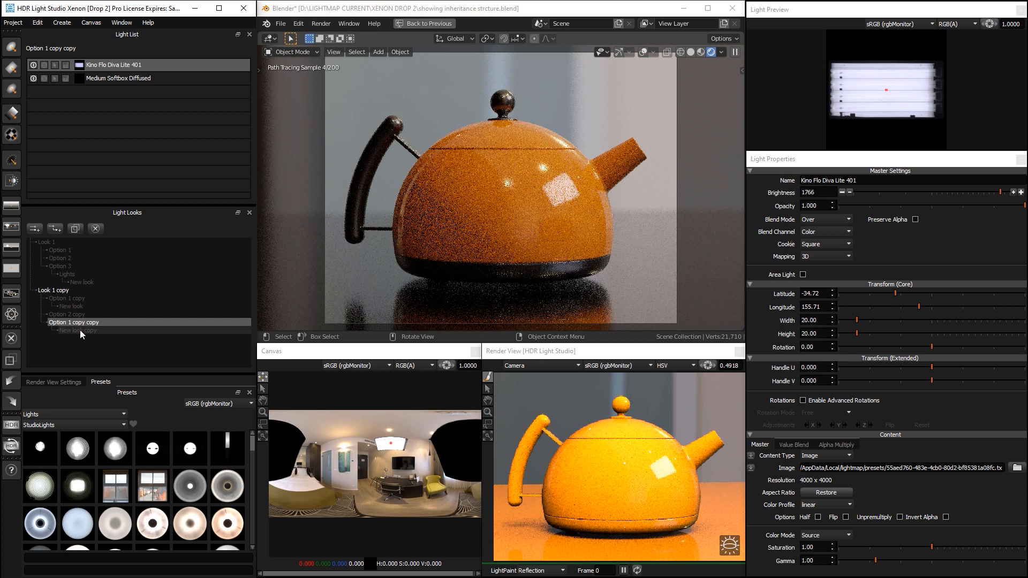
pyautogui.click(78, 331)
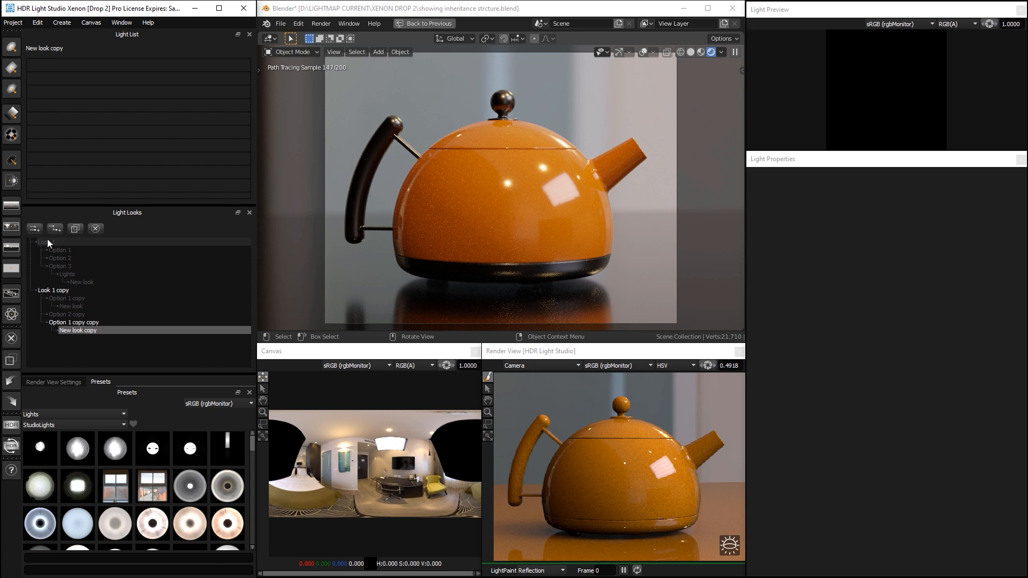
# Rename Look 1 to 'Cam 1', then view Option 1 and Option 3
pyautogui.click(45, 242)
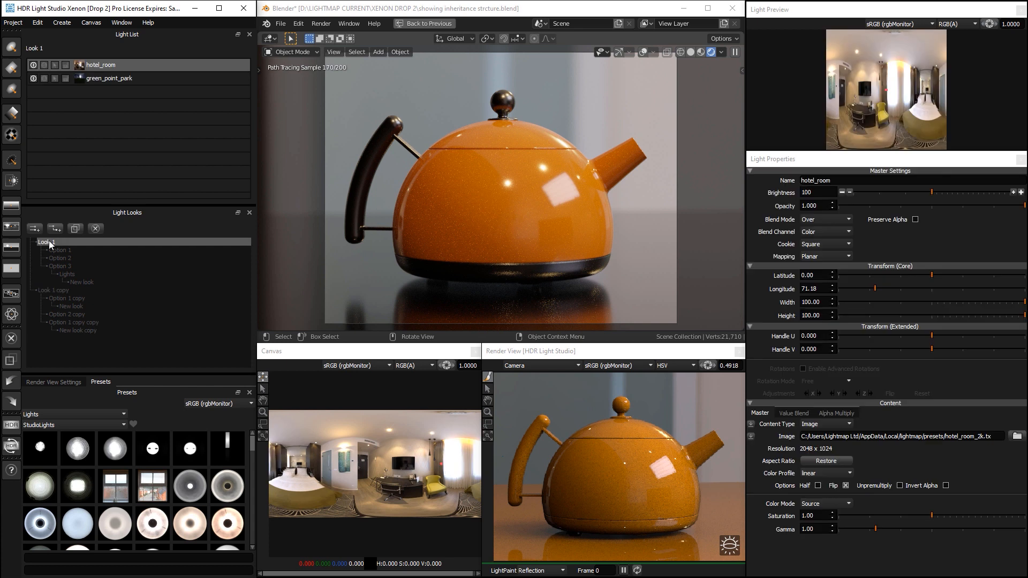
pyautogui.click(50, 290)
pyautogui.write('Cam')
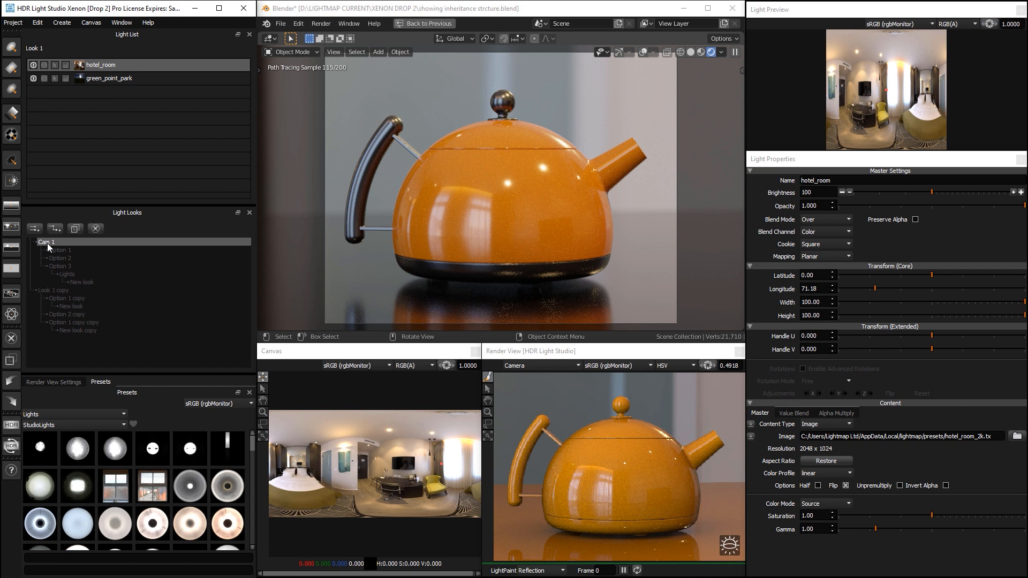
pyautogui.click(60, 250)
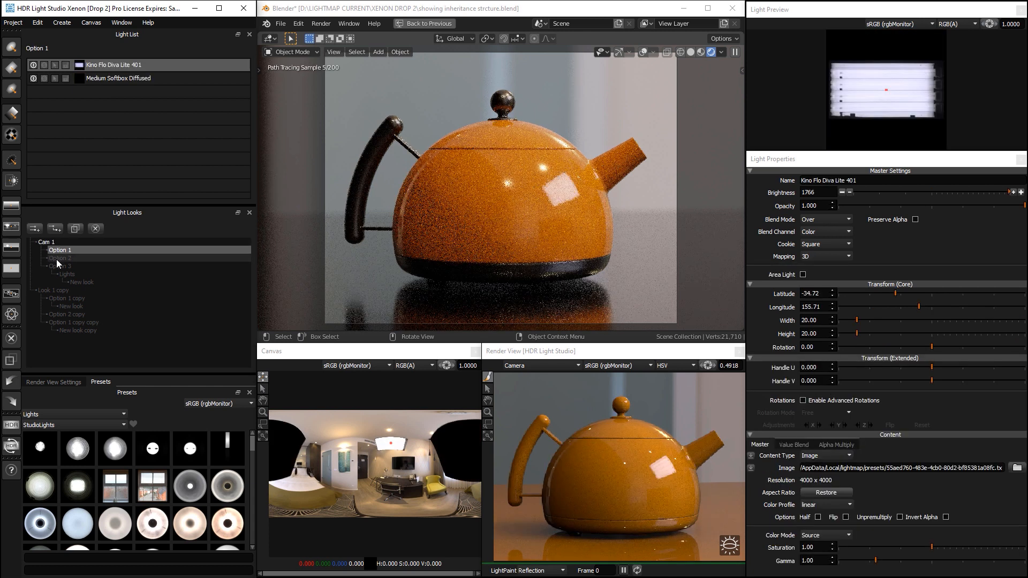
pyautogui.click(59, 265)
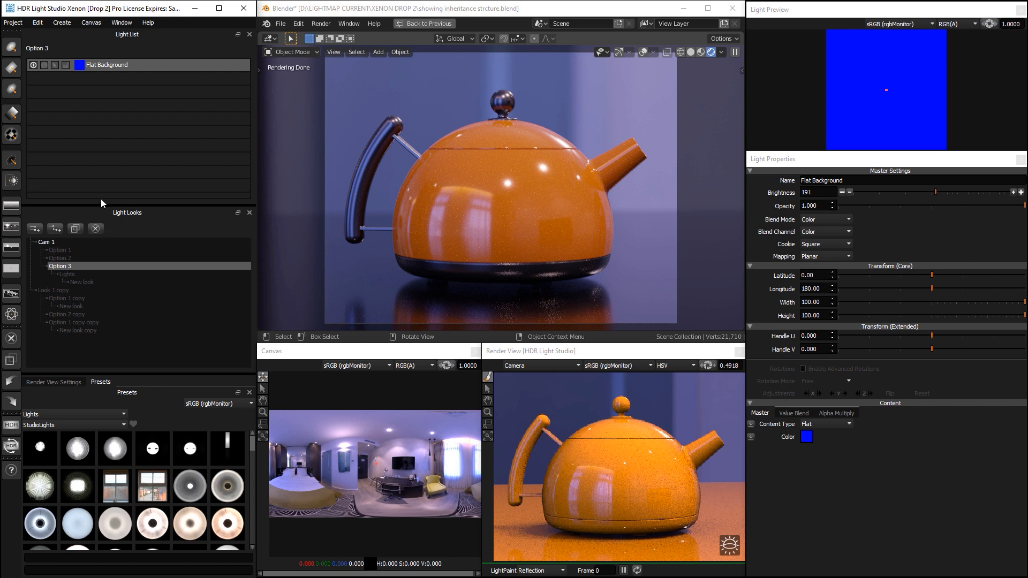
pyautogui.moveTo(52, 222)
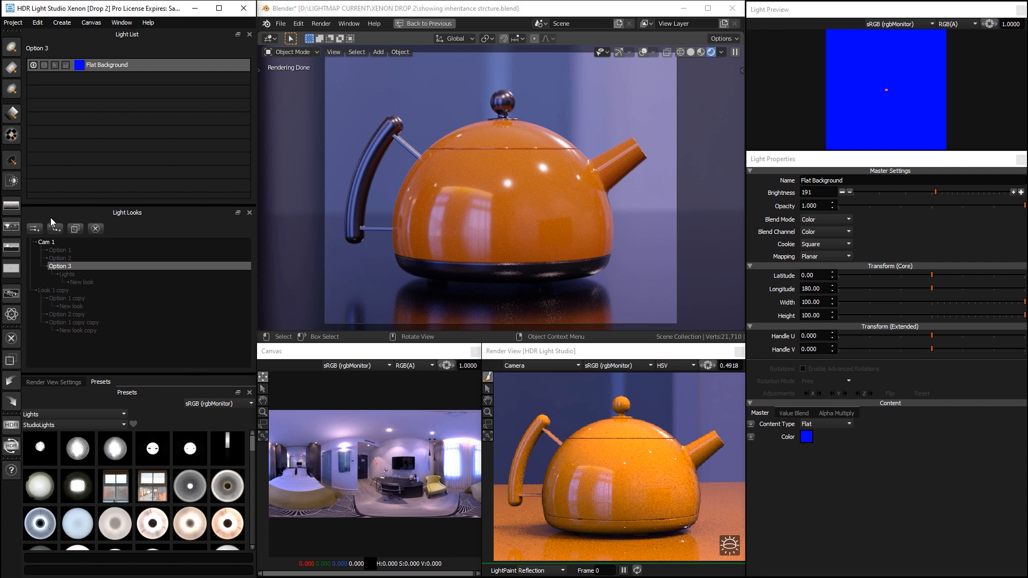
pyautogui.moveTo(232, 340)
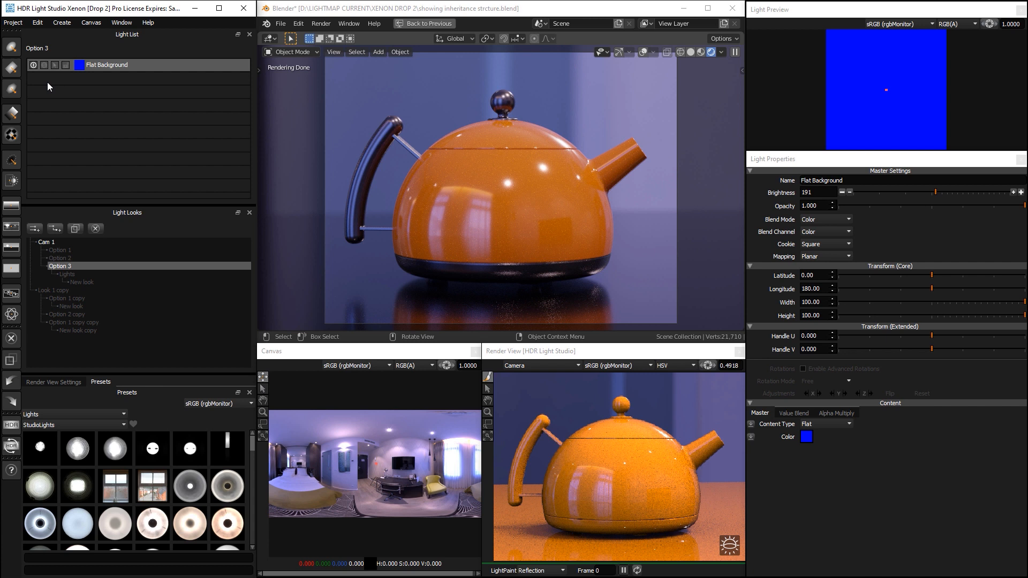
pyautogui.moveTo(54, 102)
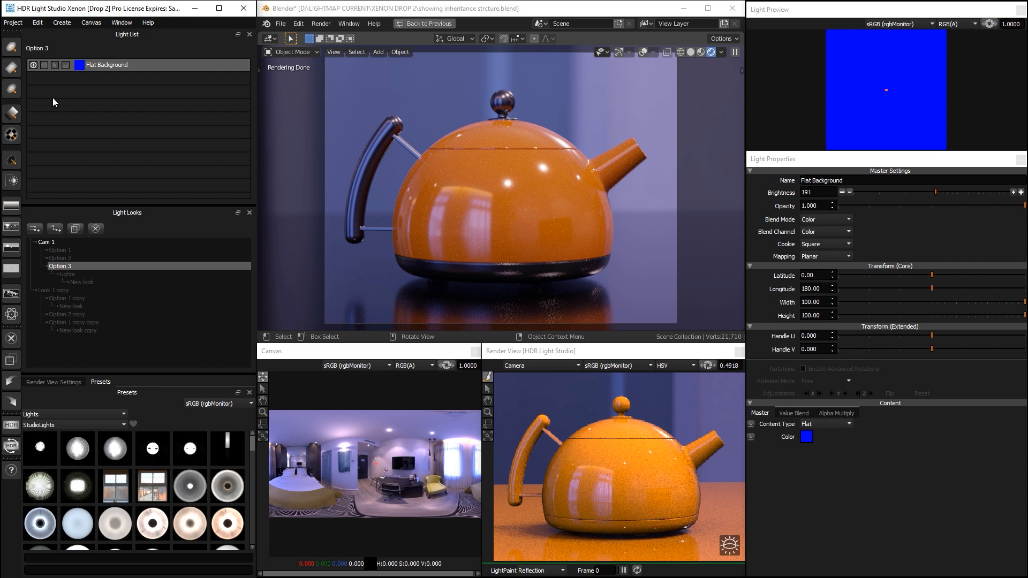
# View Option 1, New look copy and Option 1 copy copy, ending on New look
pyautogui.click(59, 250)
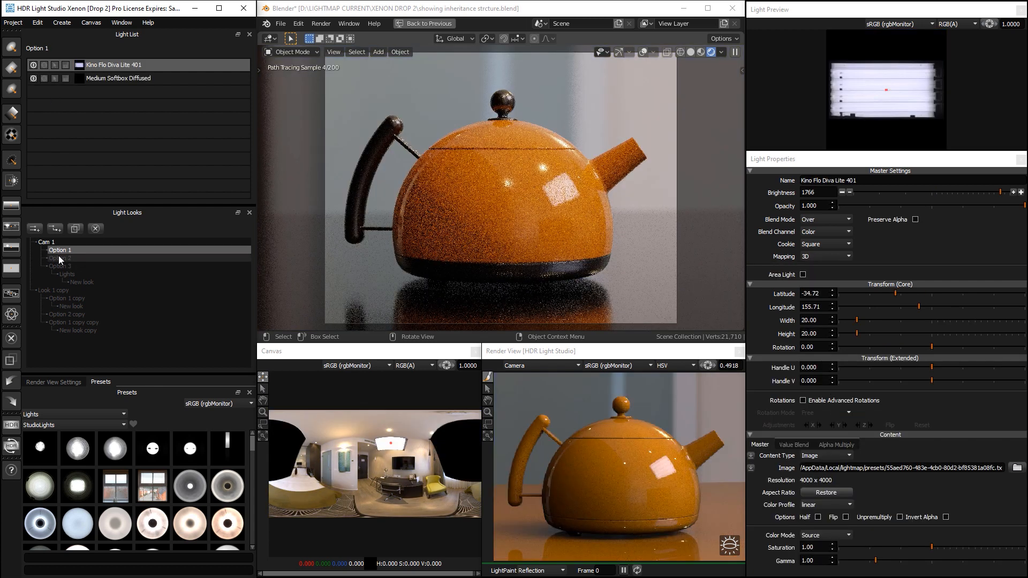
pyautogui.click(66, 299)
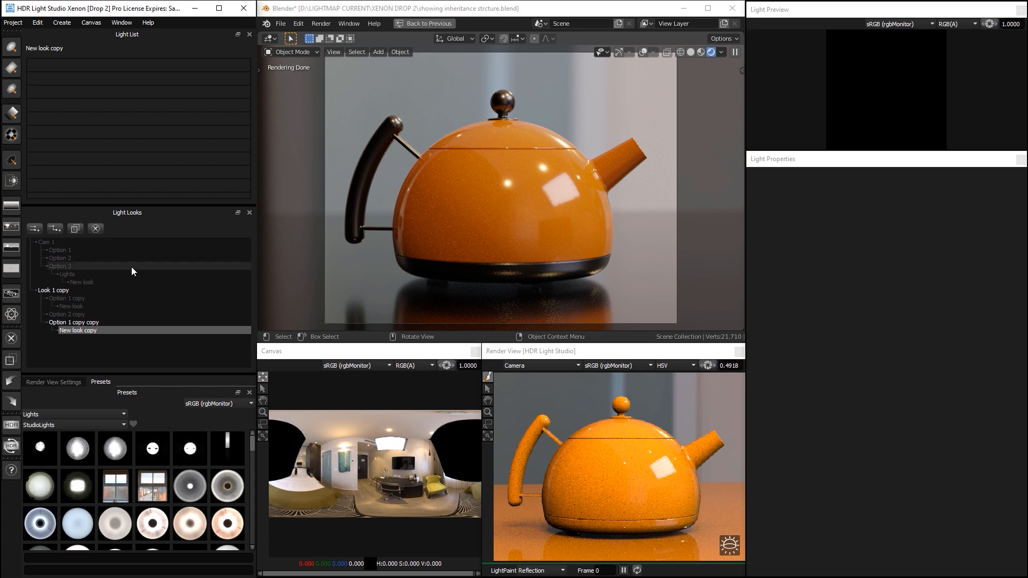
pyautogui.click(74, 322)
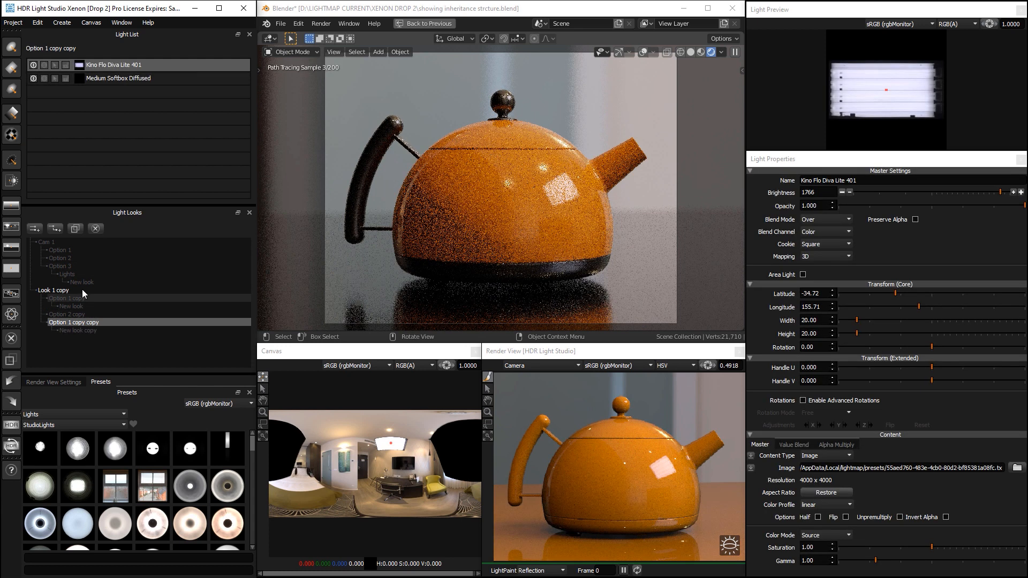
pyautogui.click(81, 282)
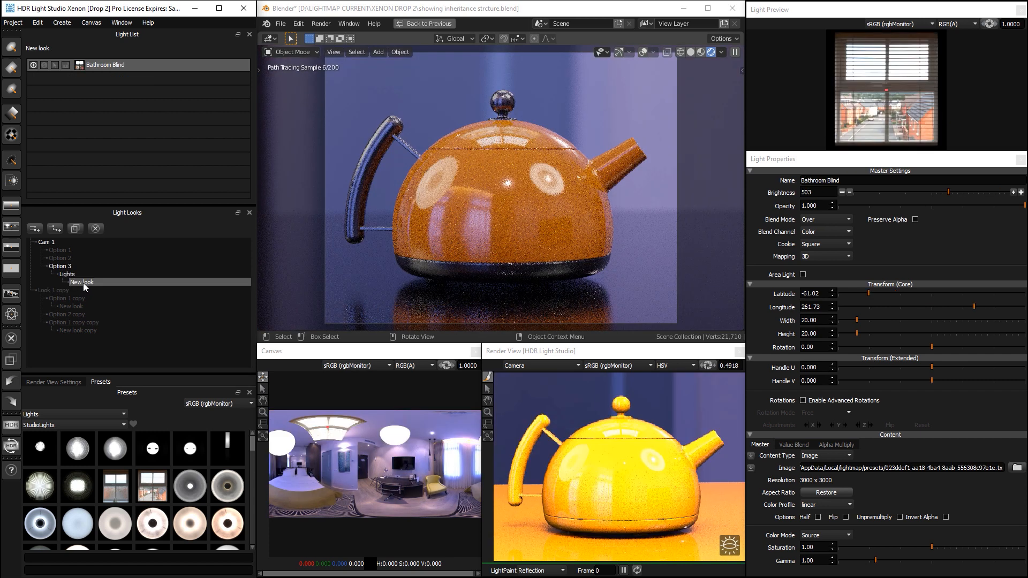